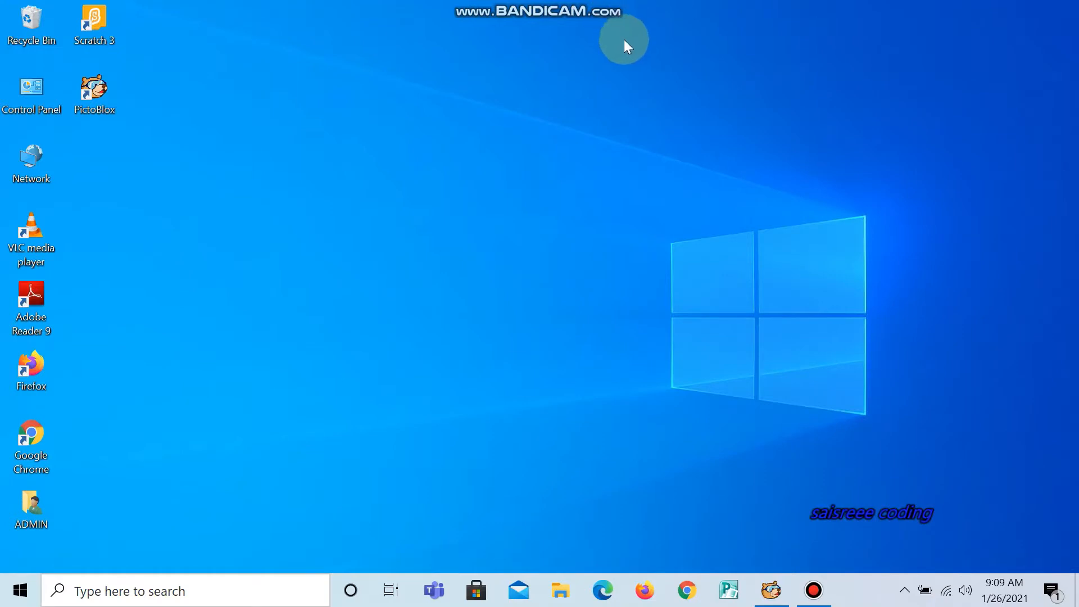
pyautogui.moveTo(771, 212)
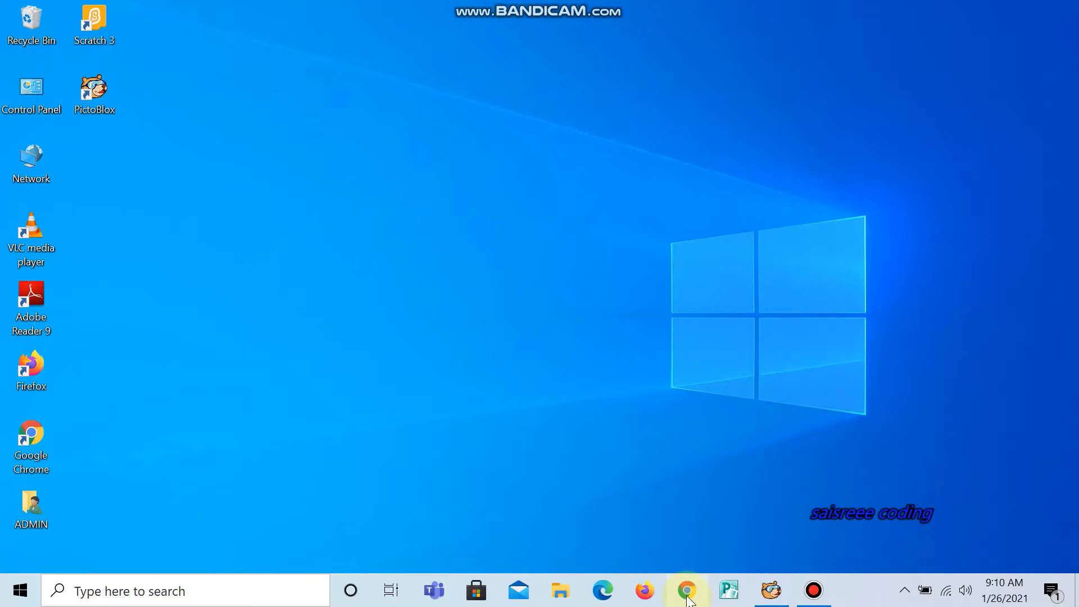
# Launch Chrome, search for 'teachable machine' and open the Teachable Machine site
pyautogui.click(686, 591)
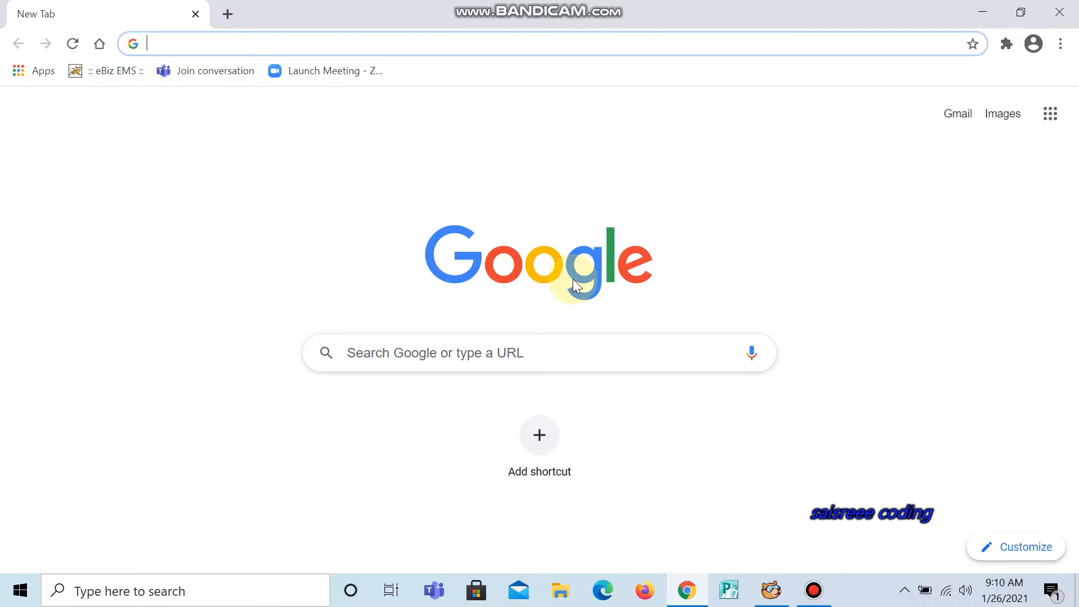
pyautogui.click(413, 43)
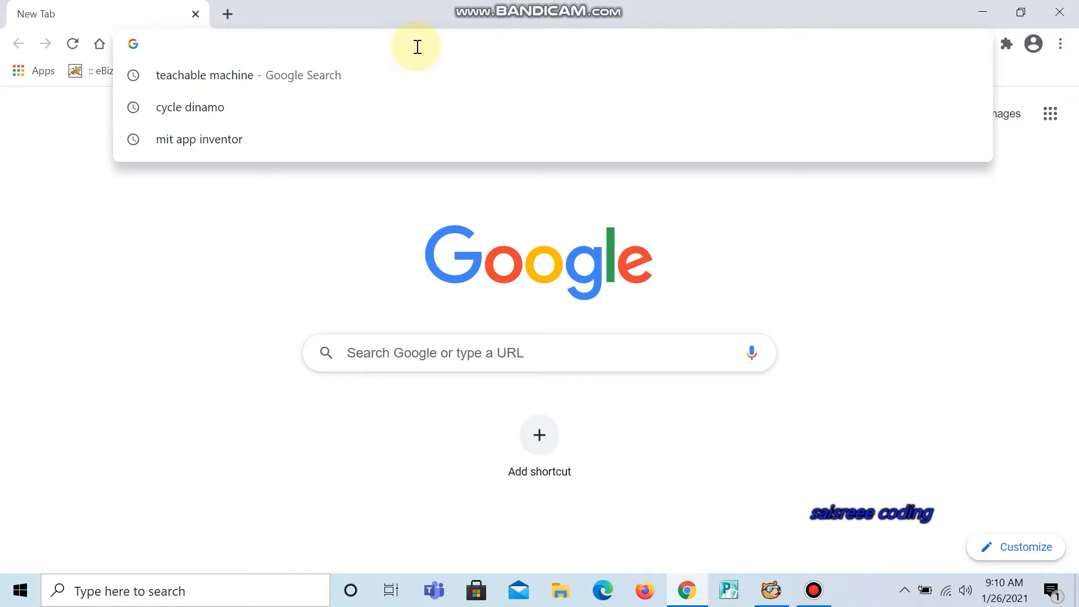
pyautogui.write('tea')
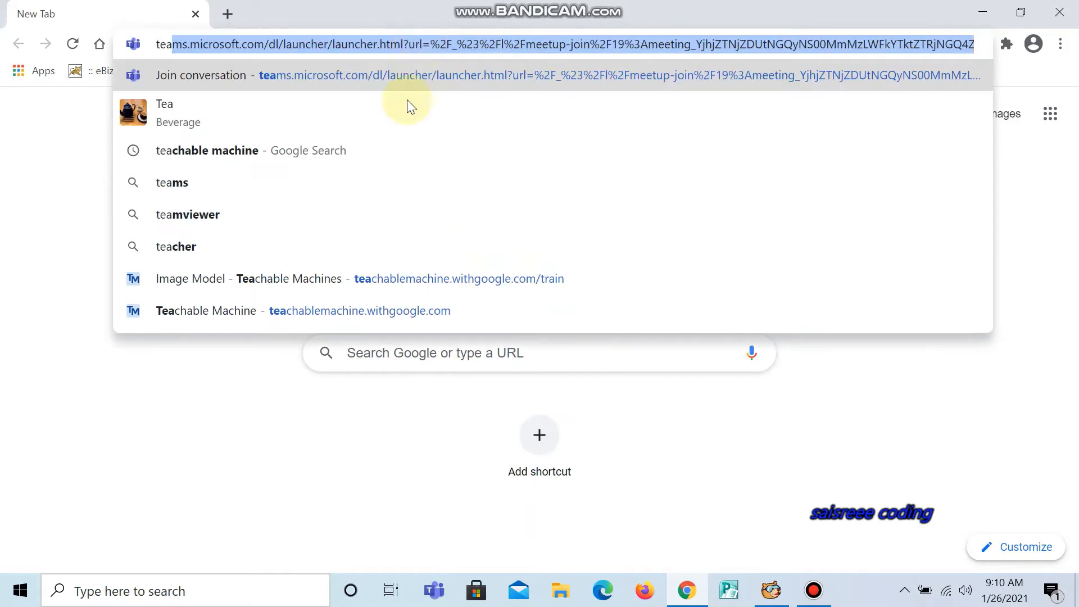
pyautogui.click(206, 150)
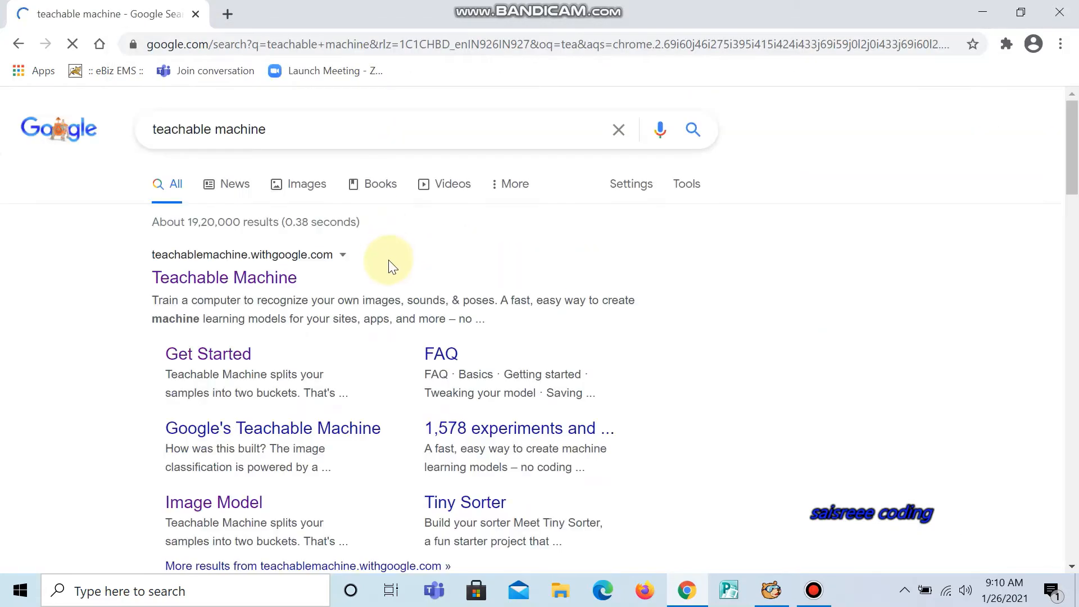
pyautogui.click(224, 277)
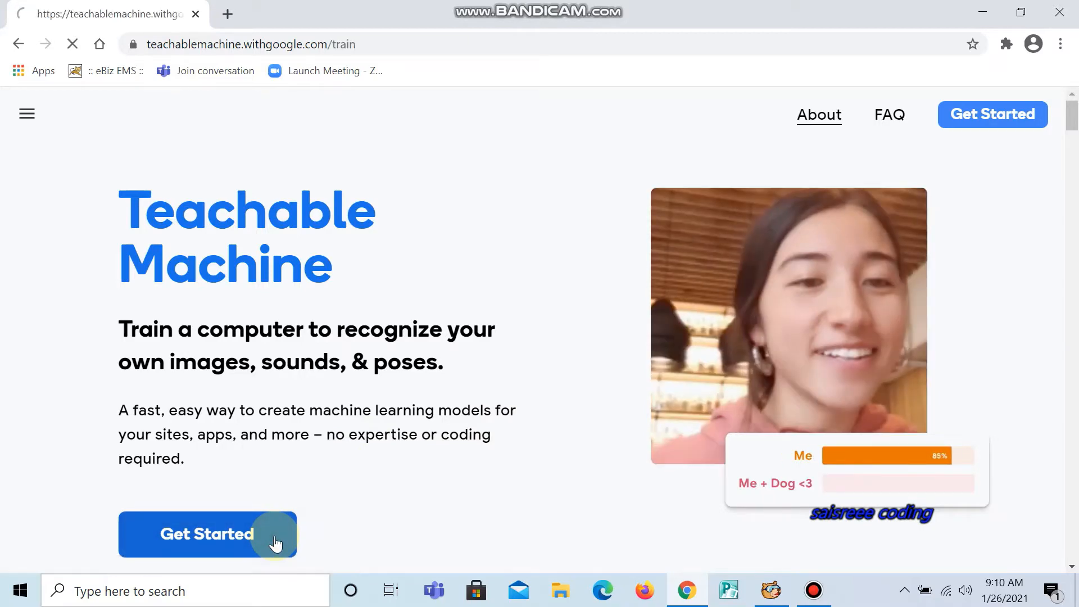
# Create a new image project with Class 1 named 'Dog' and Class 2 named 'cat'
pyautogui.click(206, 533)
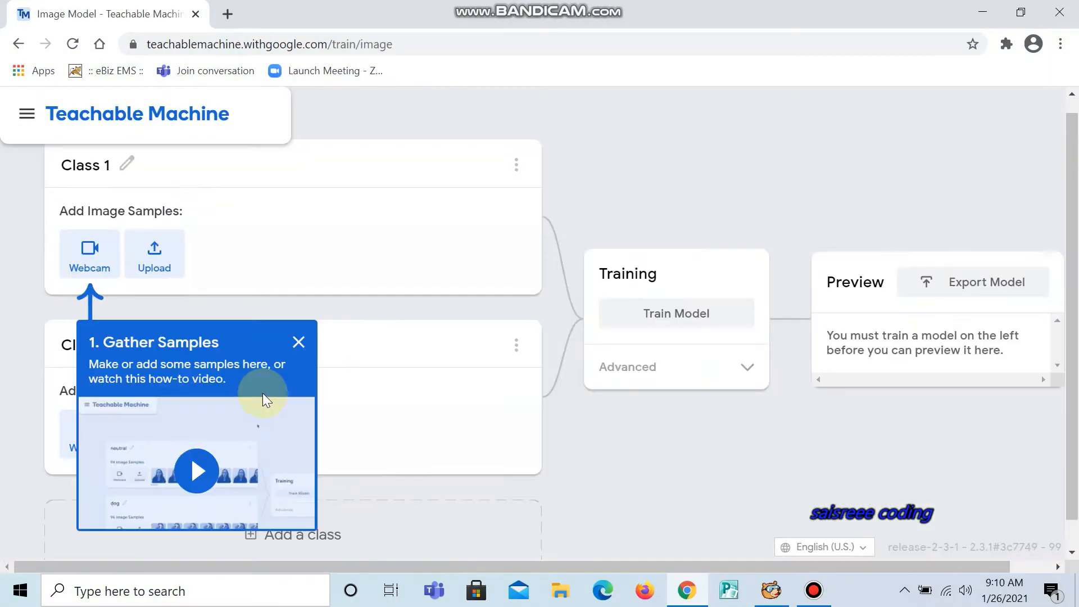
pyautogui.click(297, 342)
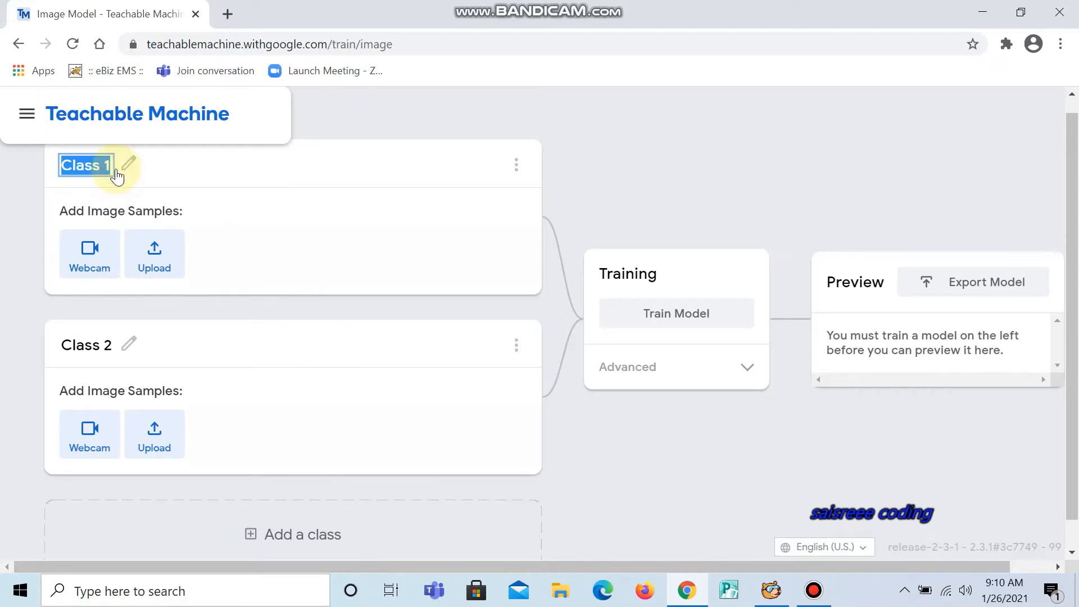
pyautogui.write('D')
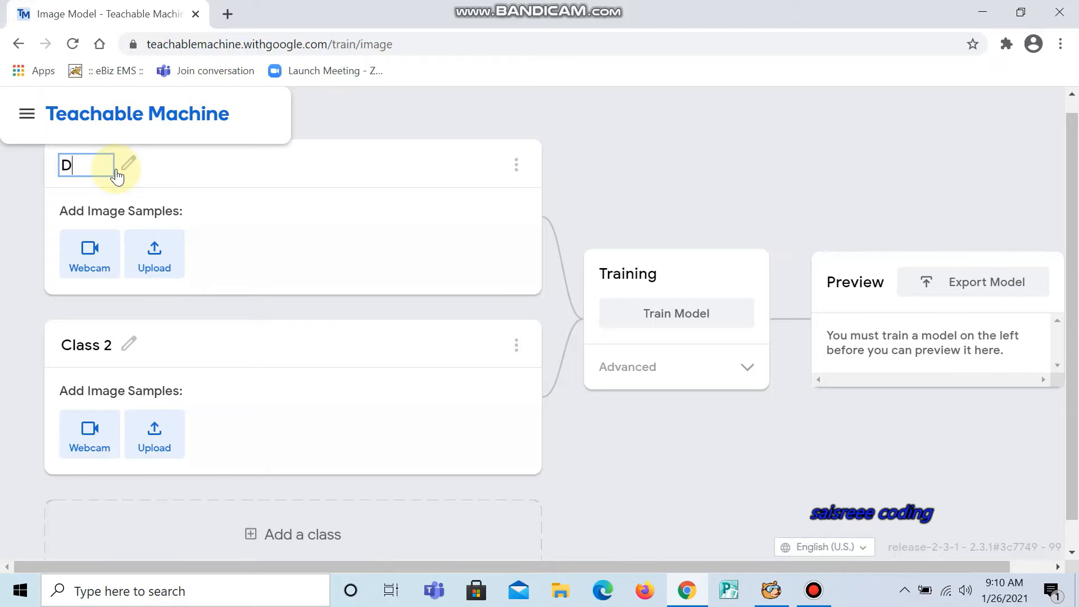
pyautogui.write('og')
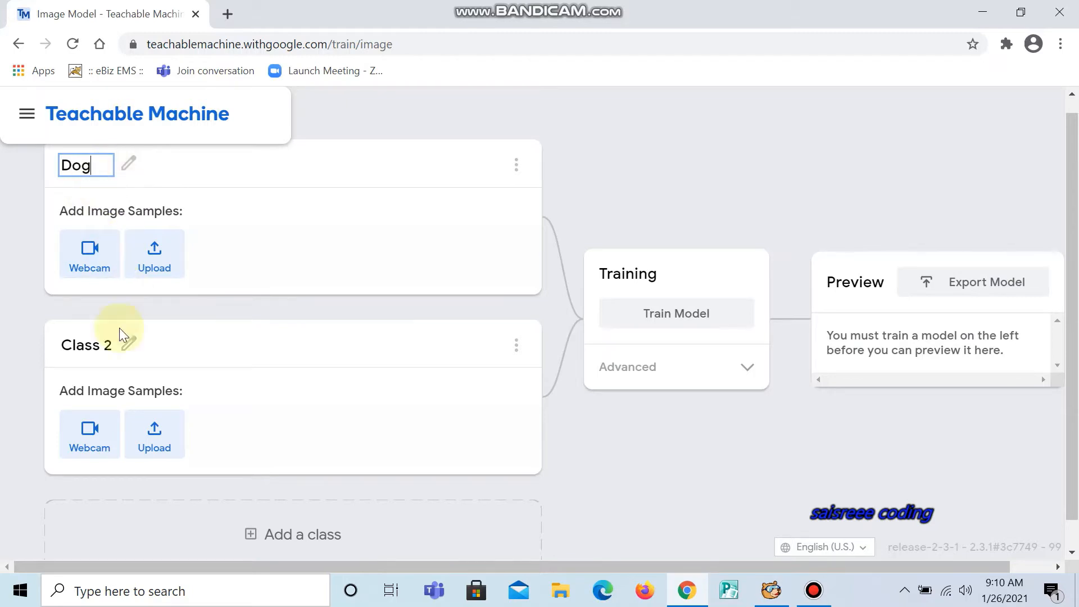
pyautogui.doubleClick(86, 345)
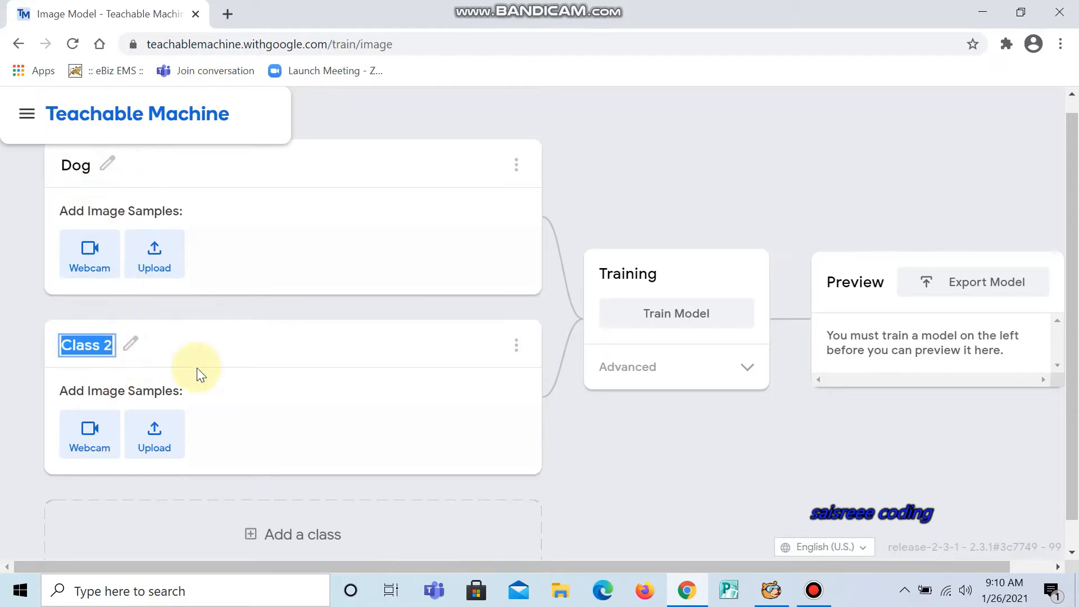
pyautogui.write('cat')
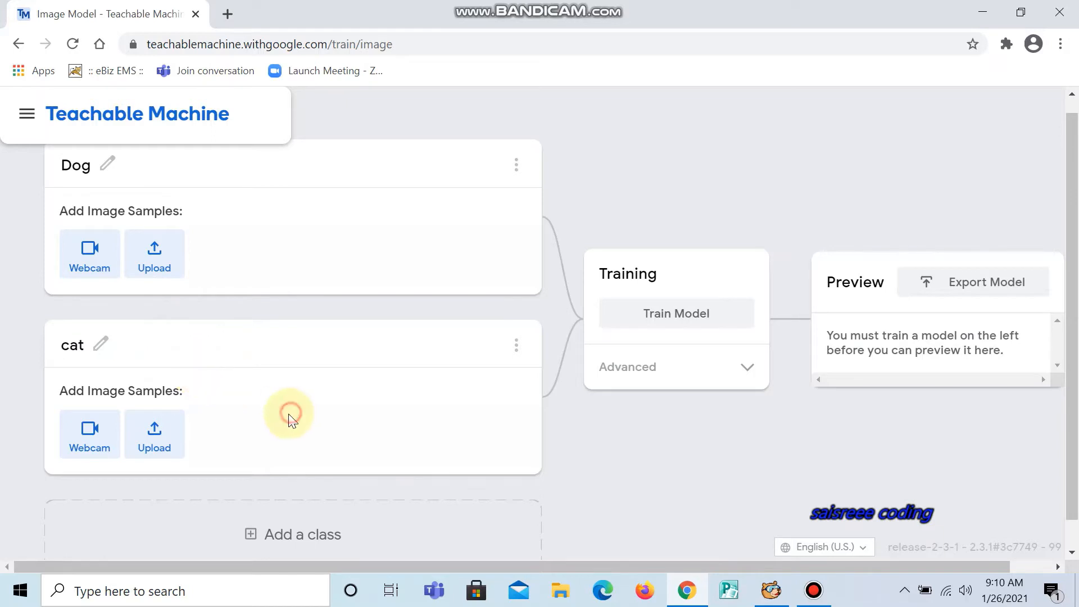
# Upload photos cat1–cat10 from local files as samples for the cat class
pyautogui.click(154, 434)
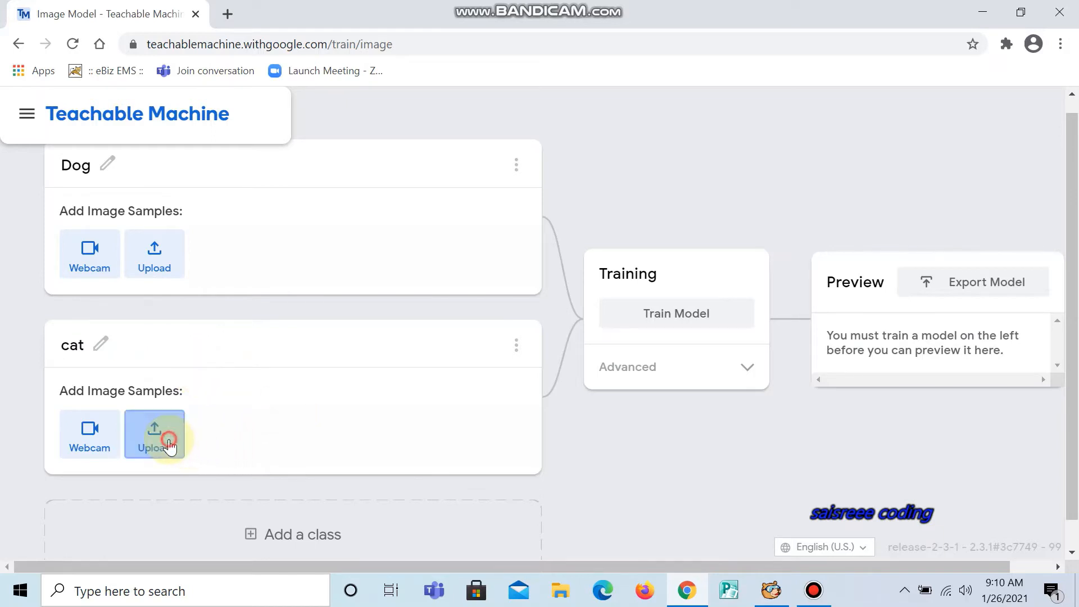
pyautogui.click(154, 434)
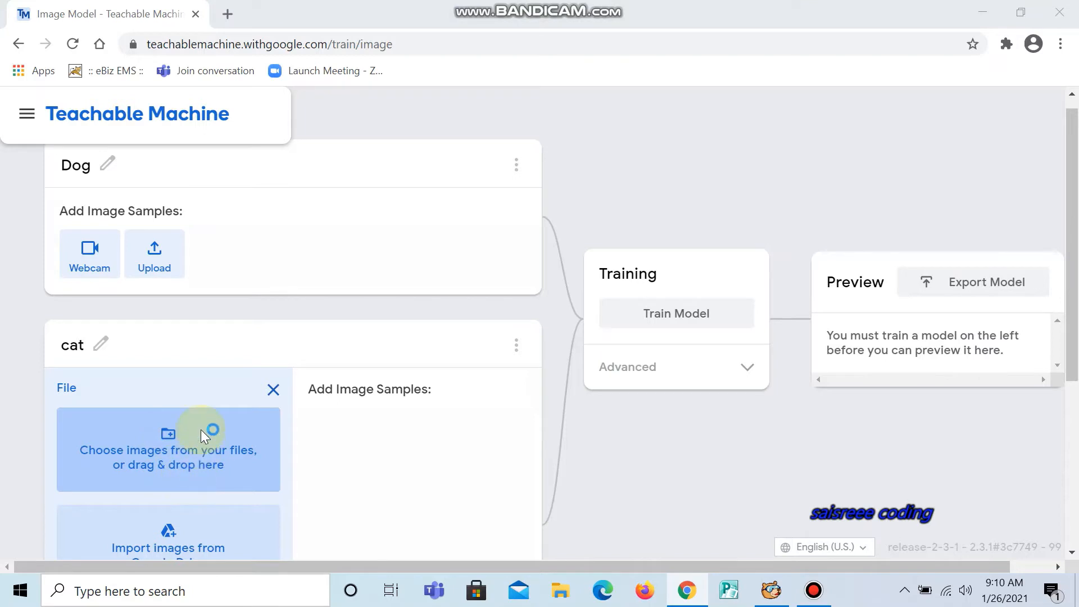
pyautogui.click(168, 450)
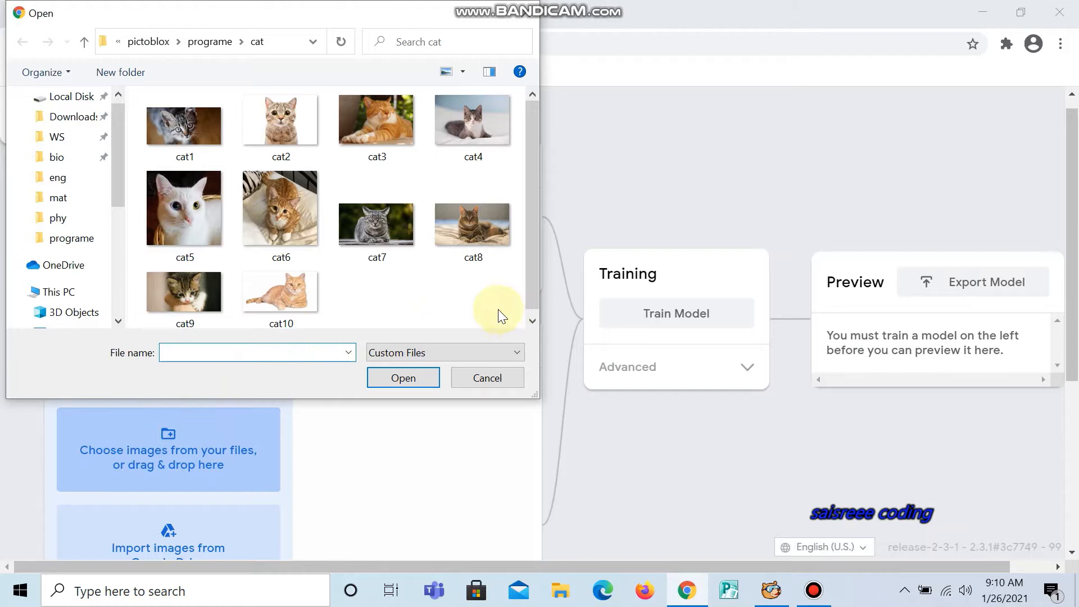
pyautogui.moveTo(499, 310); pyautogui.dragTo(172, 83)
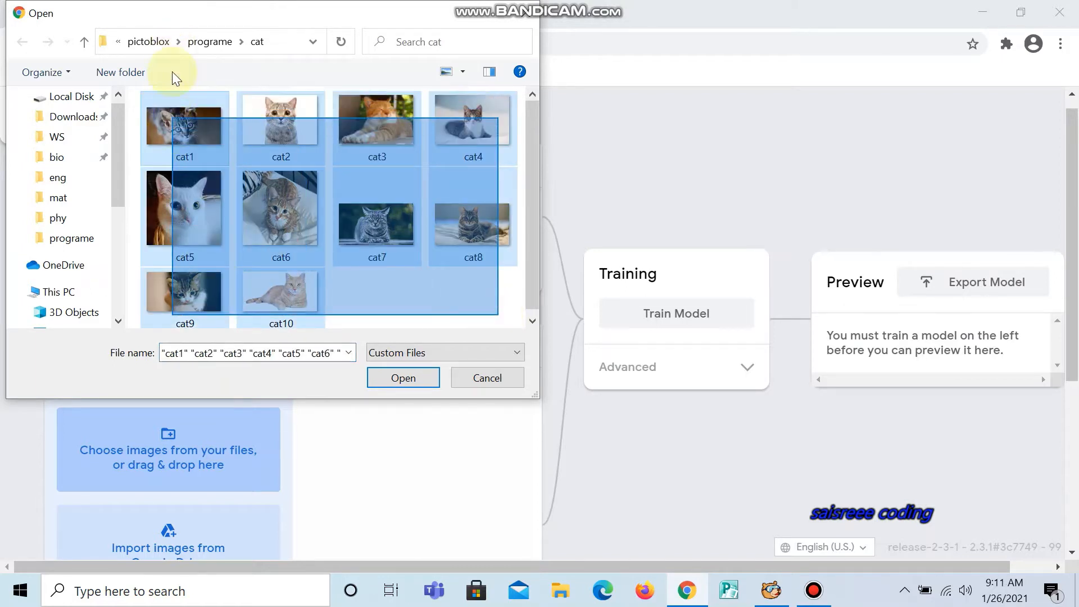
pyautogui.click(403, 377)
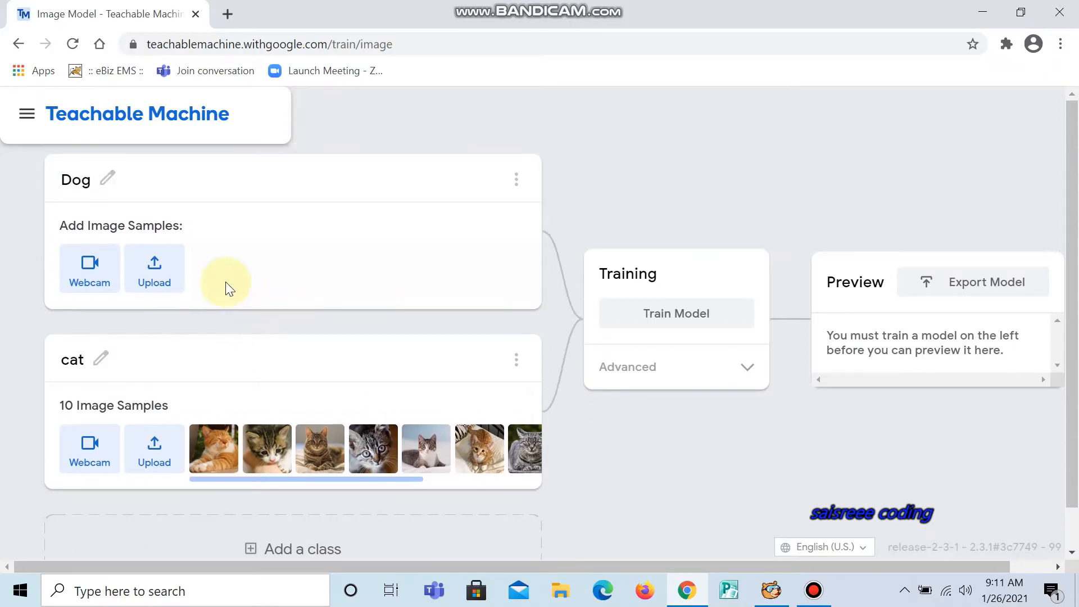
# Upload photos dog1–dog10 from local files as samples for the Dog class
pyautogui.click(154, 268)
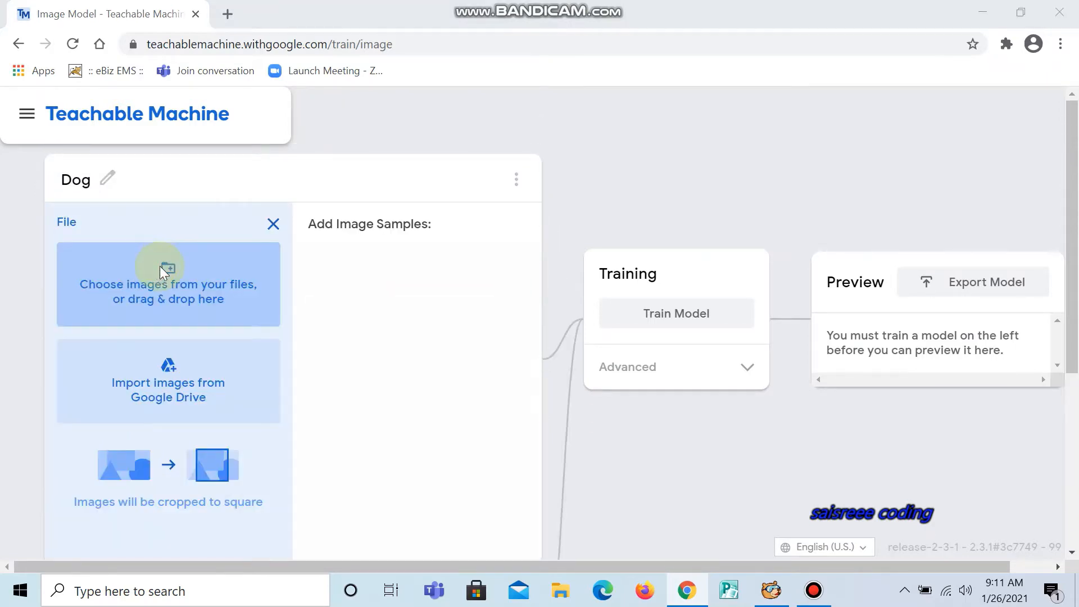
pyautogui.click(168, 284)
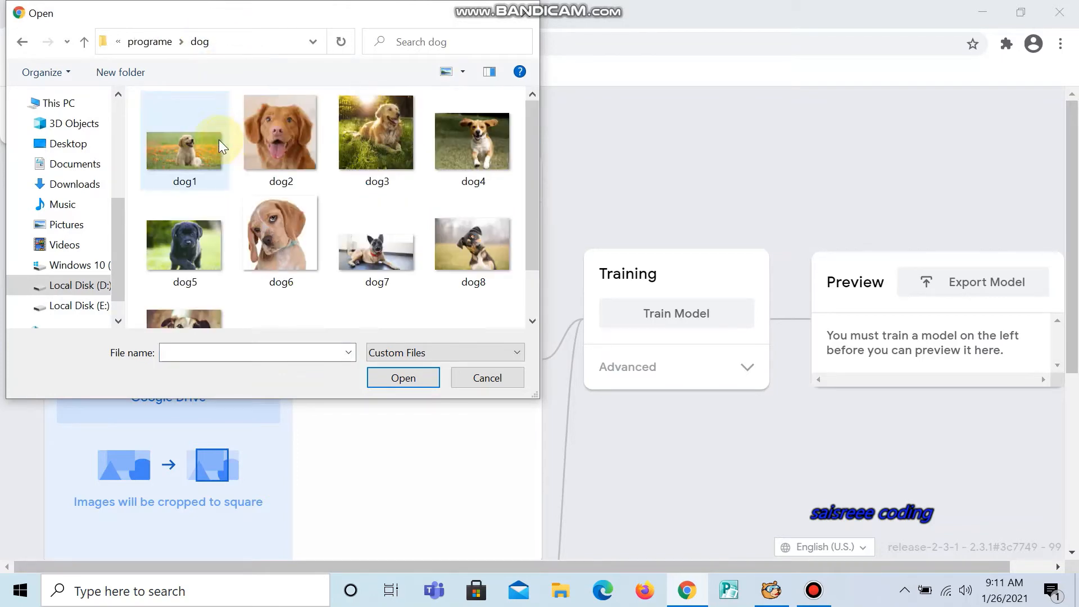
pyautogui.scroll(-3)
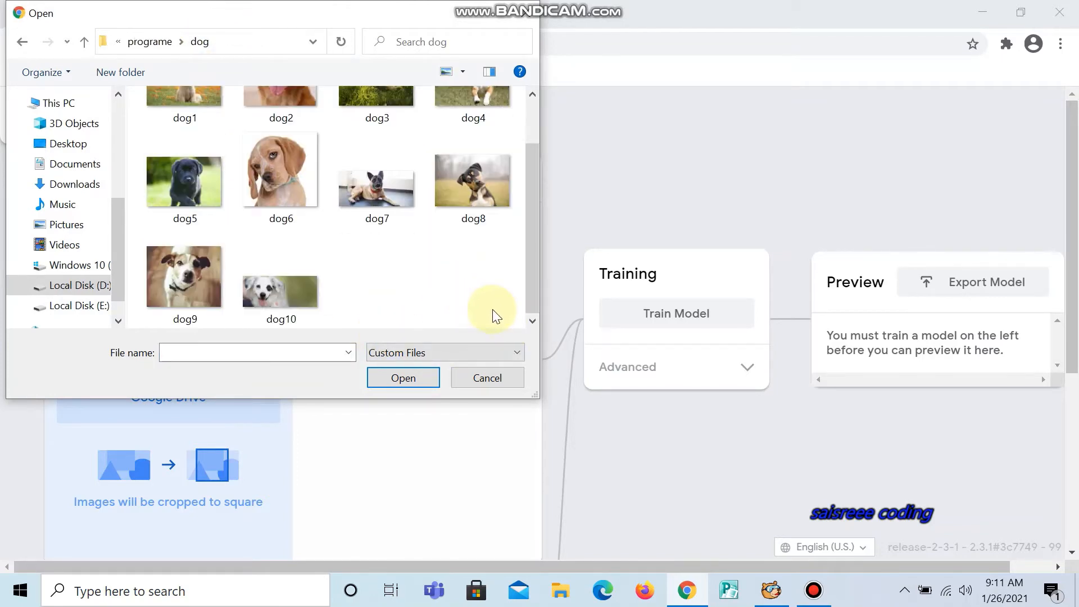
pyautogui.moveTo(193, 82); pyautogui.dragTo(492, 316)
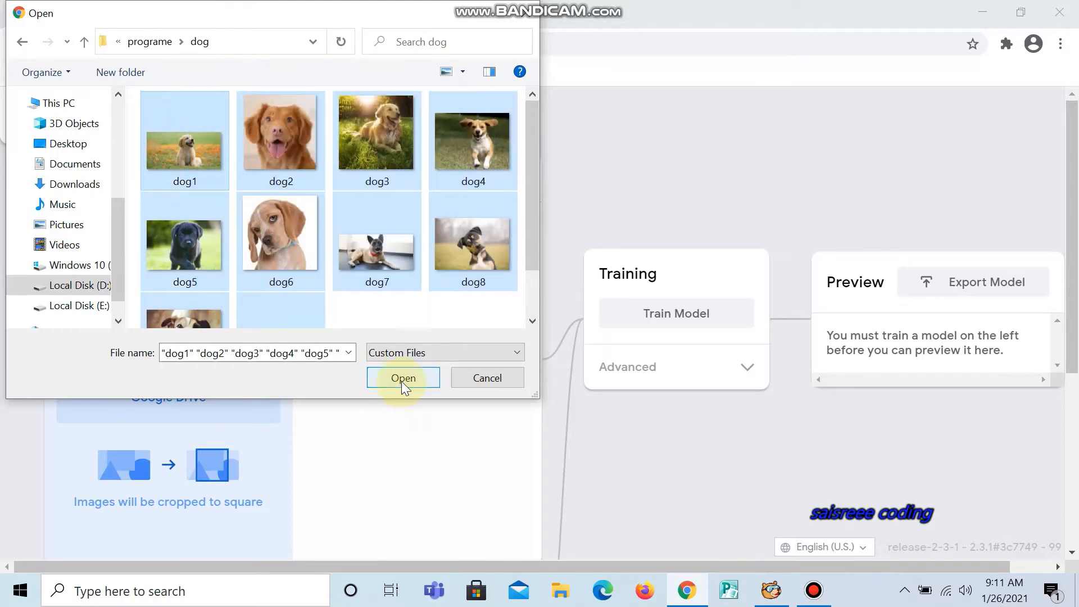
pyautogui.click(402, 378)
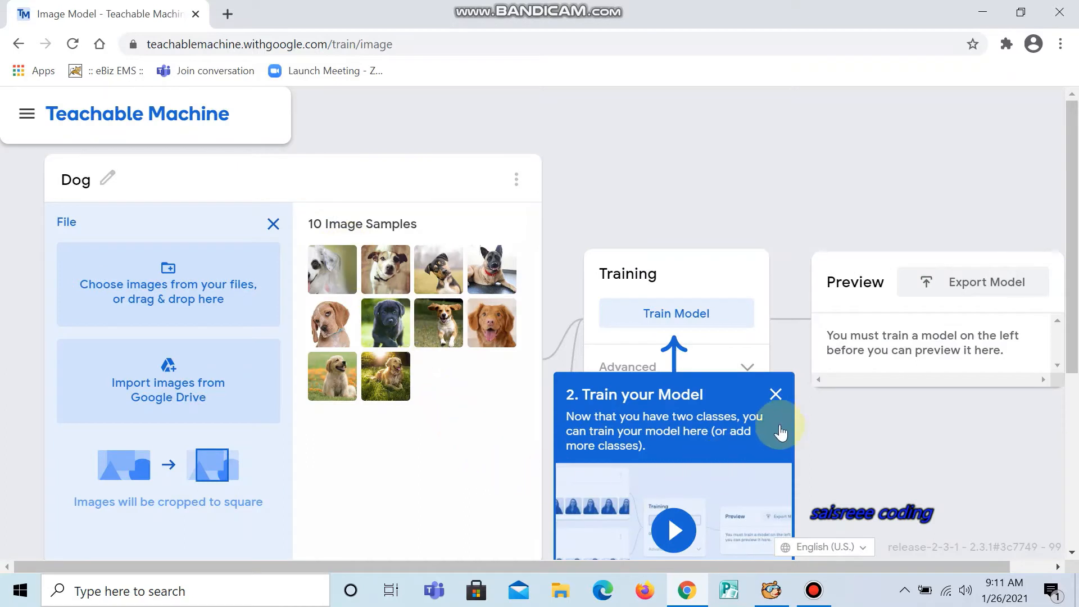
# Train the Dog/cat model, dismissing the tip and keep-tab-open warning
pyautogui.click(776, 394)
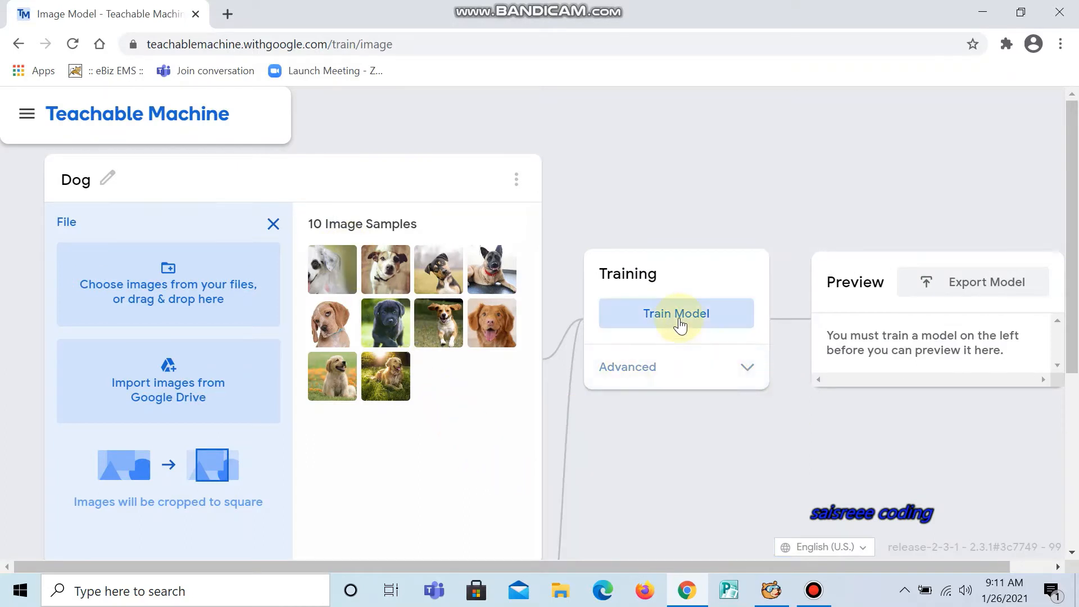
pyautogui.click(676, 313)
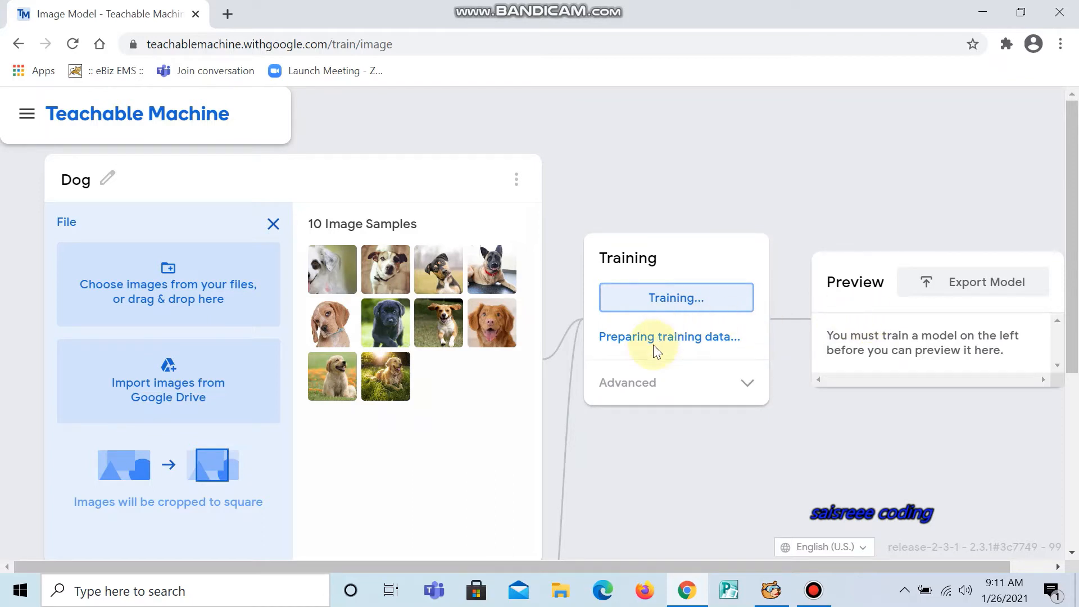
pyautogui.moveTo(653, 405)
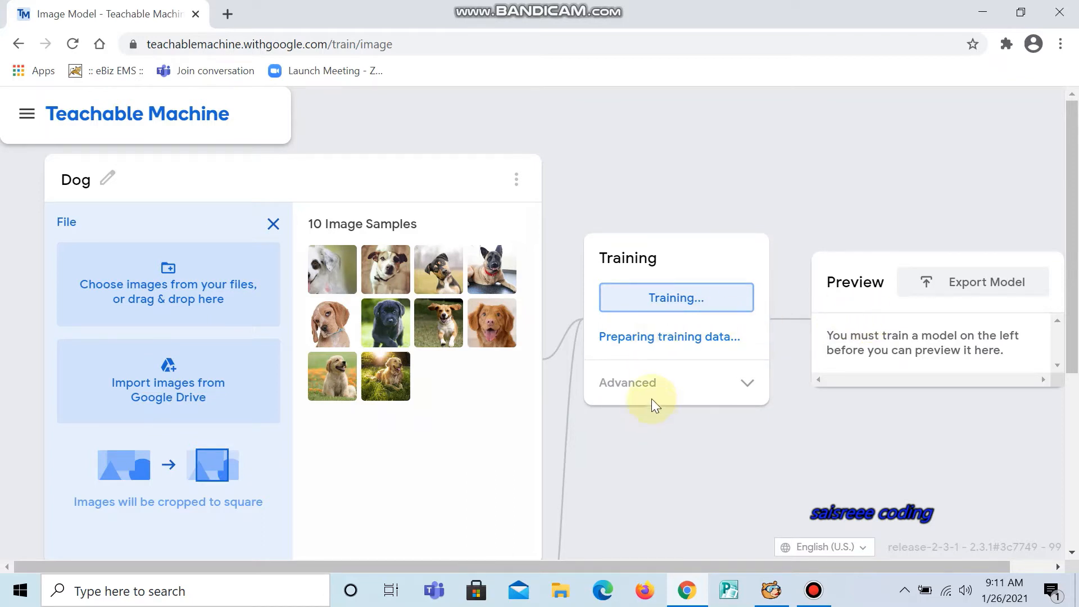
pyautogui.moveTo(671, 361)
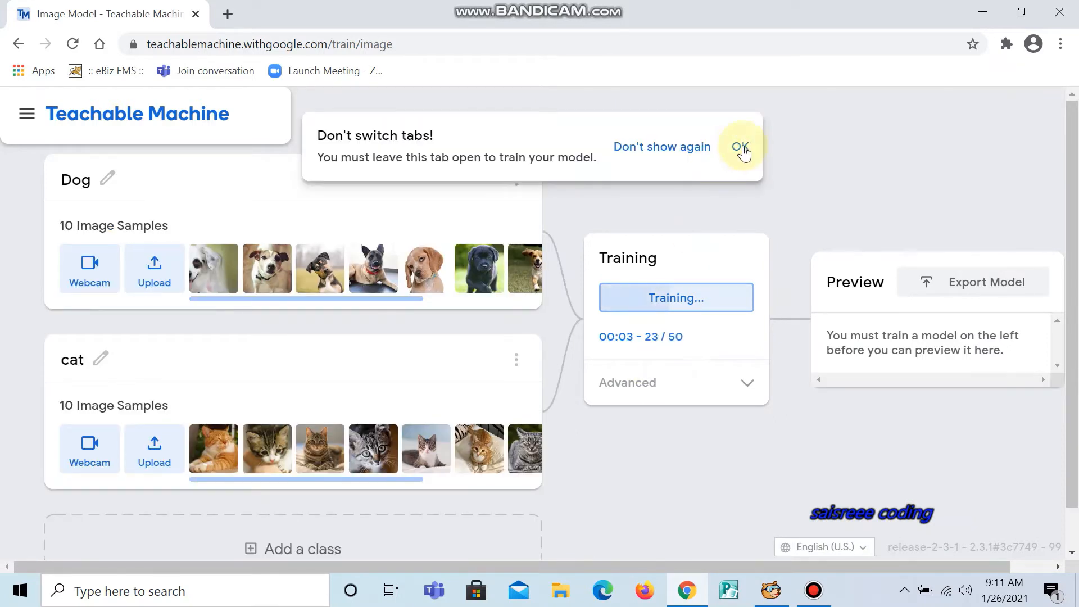
pyautogui.click(741, 146)
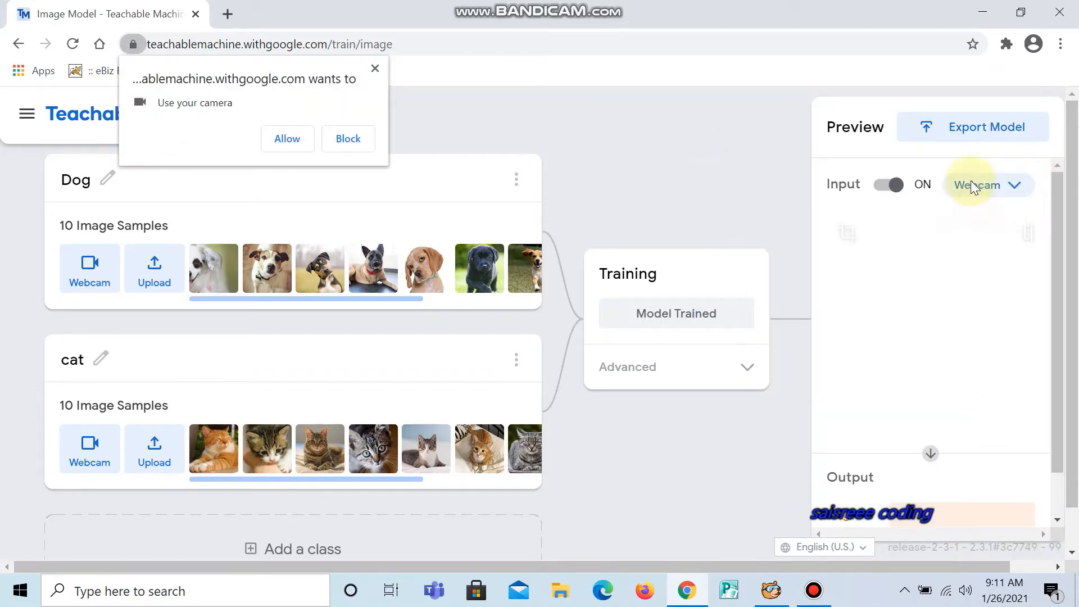
# Export the model as a shareable TensorFlow.js upload via Upload my model
pyautogui.click(987, 126)
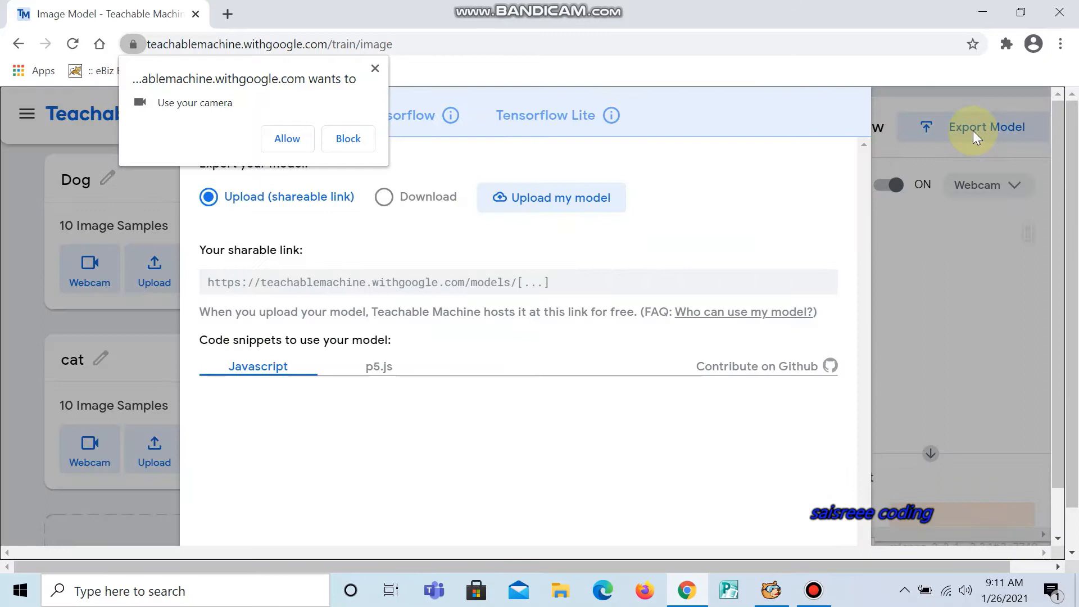
pyautogui.click(551, 197)
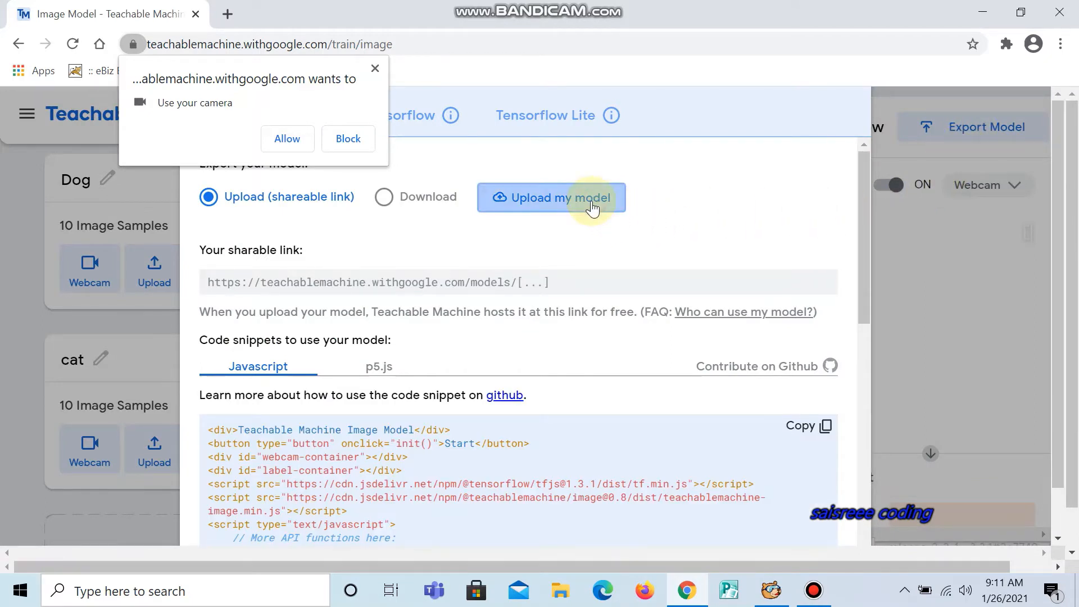
pyautogui.click(347, 138)
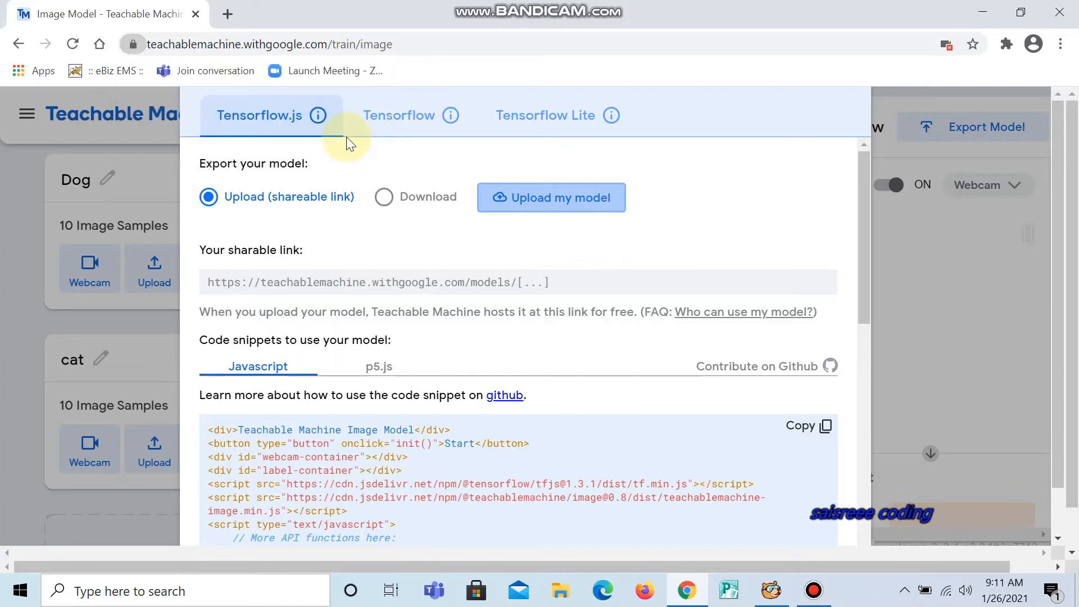
pyautogui.click(550, 197)
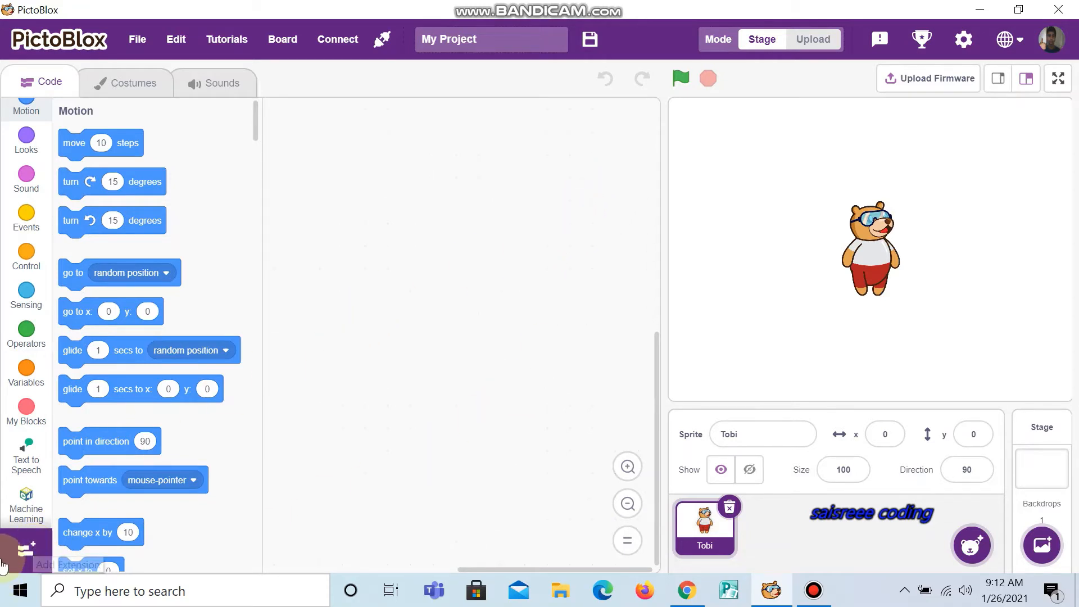
# Add PictoBlox's Machine Learning extension, choose Load a Model, and switch to Chrome
pyautogui.click(25, 547)
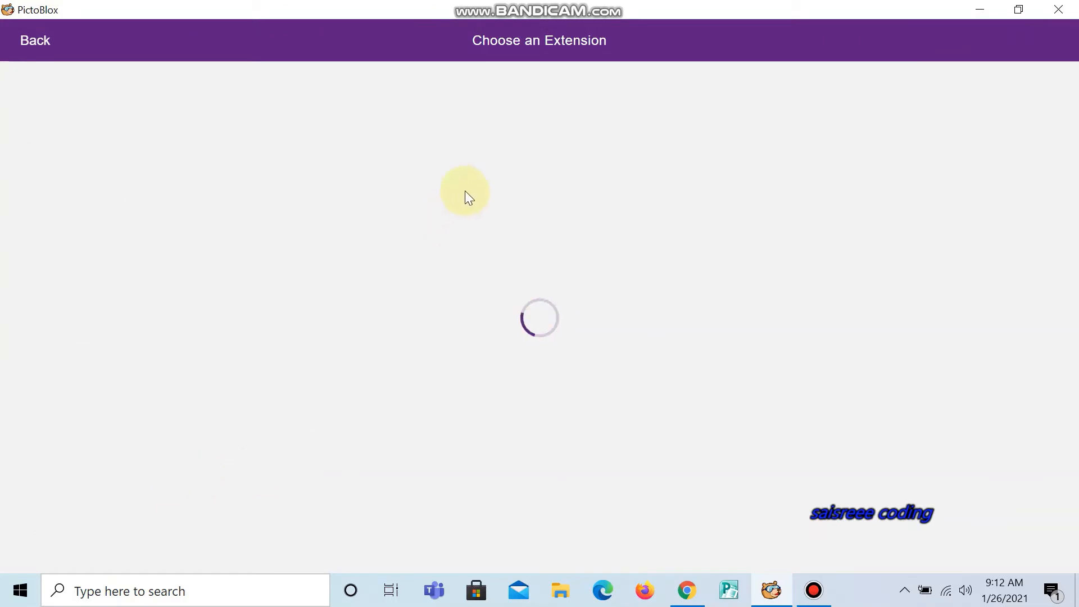
pyautogui.moveTo(480, 177)
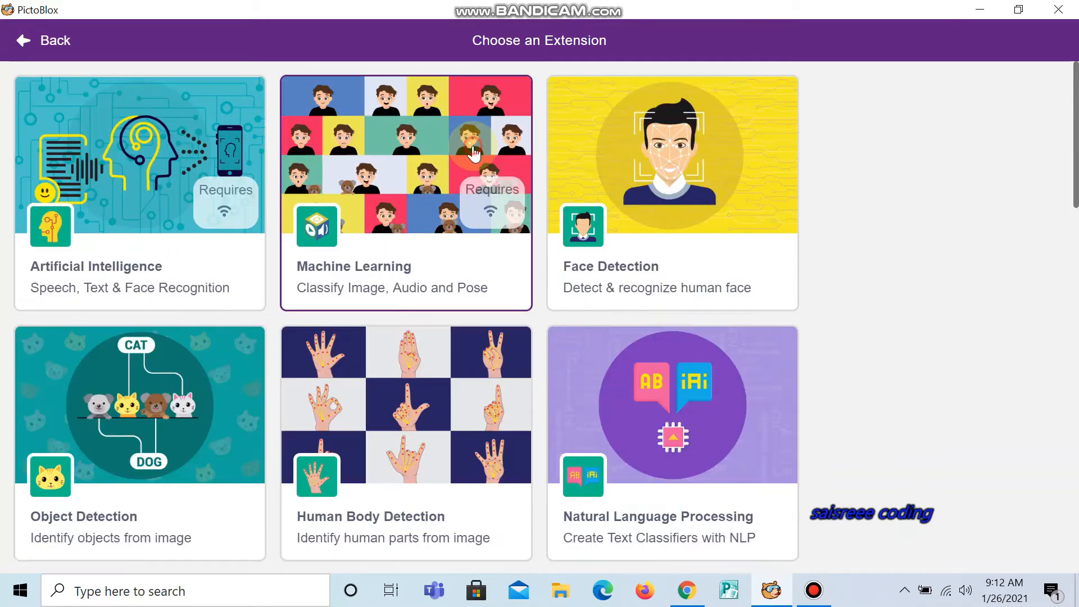
pyautogui.click(406, 193)
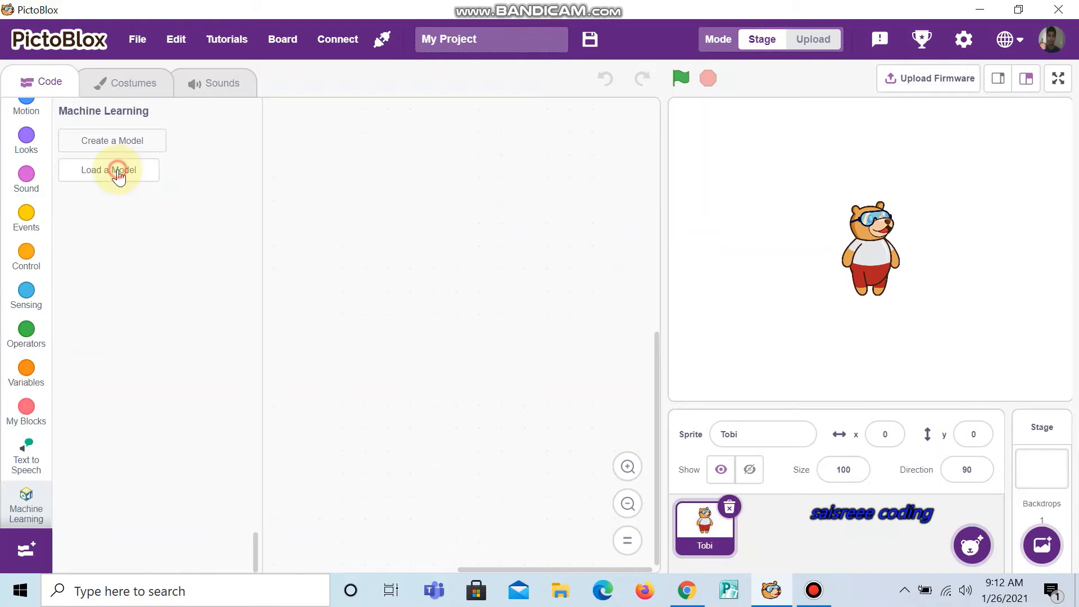
pyautogui.click(108, 170)
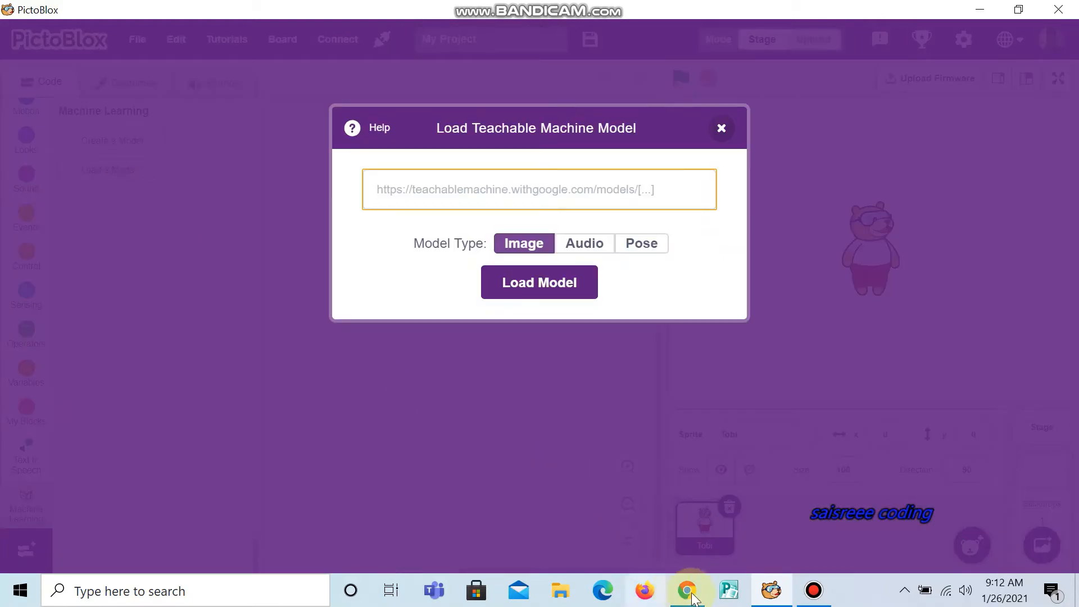
pyautogui.click(686, 590)
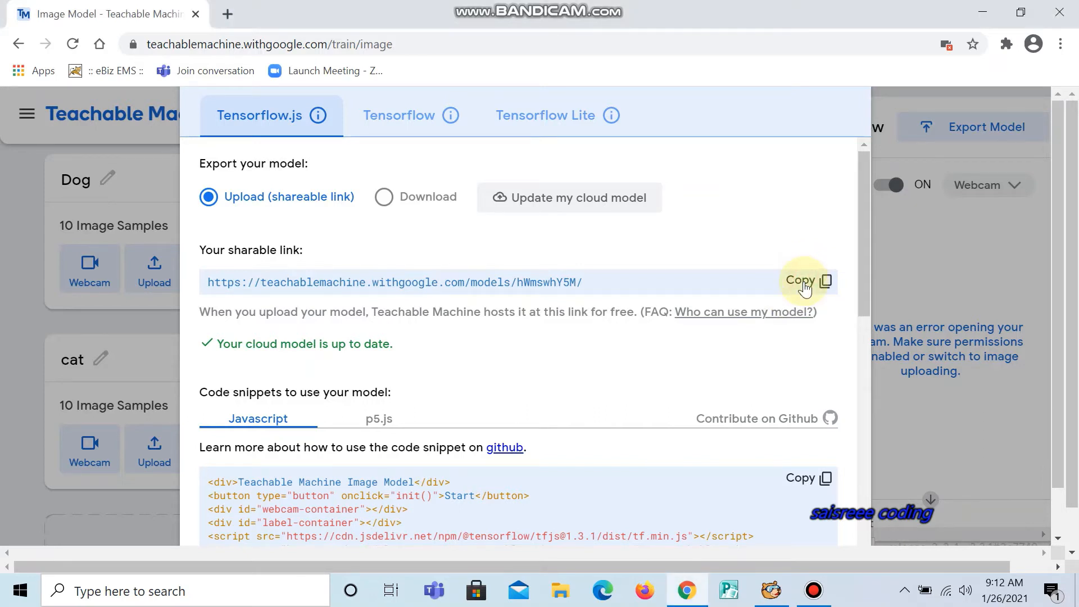
pyautogui.moveTo(812, 307)
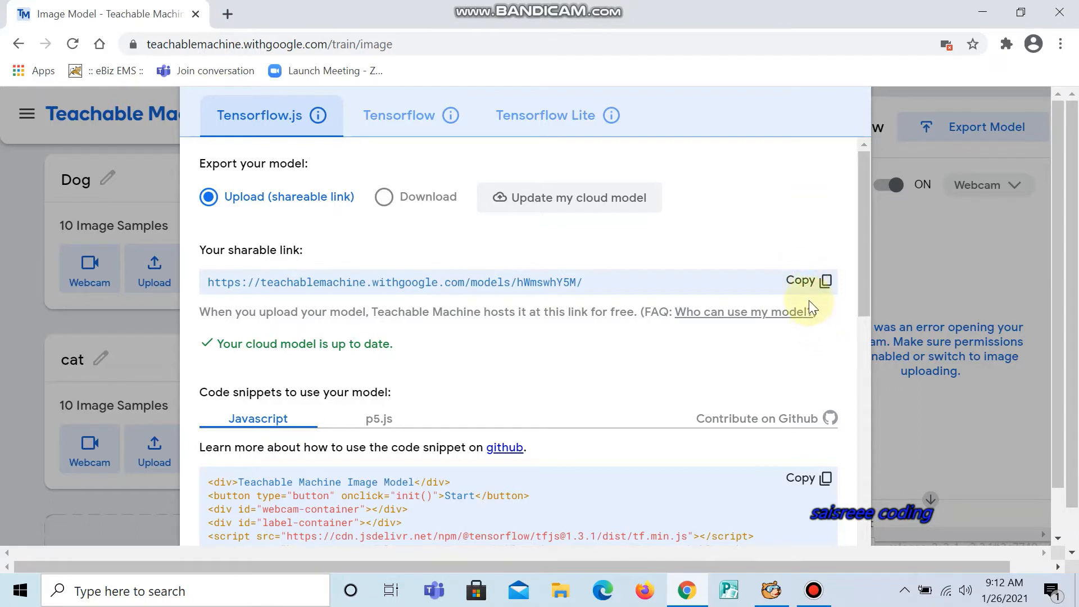
# Copy the uploaded model's shareable link and return to PictoBlox
pyautogui.click(800, 280)
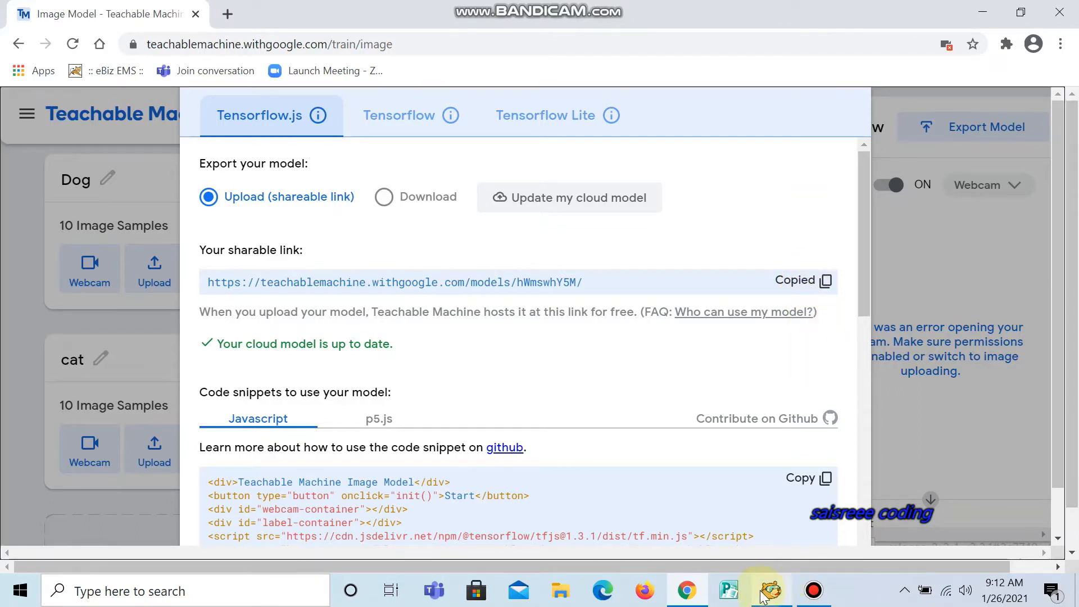
pyautogui.click(770, 590)
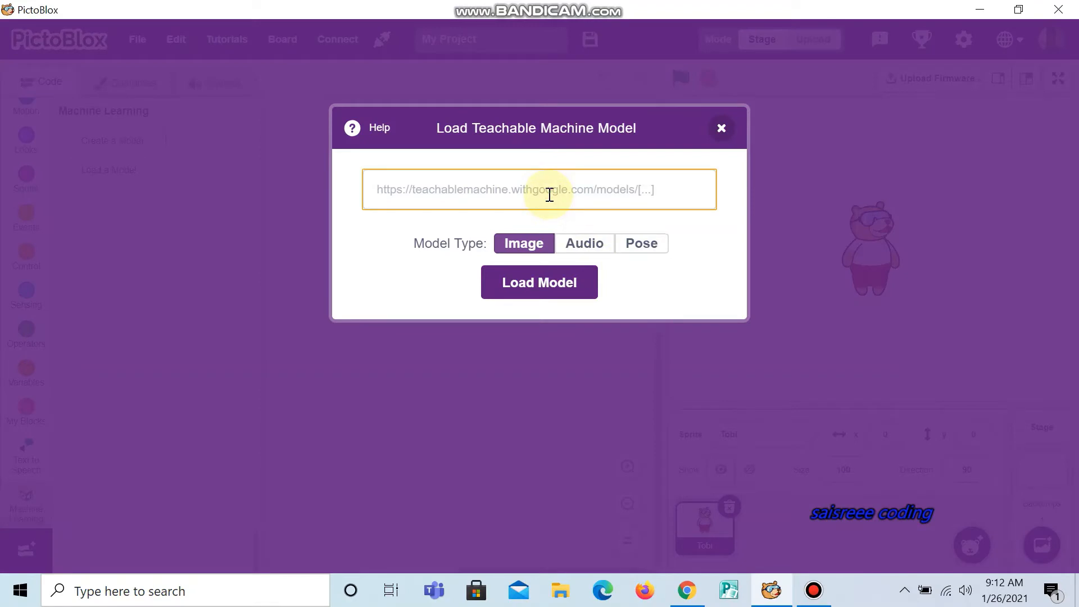
pyautogui.write('https://teachablemachine.withgoogle.com/models/hWmswhY5M/')
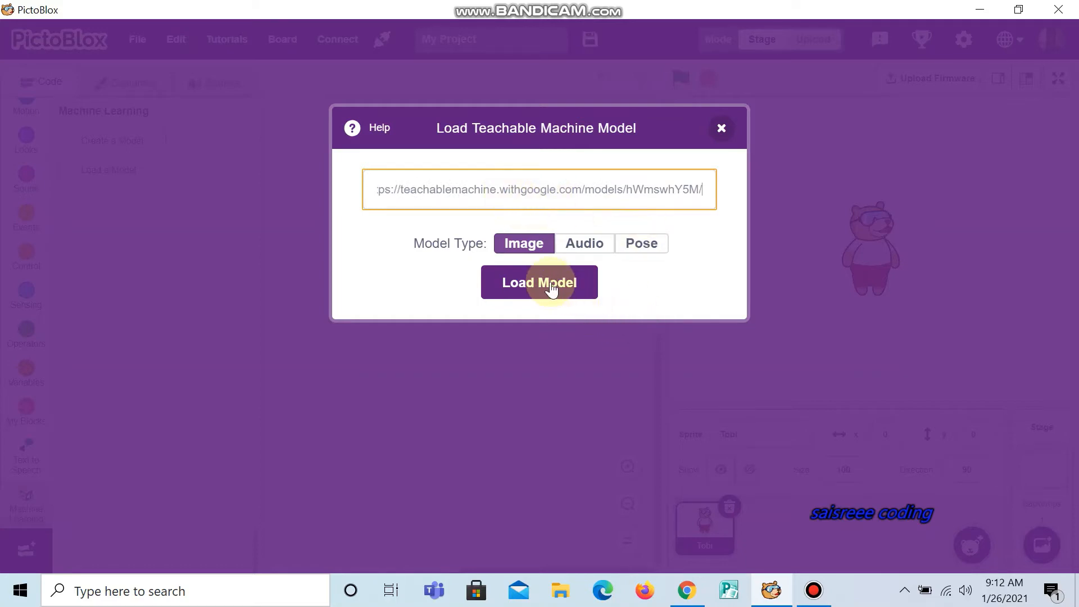
pyautogui.click(539, 282)
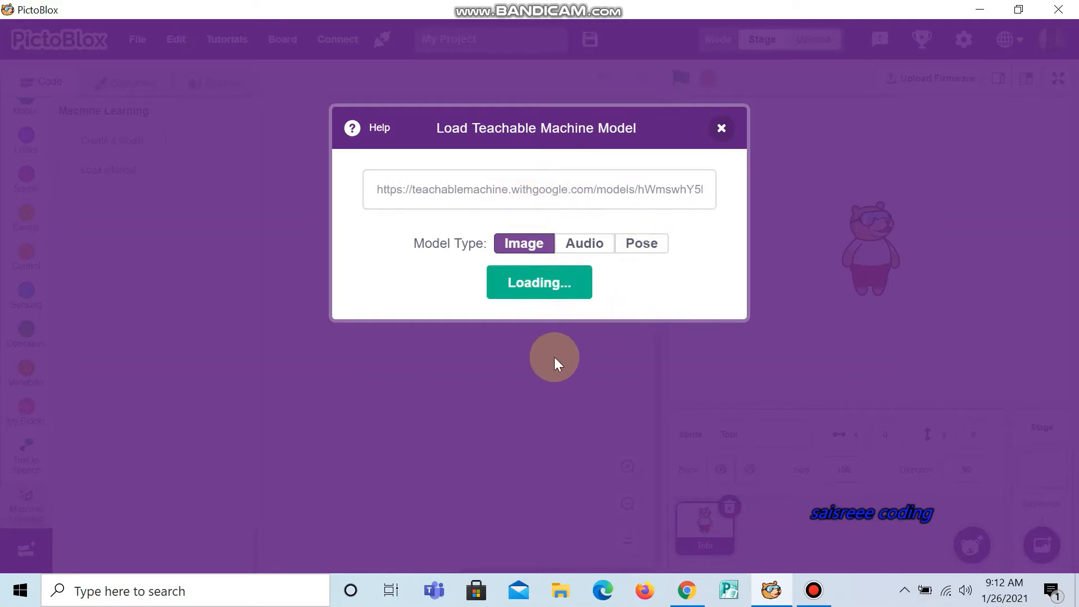
pyautogui.moveTo(579, 383)
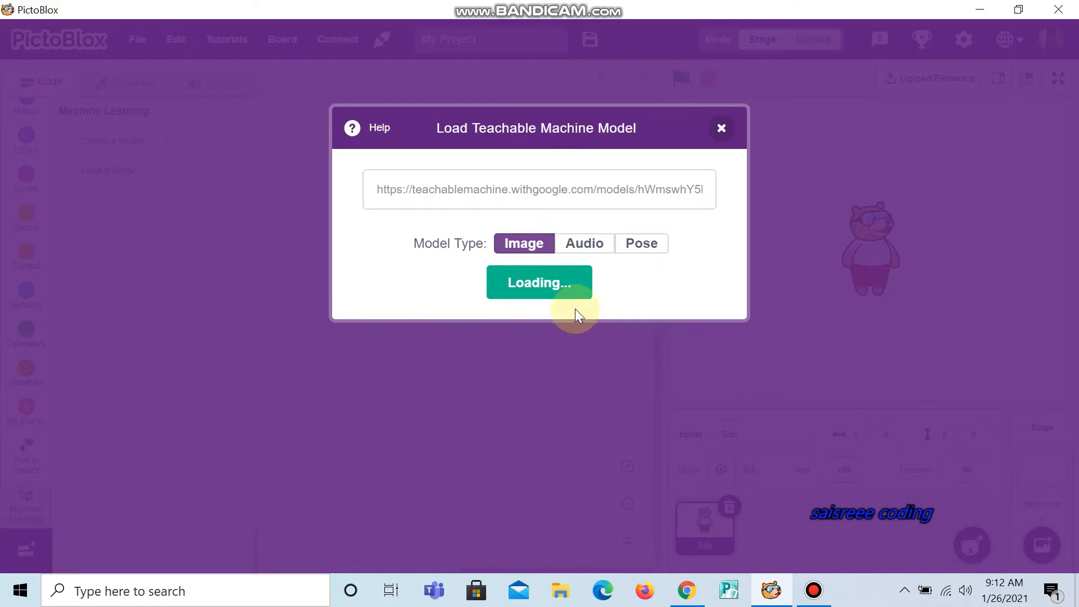
pyautogui.moveTo(575, 283)
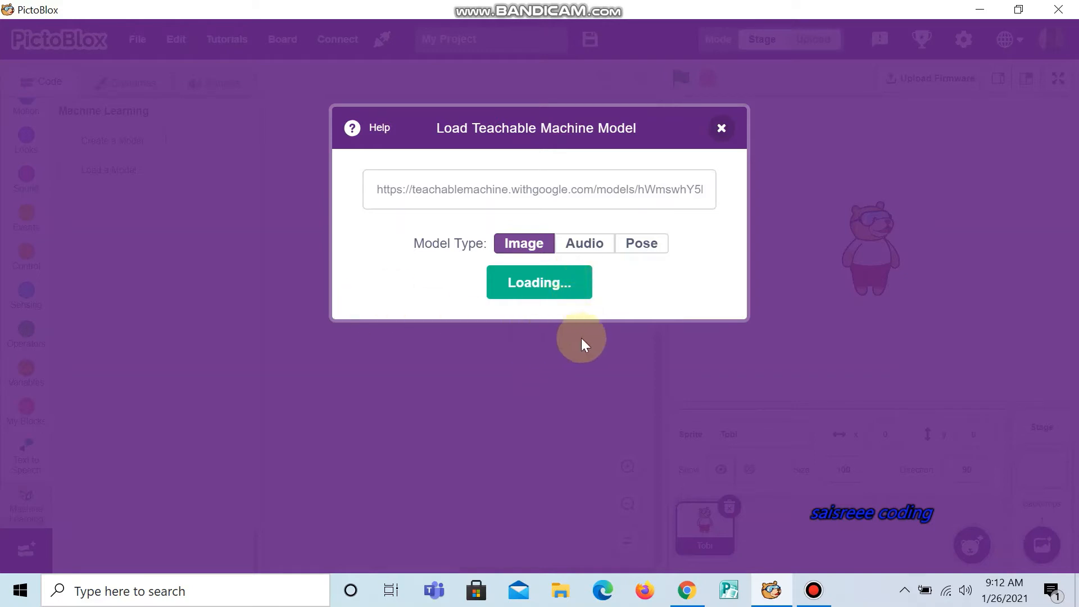
pyautogui.moveTo(740, 7)
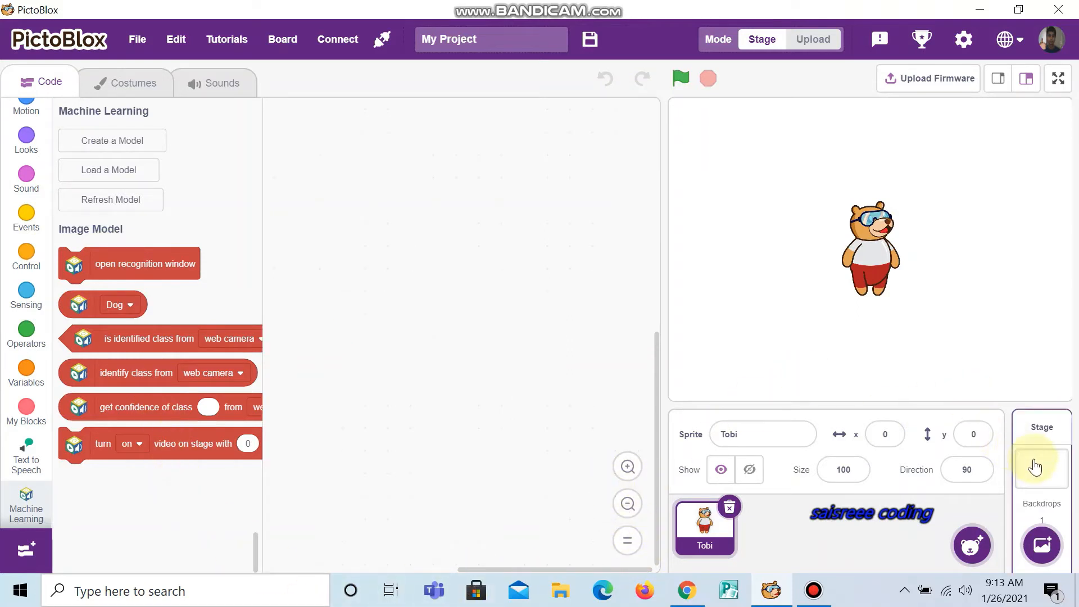
pyautogui.moveTo(1042, 468)
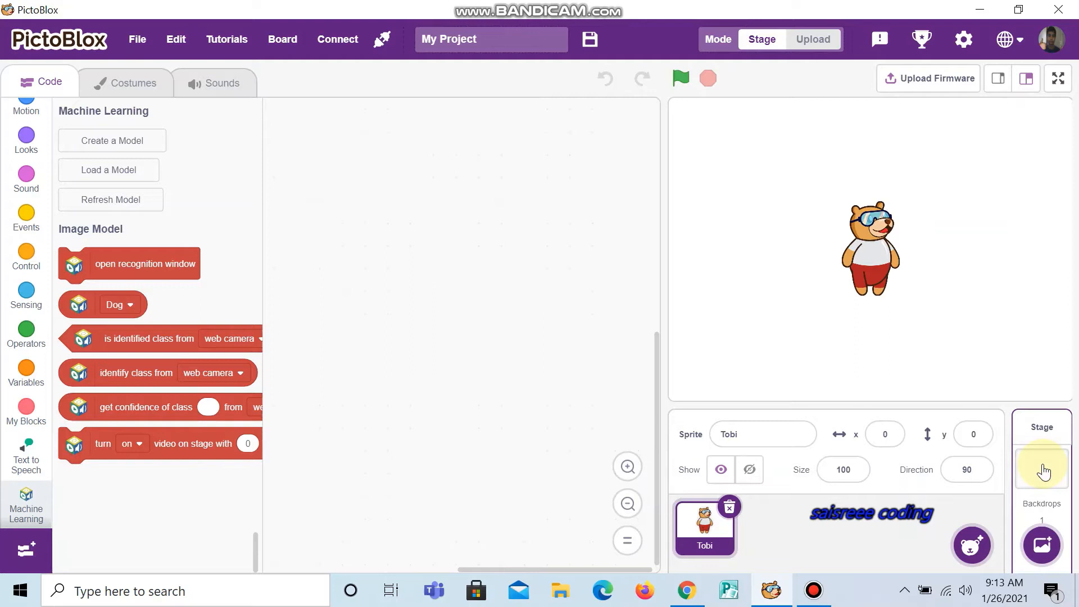
# Select the Stage instead of Tobi and show its Backdrops tab
pyautogui.click(1041, 465)
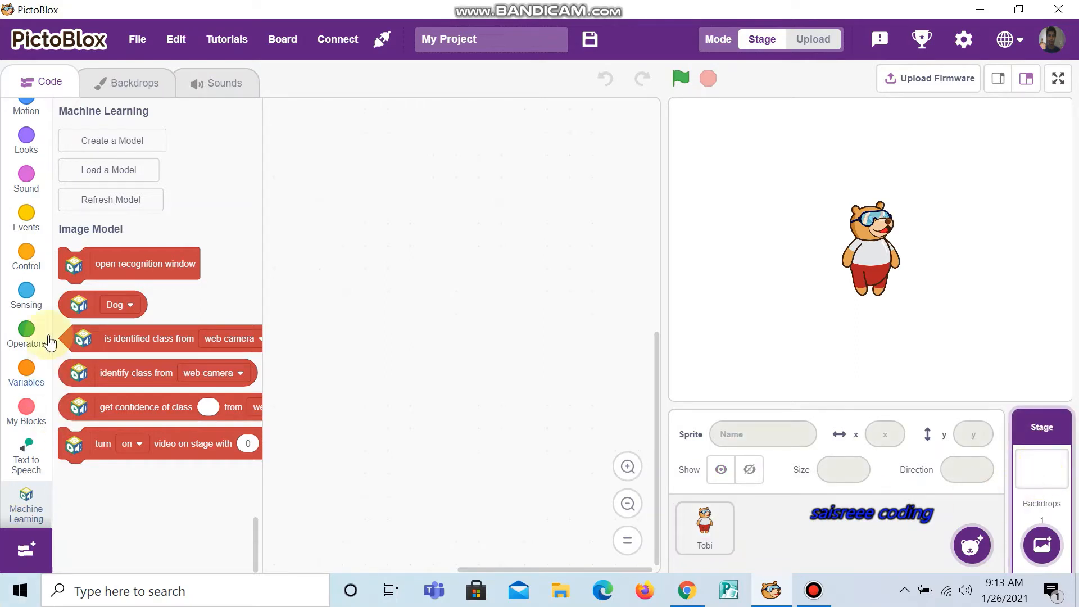
pyautogui.moveTo(127, 83)
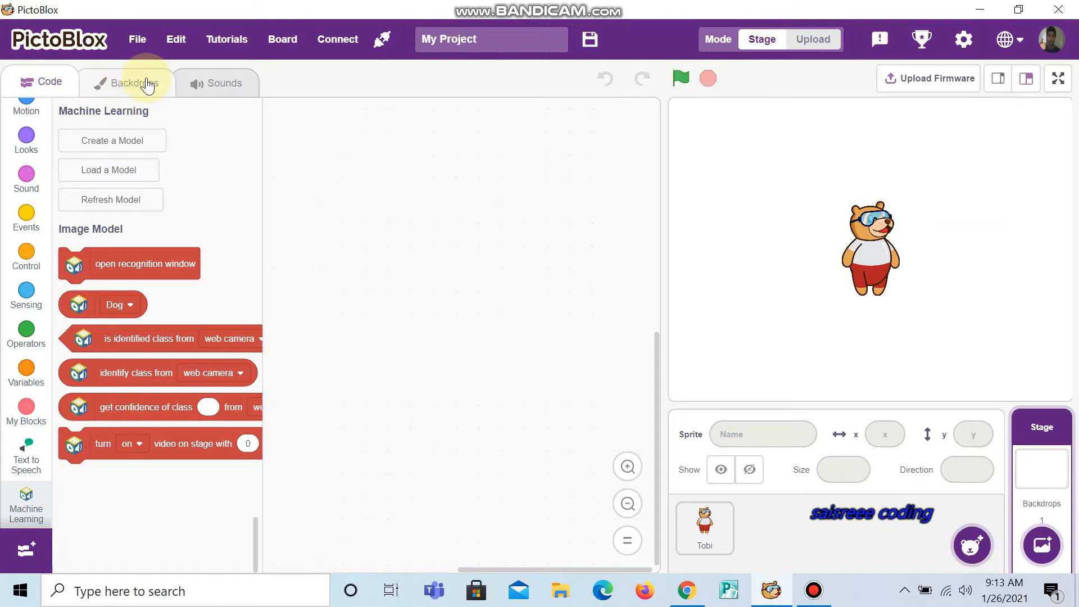
pyautogui.click(126, 82)
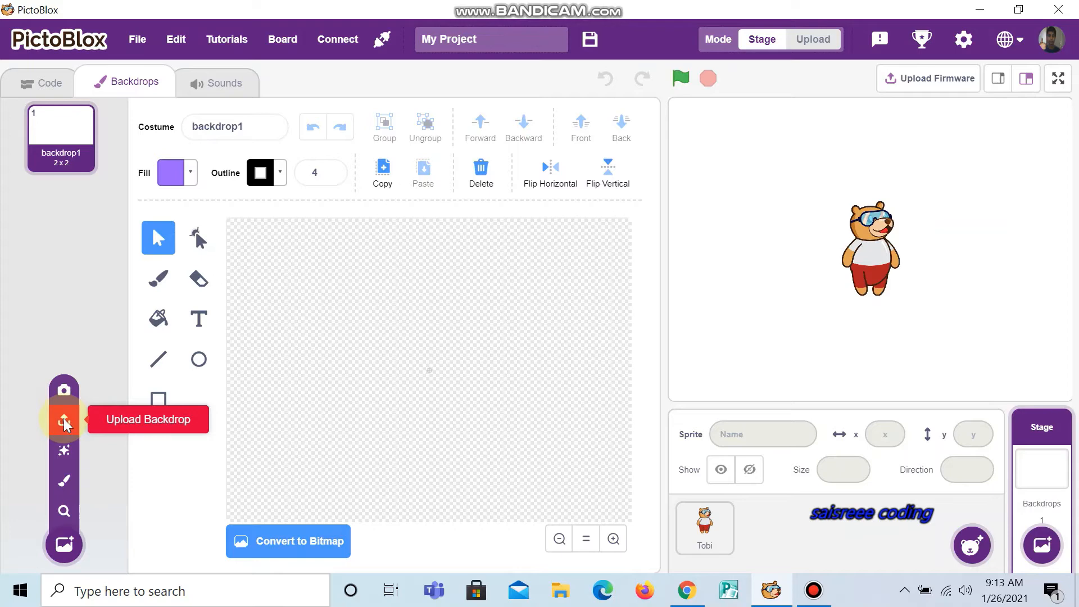
# Upload dog1–dog10 as stage backdrops, then start importing the cat photos from their folder
pyautogui.click(63, 422)
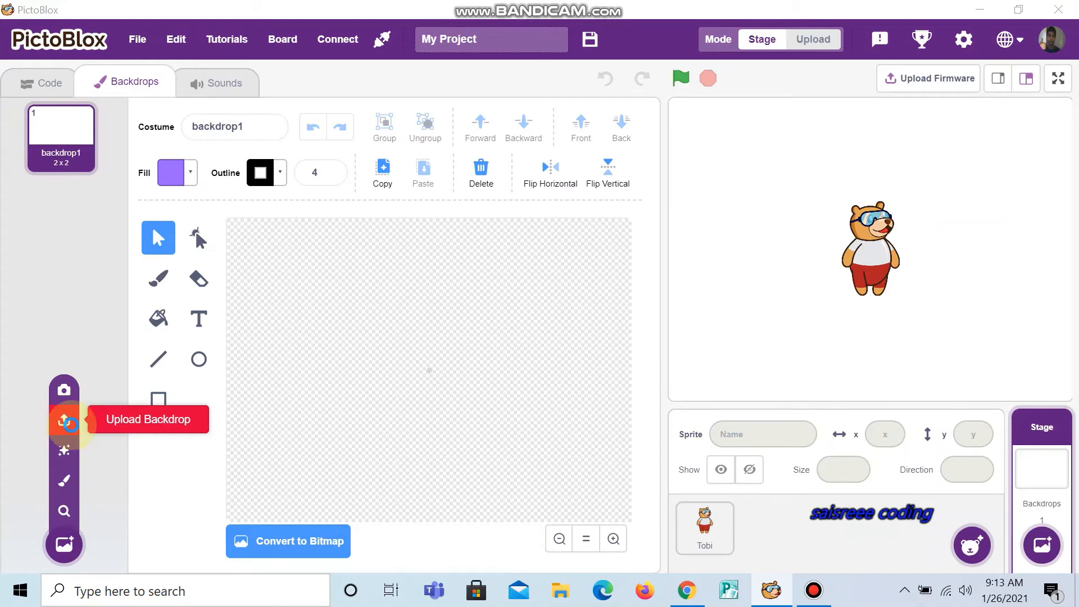
pyautogui.click(63, 421)
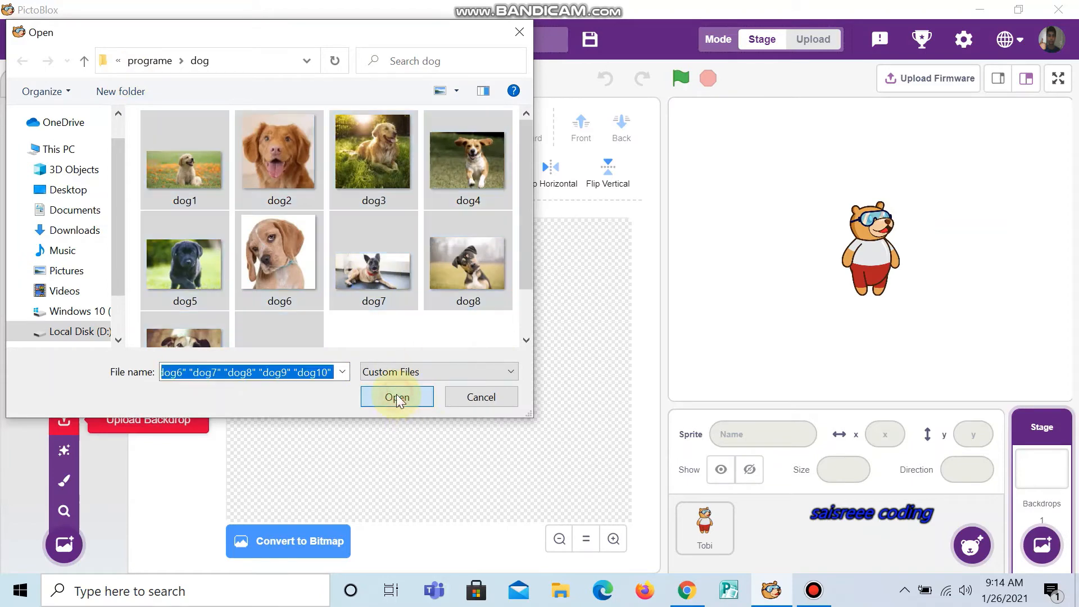
pyautogui.click(398, 398)
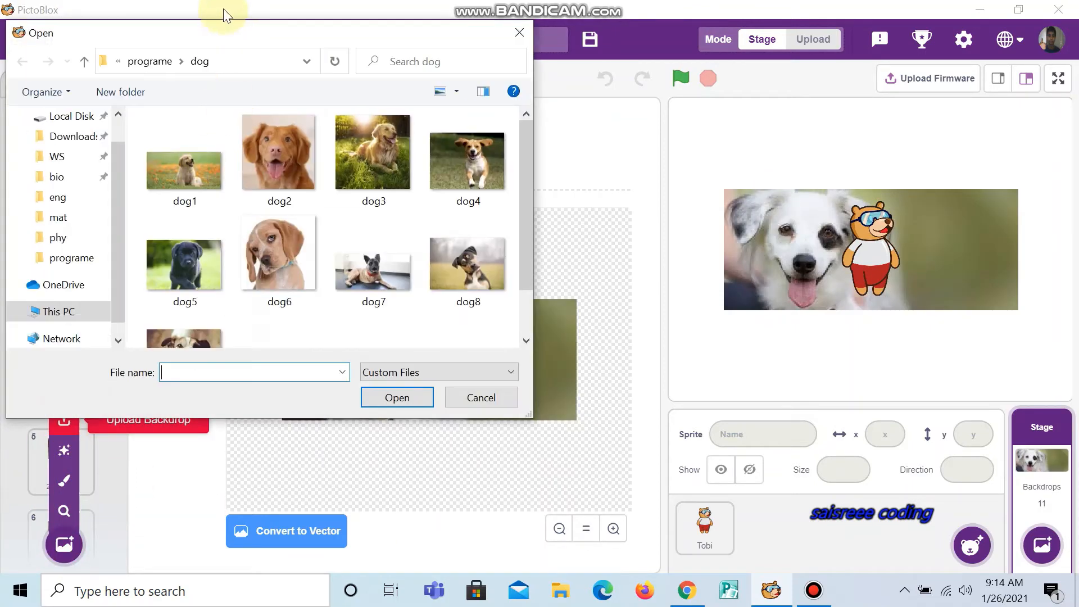
pyautogui.click(148, 62)
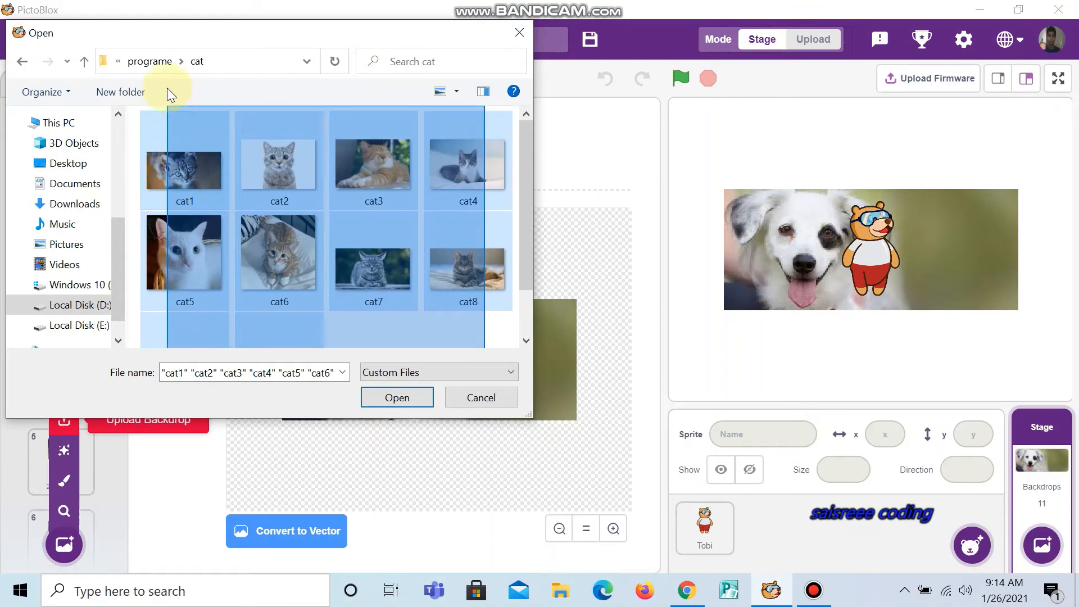
pyautogui.click(396, 398)
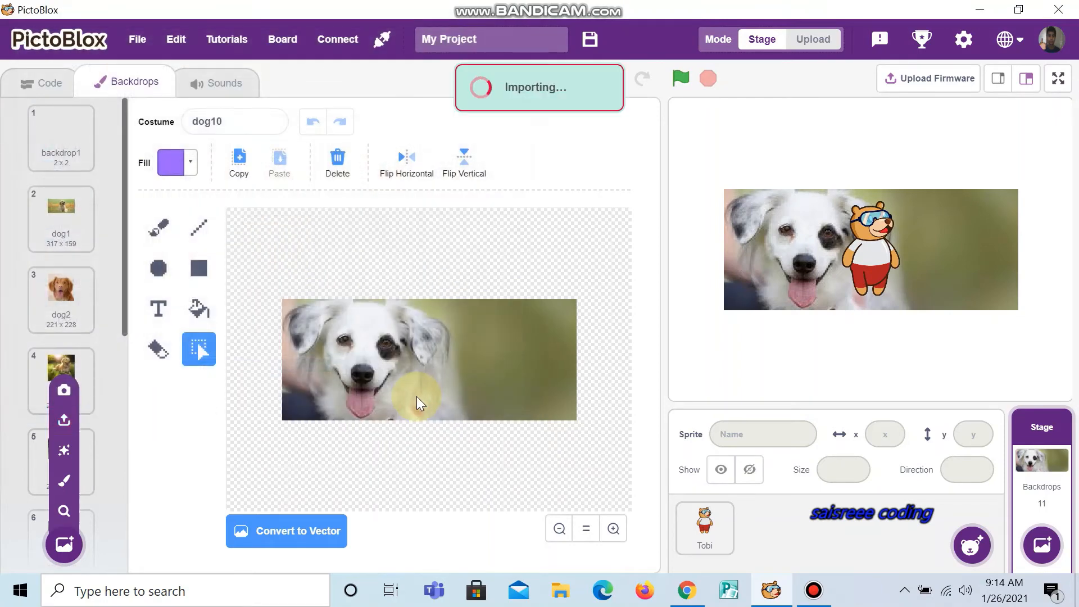
# Check the finished backdrop list of 21 dog and cat photos, then select the Tobi sprite
pyautogui.click(61, 380)
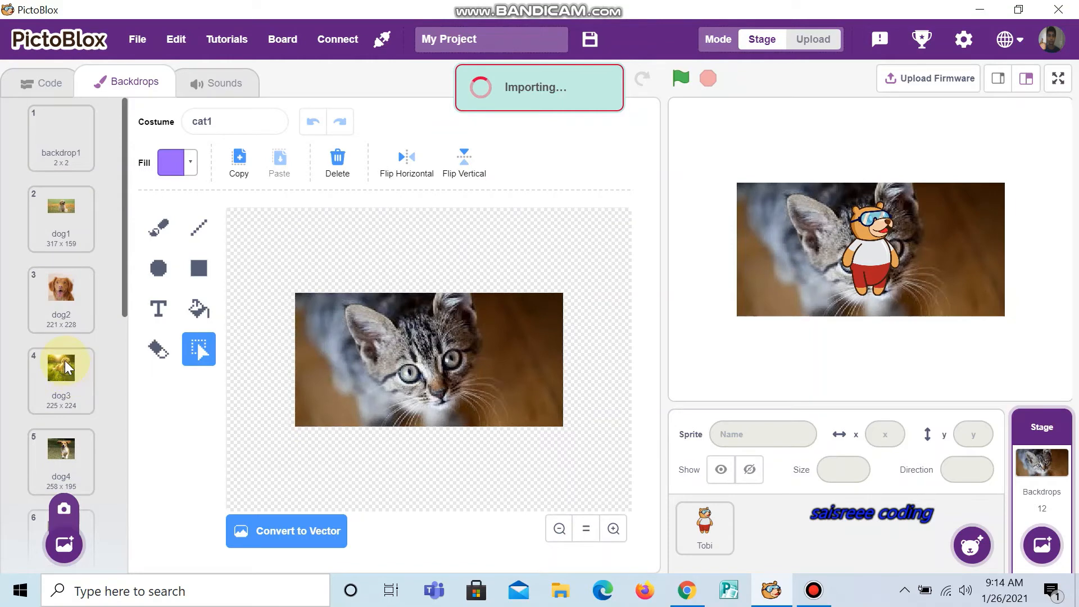
pyautogui.click(61, 365)
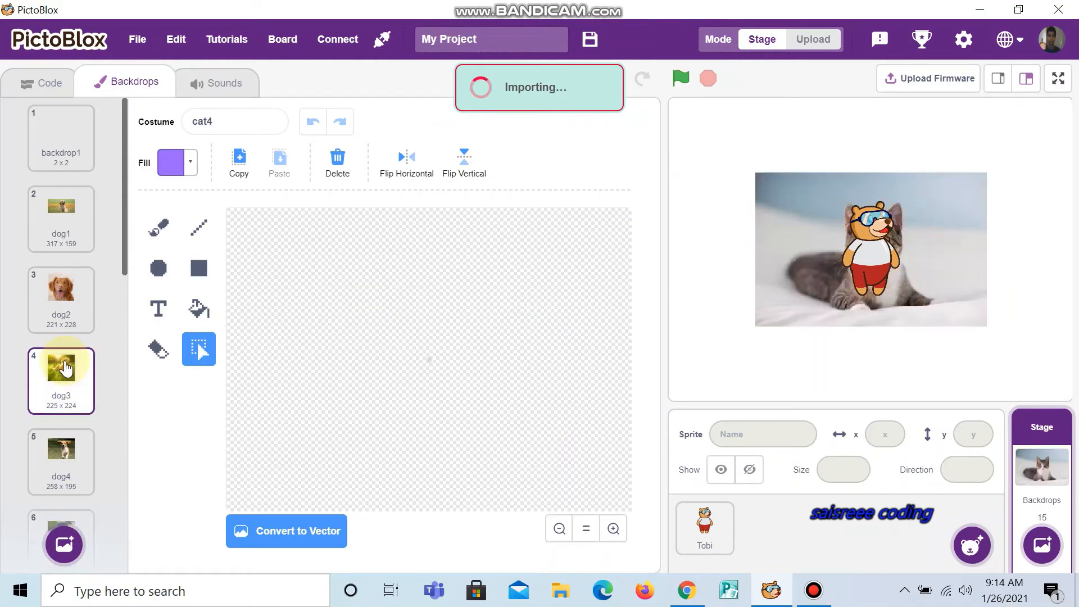
pyautogui.scroll(-3)
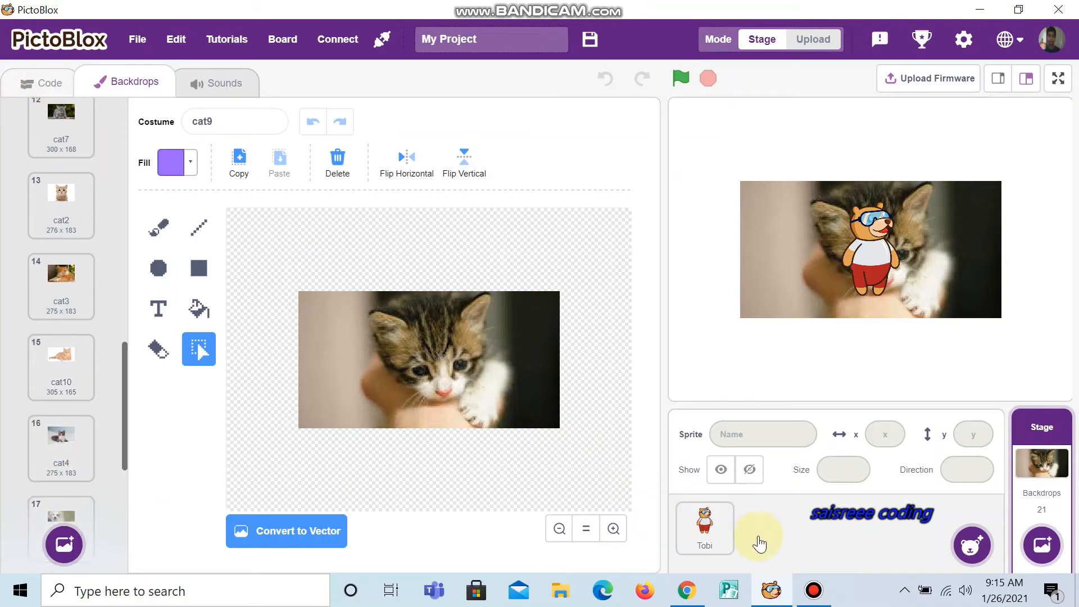
pyautogui.click(39, 82)
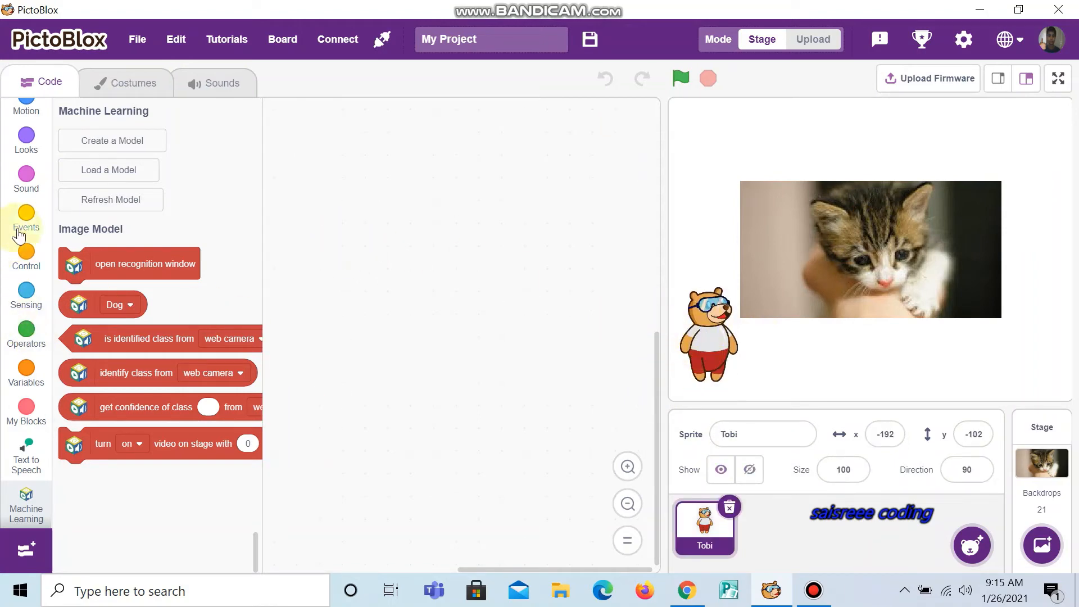
# Start Tobi's script with when flag clicked, go to x:-192 y:-102, and a forever loop
pyautogui.click(26, 218)
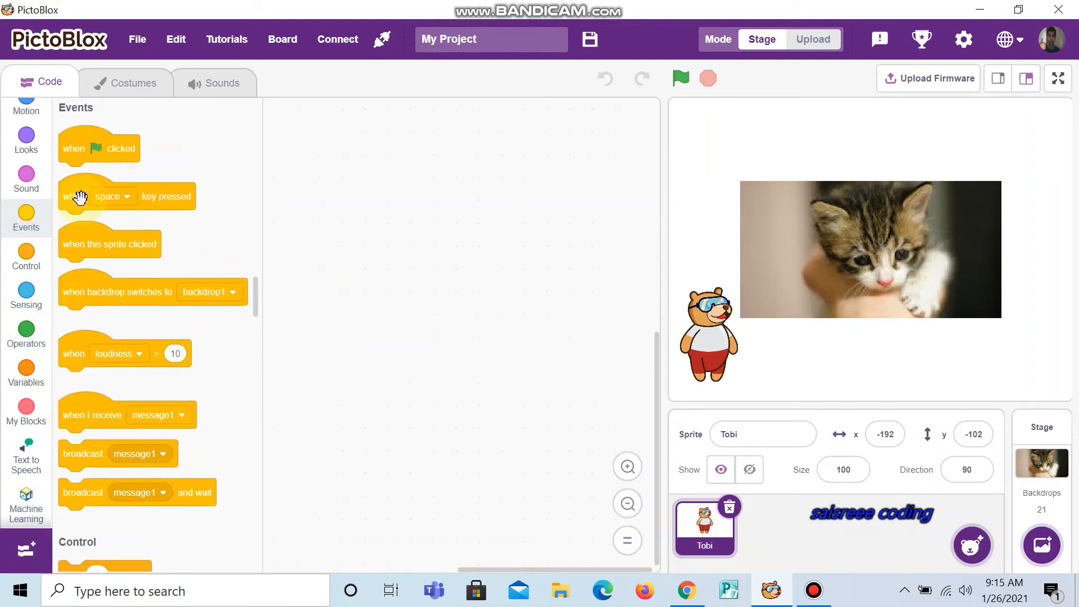
pyautogui.moveTo(99, 147); pyautogui.dragTo(397, 206)
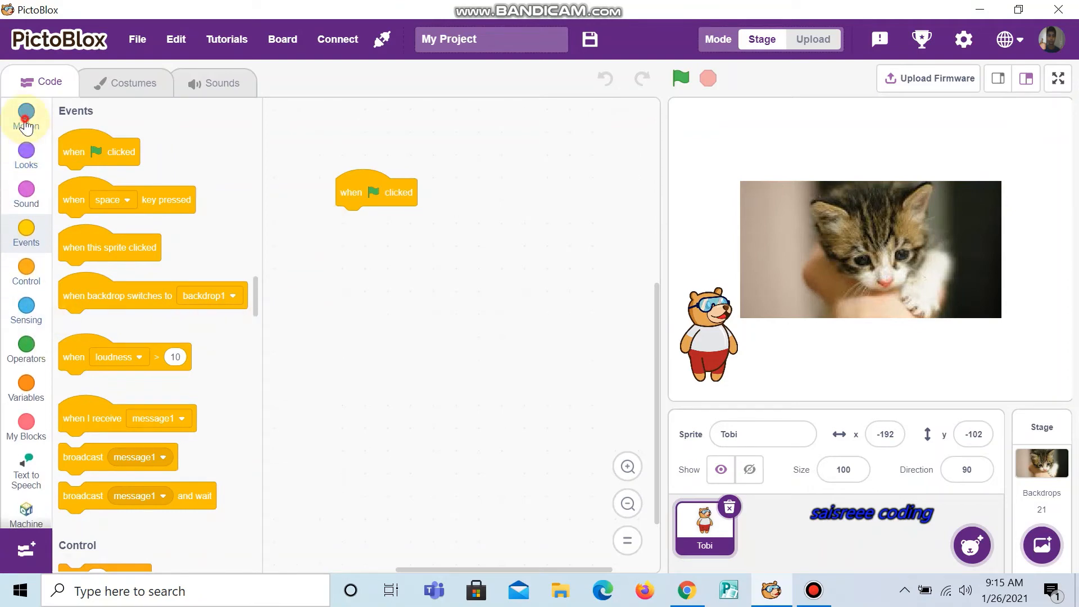
pyautogui.click(25, 117)
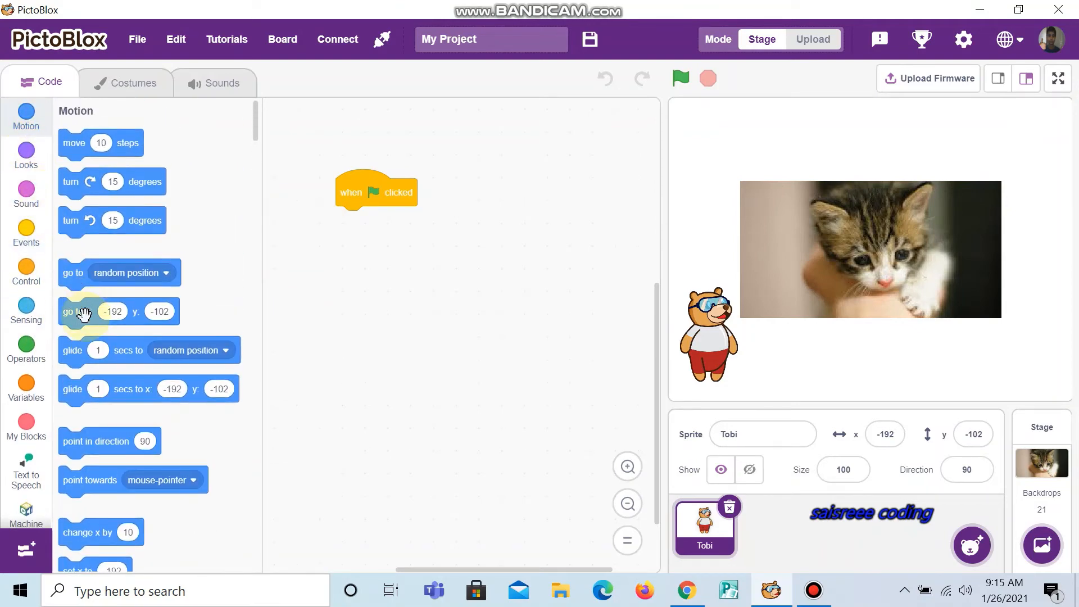
pyautogui.moveTo(69, 311); pyautogui.dragTo(358, 224)
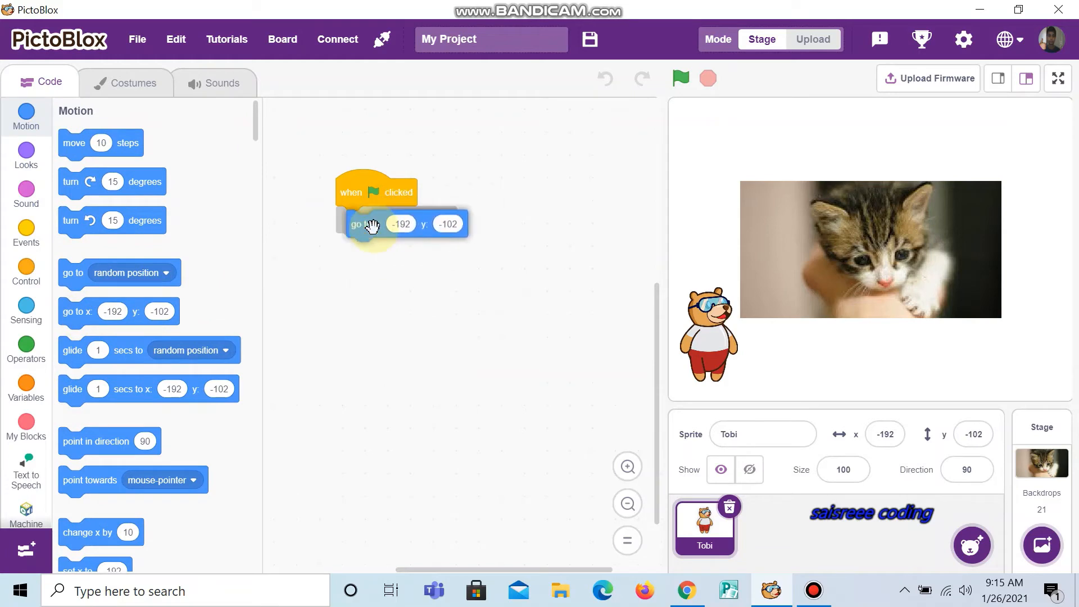
pyautogui.moveTo(375, 224); pyautogui.dragTo(359, 220)
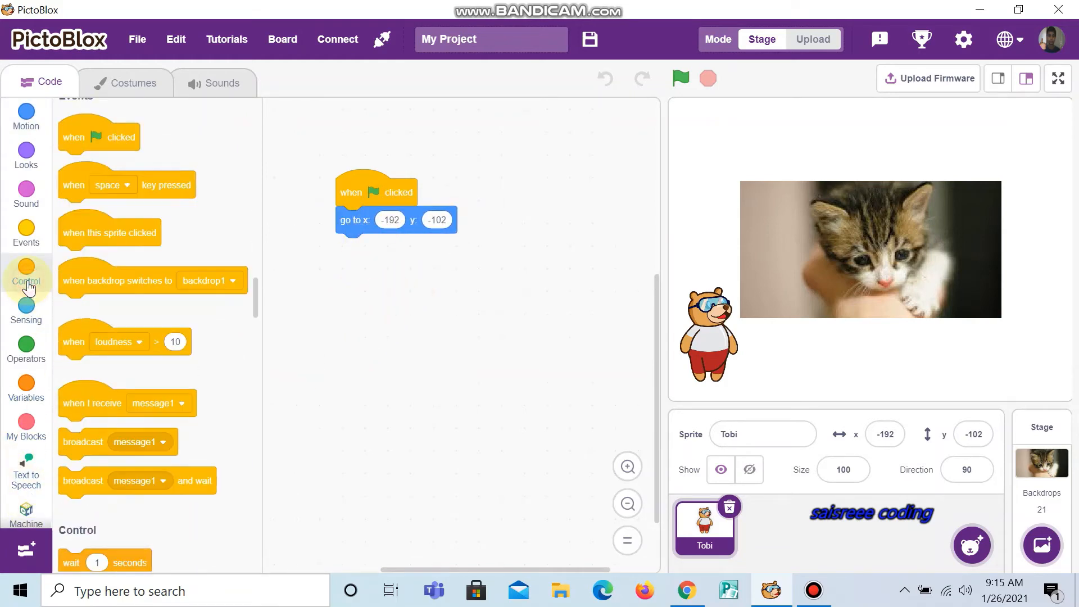
pyautogui.click(26, 279)
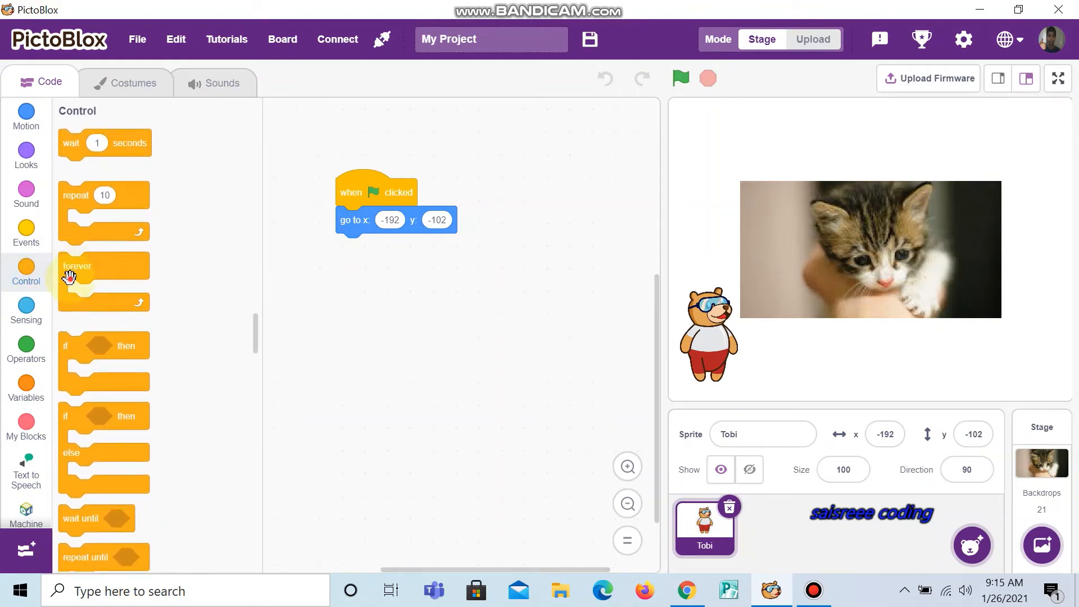
pyautogui.moveTo(77, 266); pyautogui.dragTo(354, 267)
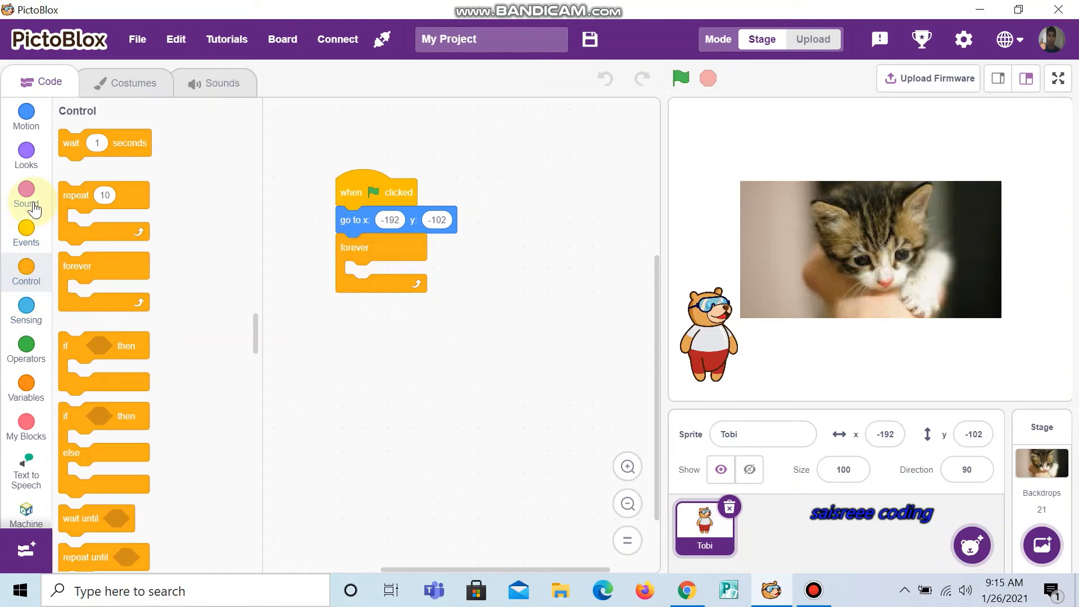
# Inside the forever loop, switch to a random backdrop and say Hello! for 2 seconds
pyautogui.click(25, 154)
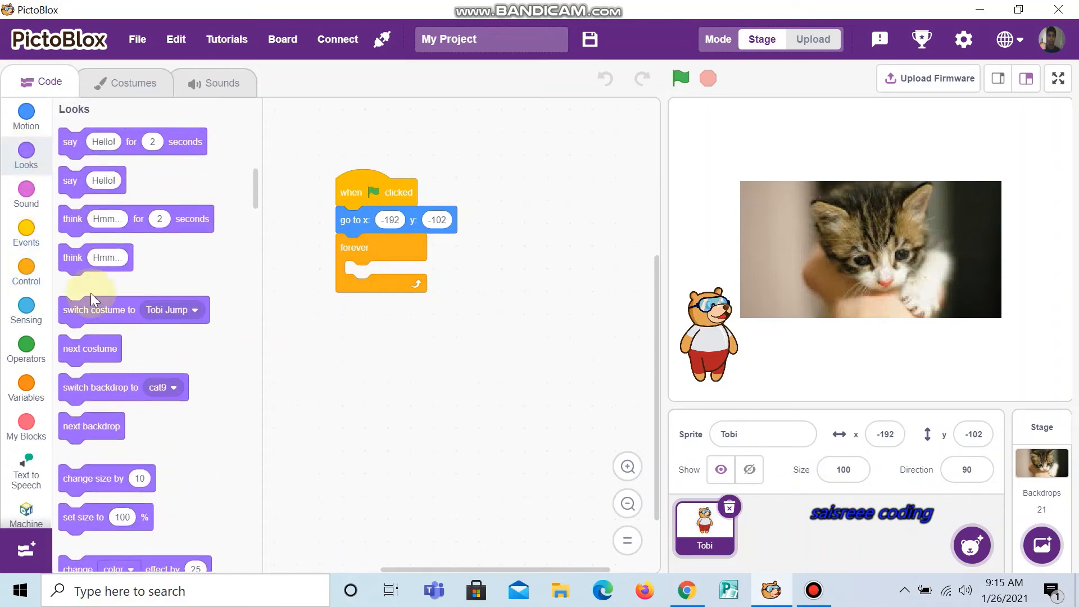
pyautogui.moveTo(102, 394)
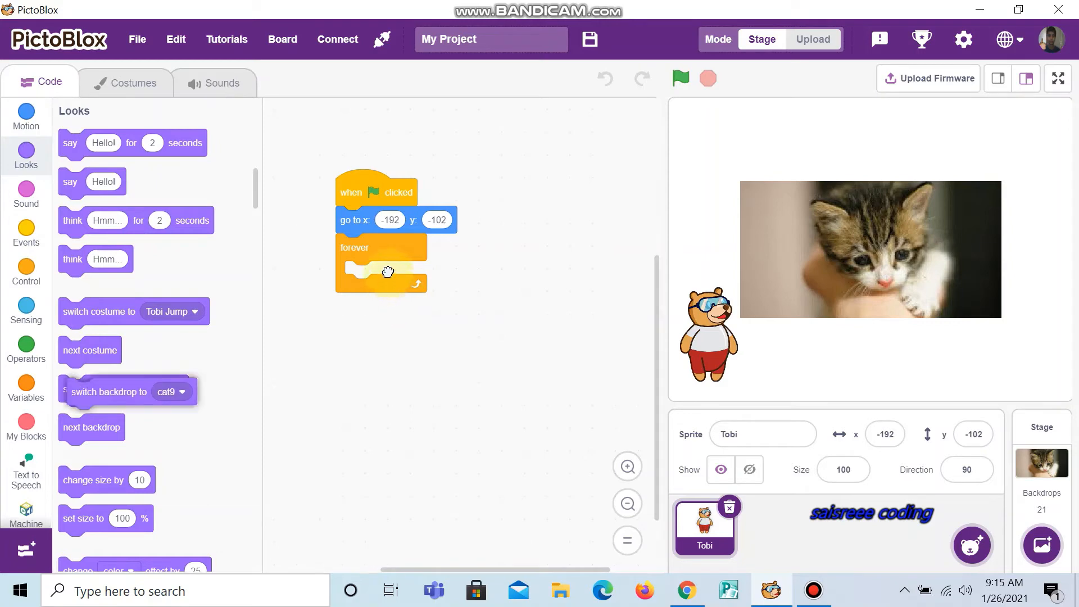
pyautogui.moveTo(107, 391); pyautogui.dragTo(387, 274)
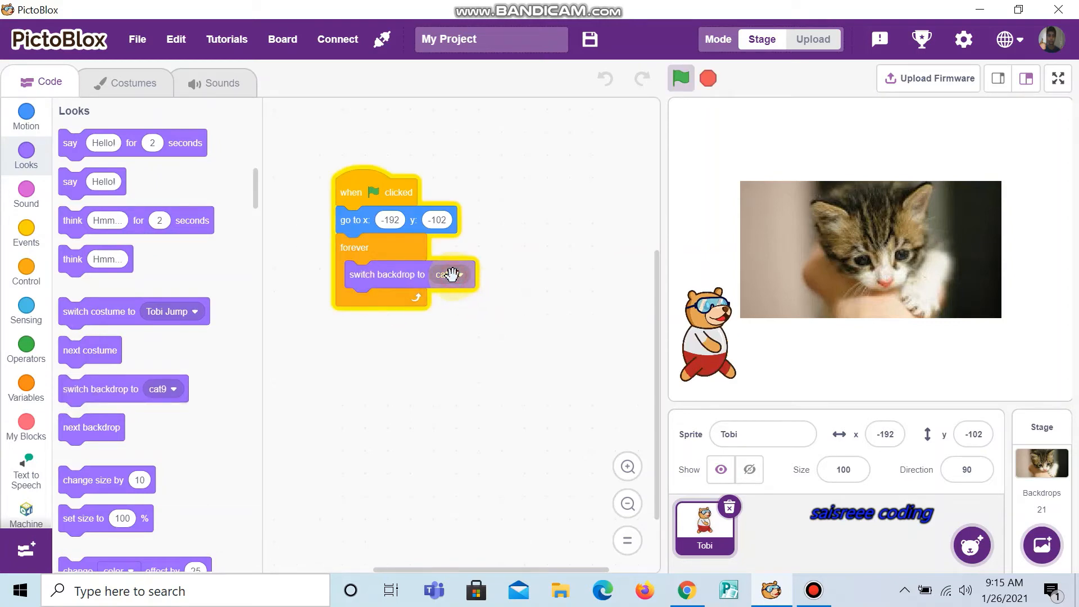
pyautogui.click(448, 273)
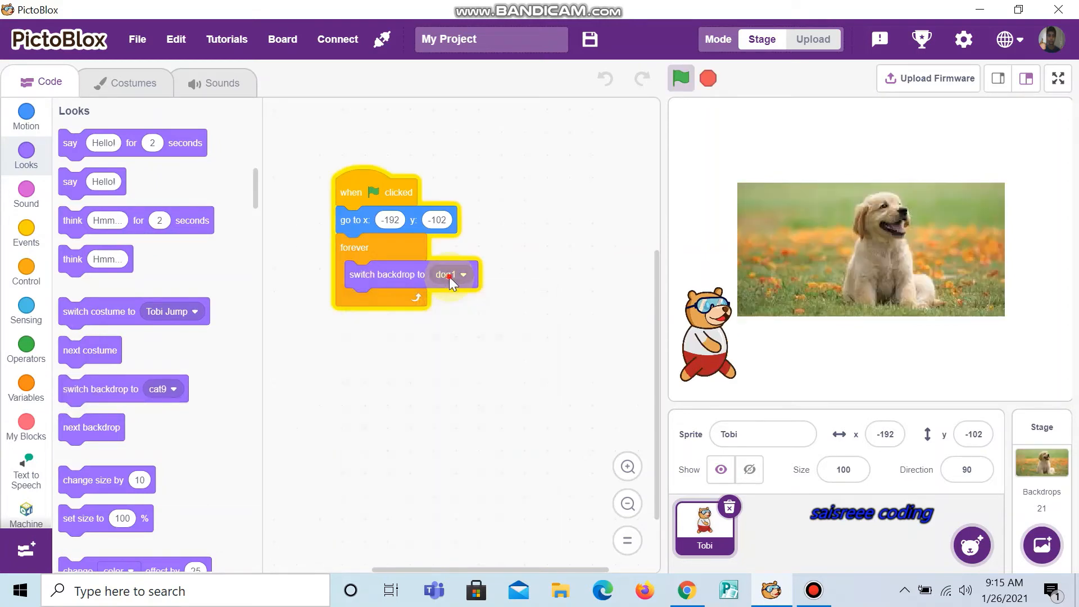
pyautogui.click(452, 273)
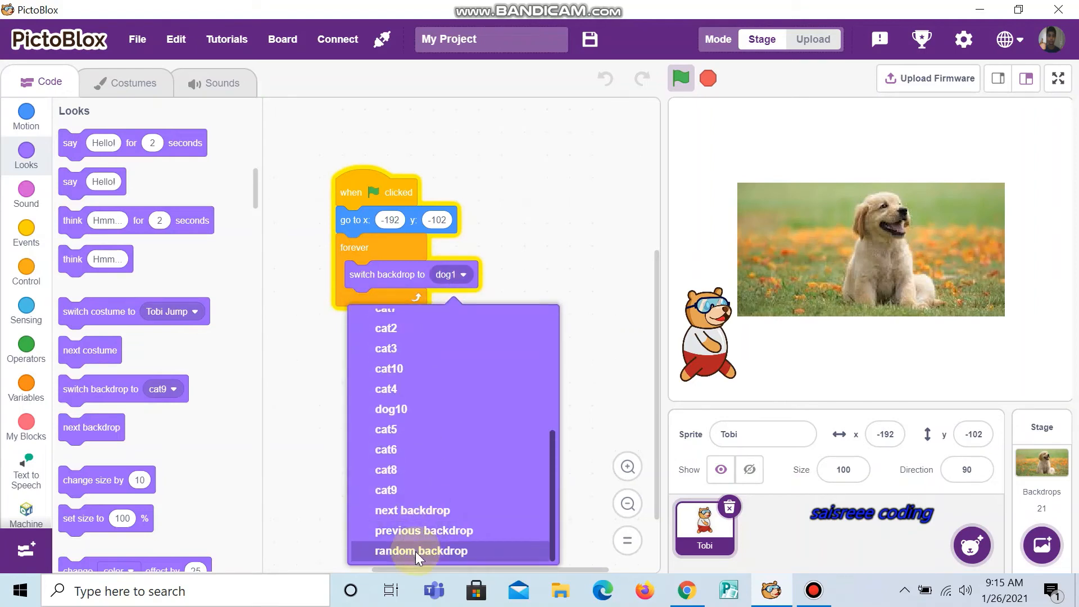
pyautogui.click(420, 551)
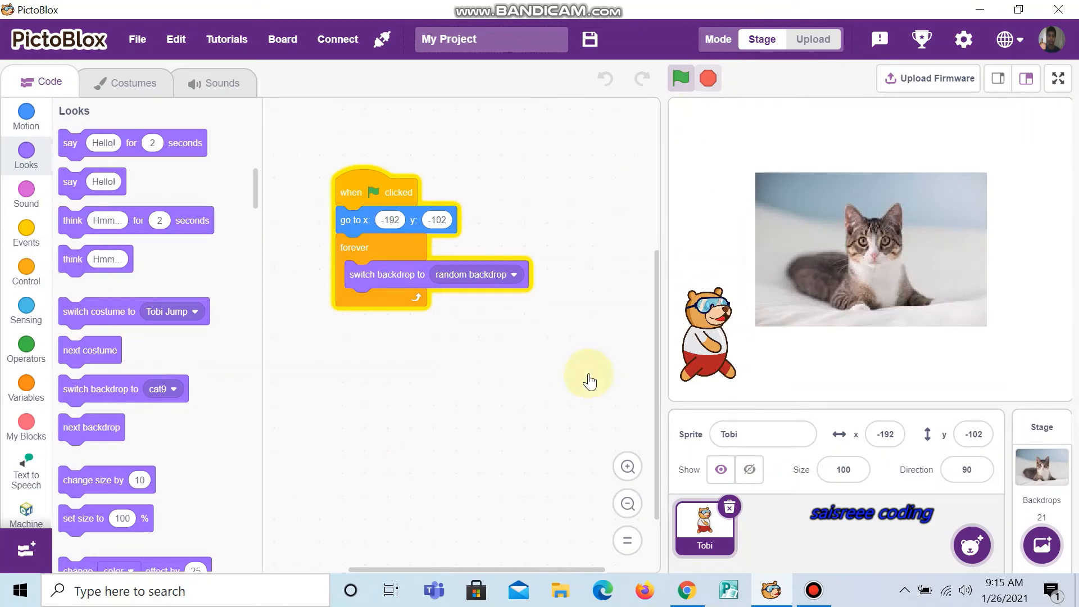
pyautogui.click(25, 110)
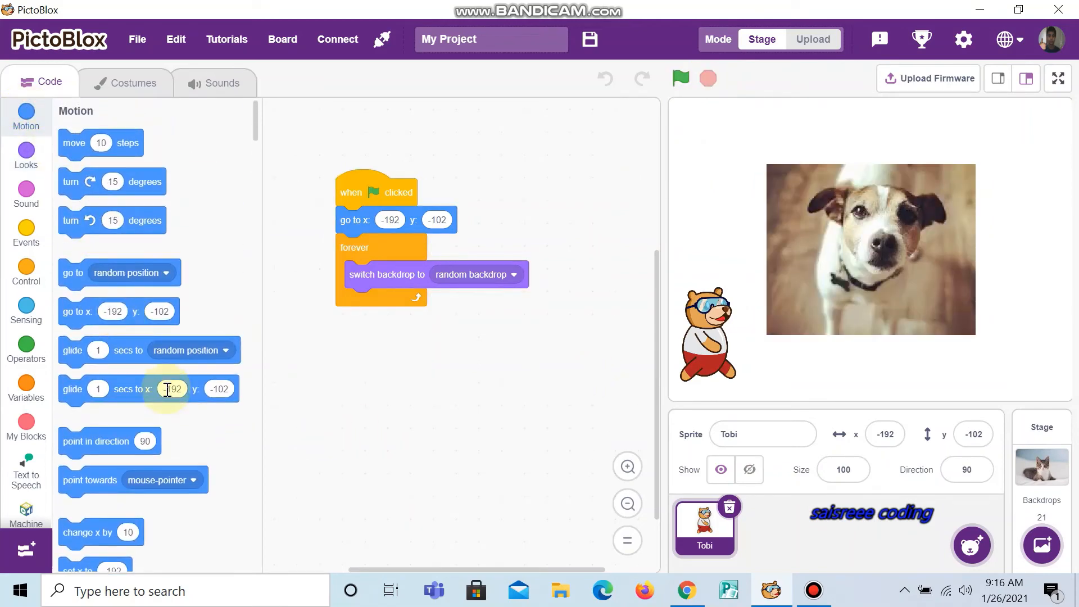
pyautogui.scroll(-3)
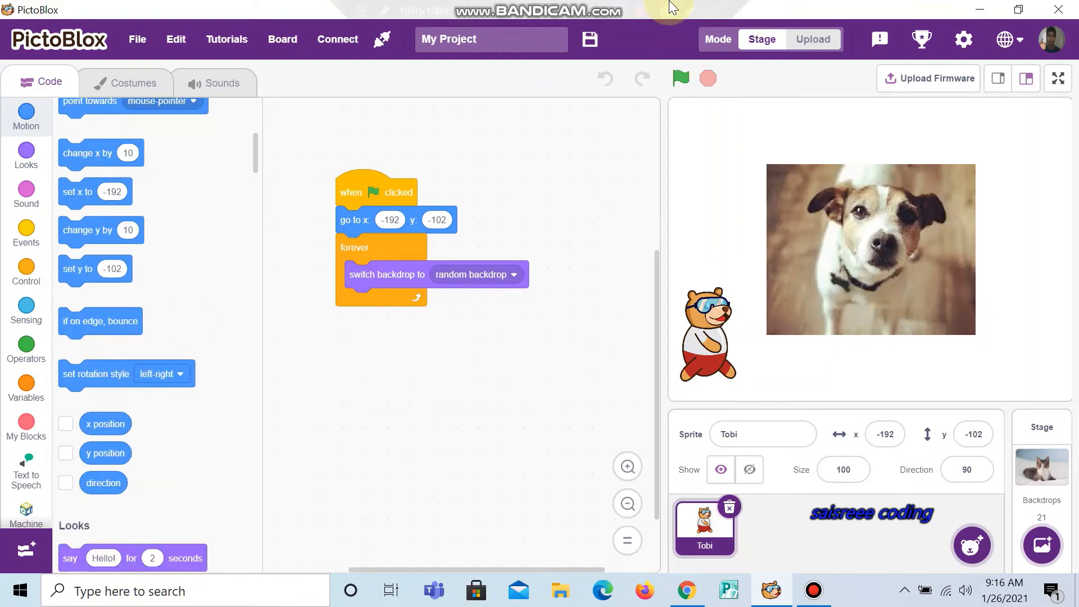
pyautogui.click(25, 155)
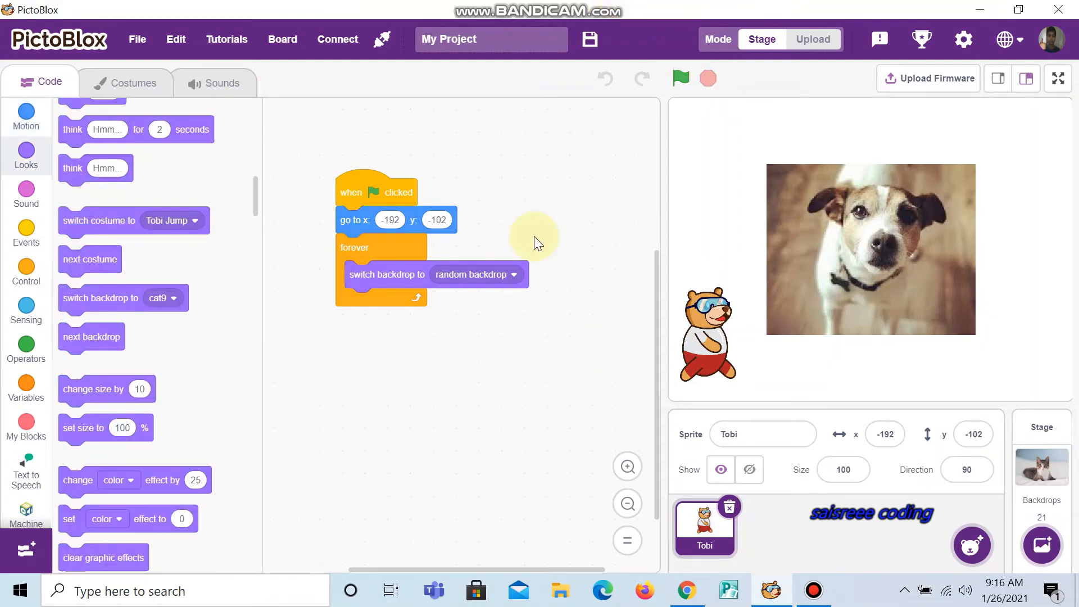
pyautogui.moveTo(157, 372)
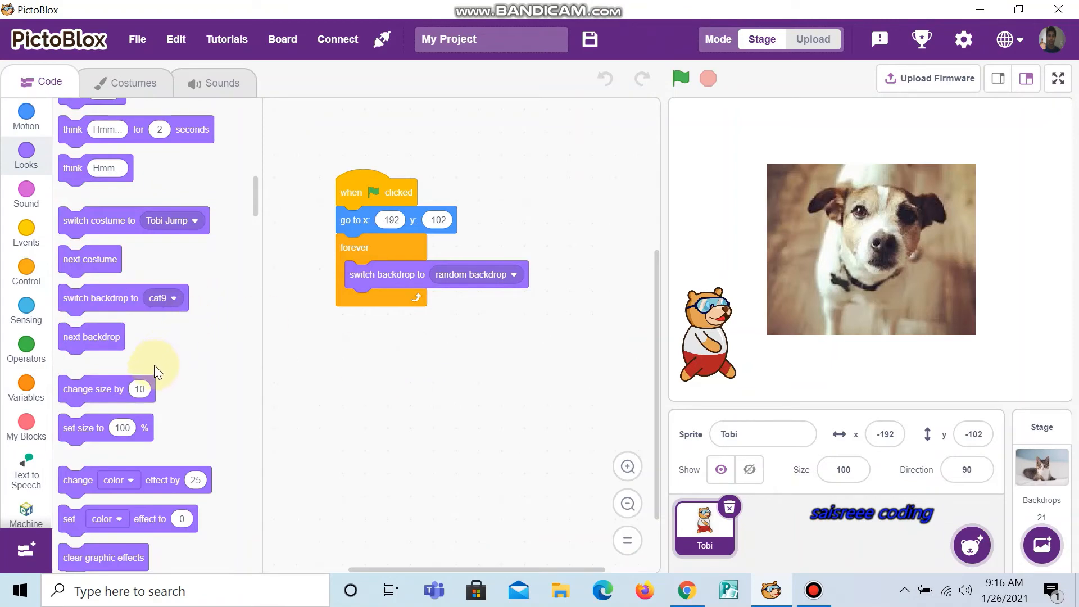
pyautogui.moveTo(172, 309)
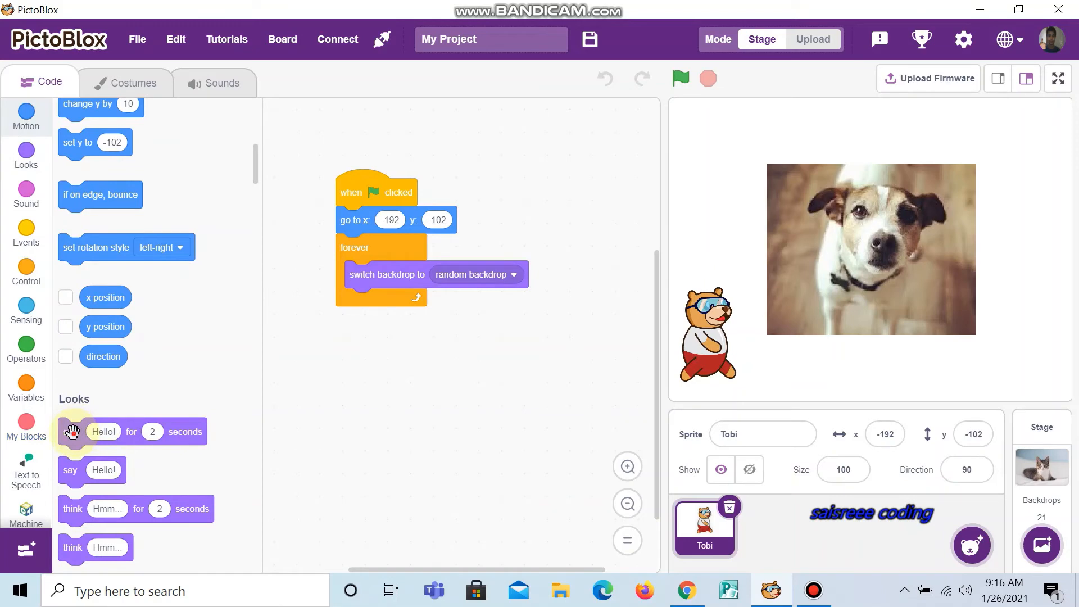
pyautogui.moveTo(104, 432); pyautogui.dragTo(402, 311)
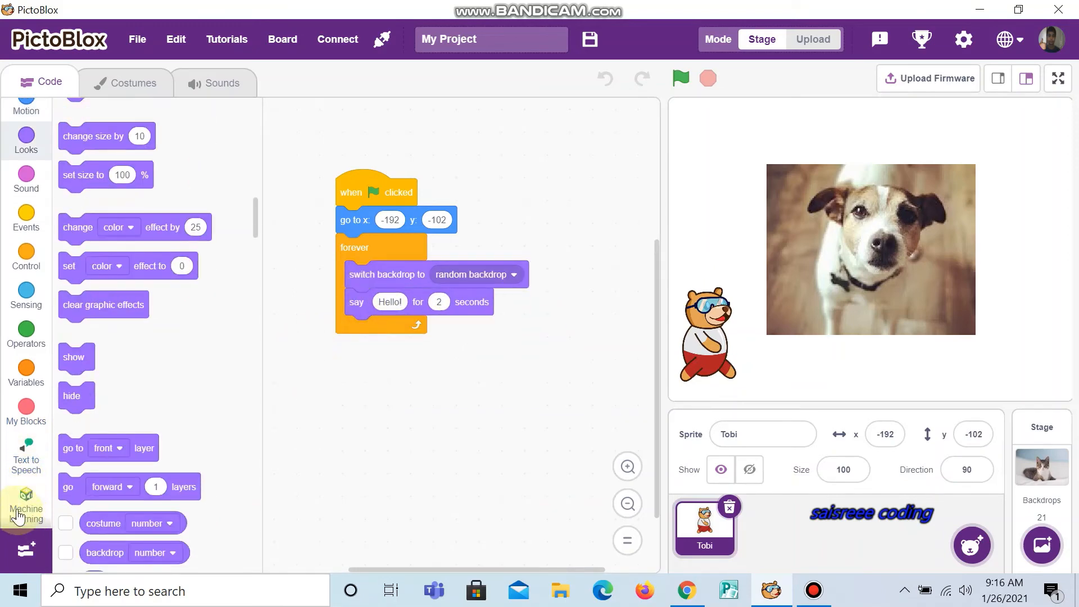
# Make Tobi's say block speak the class identified from the backdrop image
pyautogui.click(25, 503)
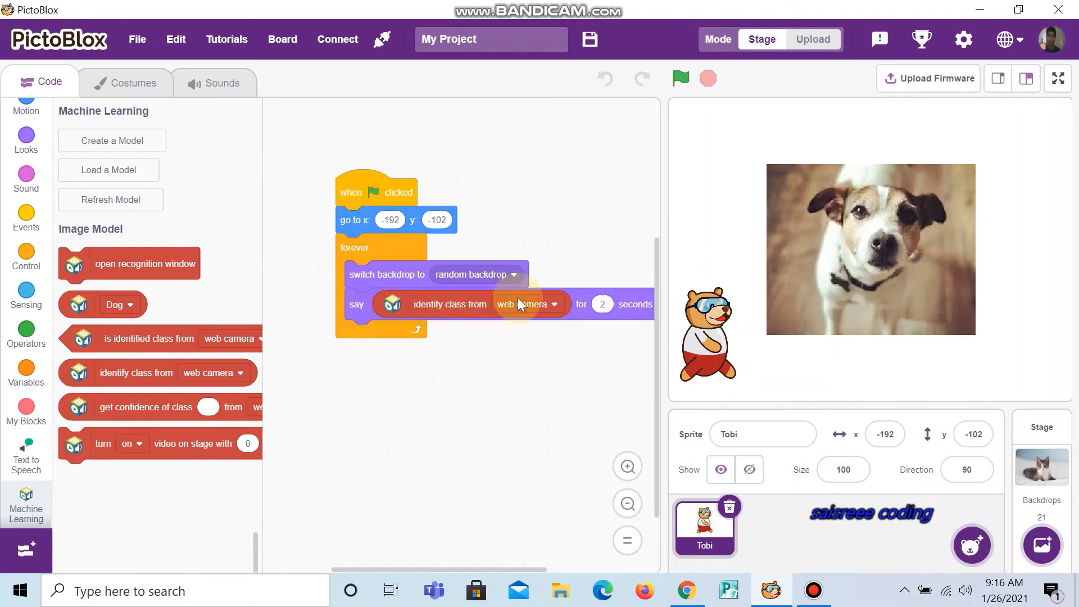
pyautogui.click(525, 304)
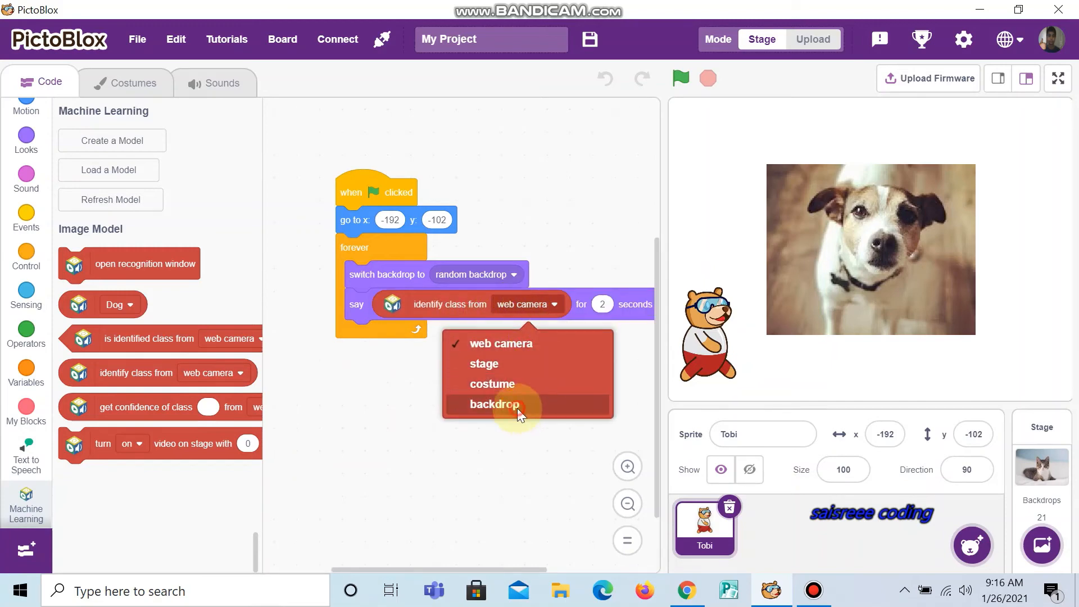
pyautogui.click(493, 404)
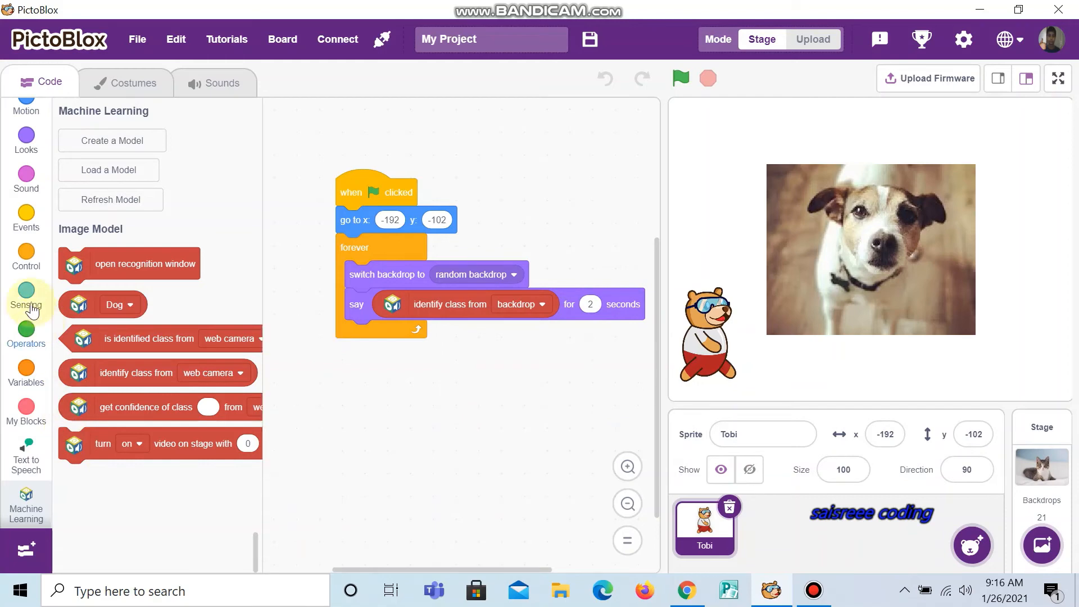
pyautogui.click(25, 257)
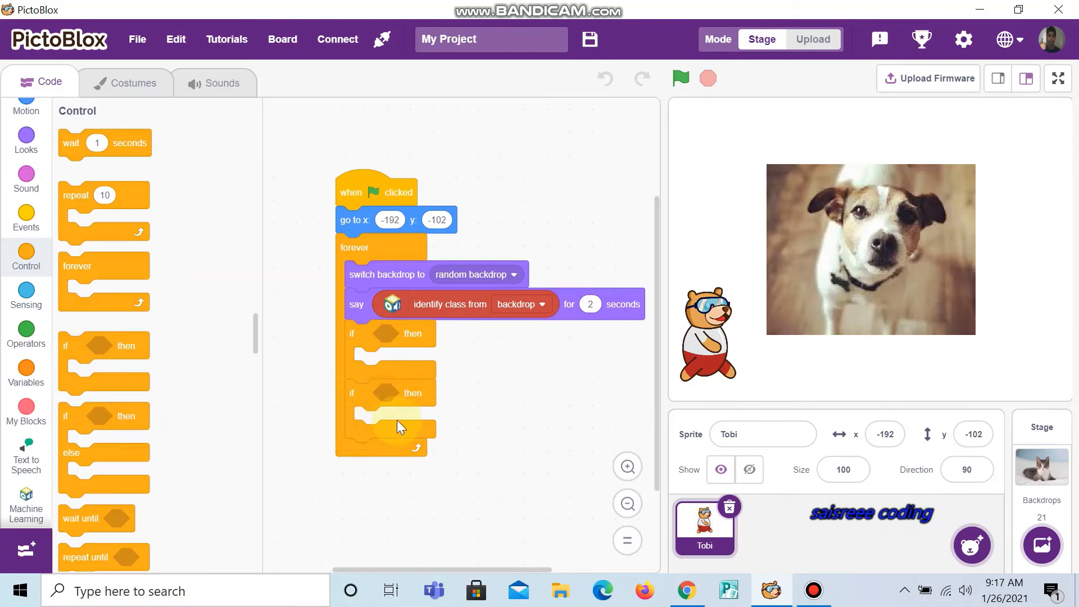
# Make the two if conditions test the backdrop's identified class, Dog first and cat second
pyautogui.scroll(-3)
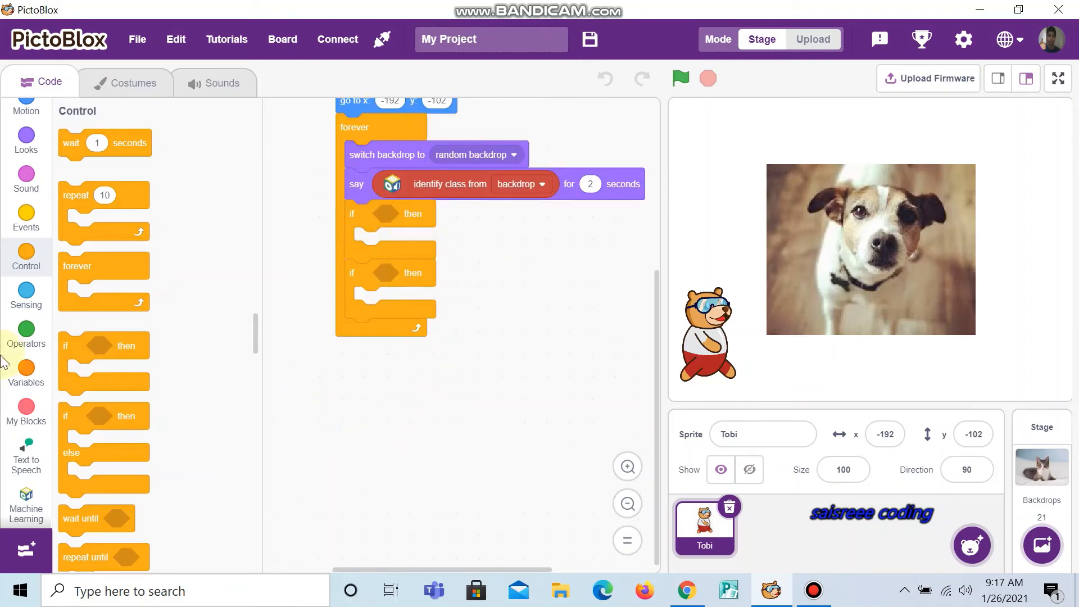
pyautogui.click(25, 499)
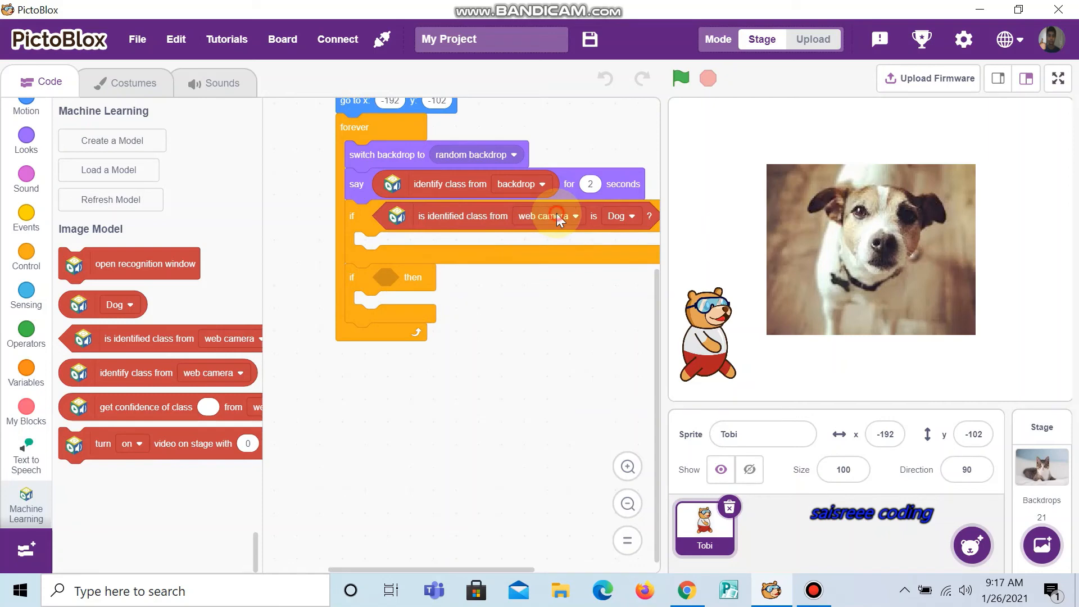
pyautogui.click(557, 216)
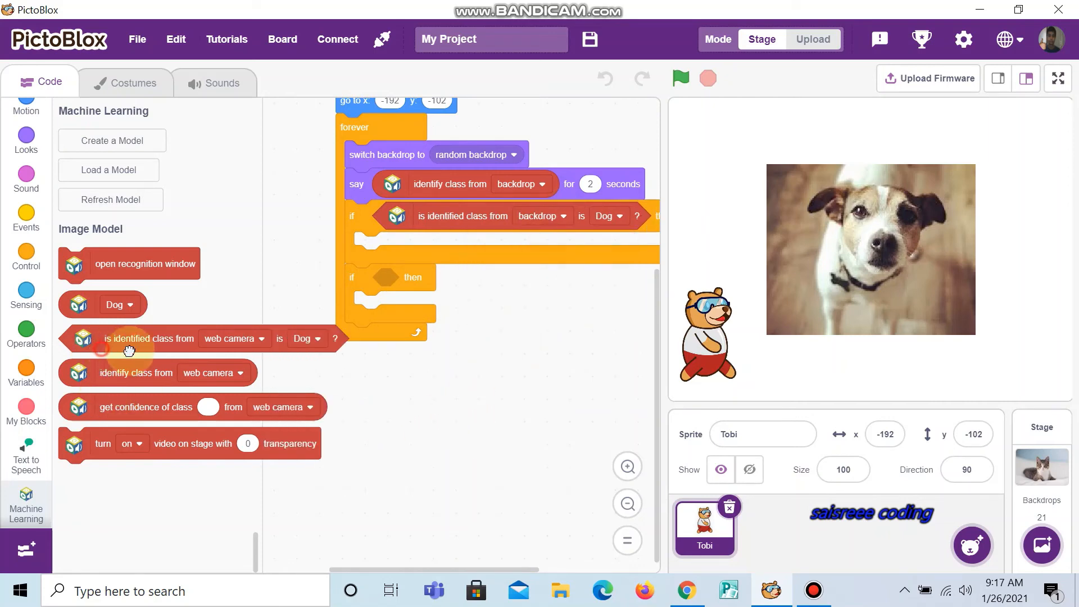
pyautogui.moveTo(127, 338); pyautogui.dragTo(461, 279)
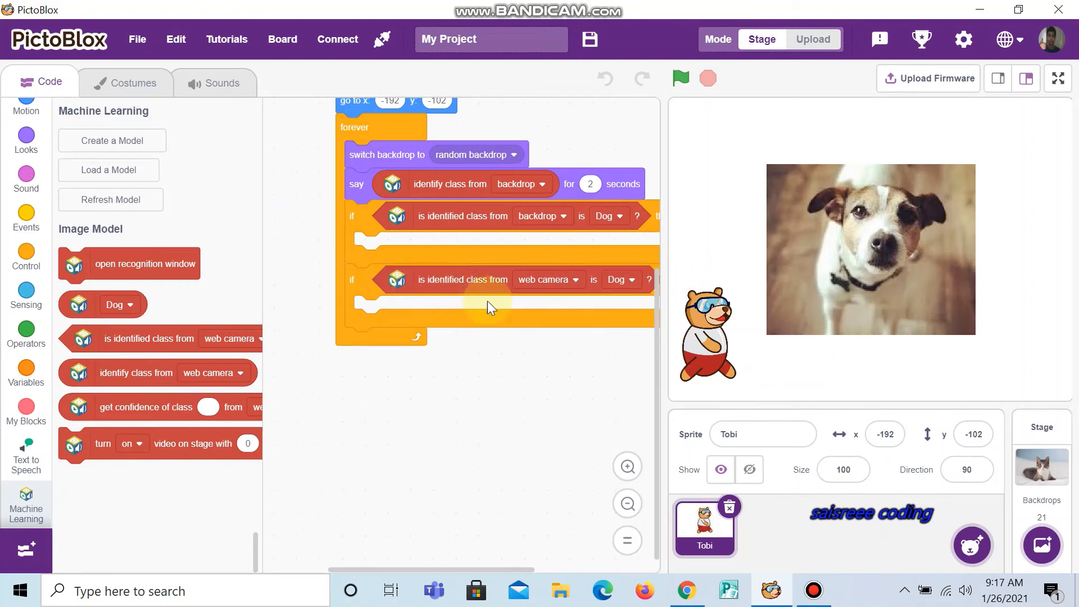
pyautogui.click(547, 279)
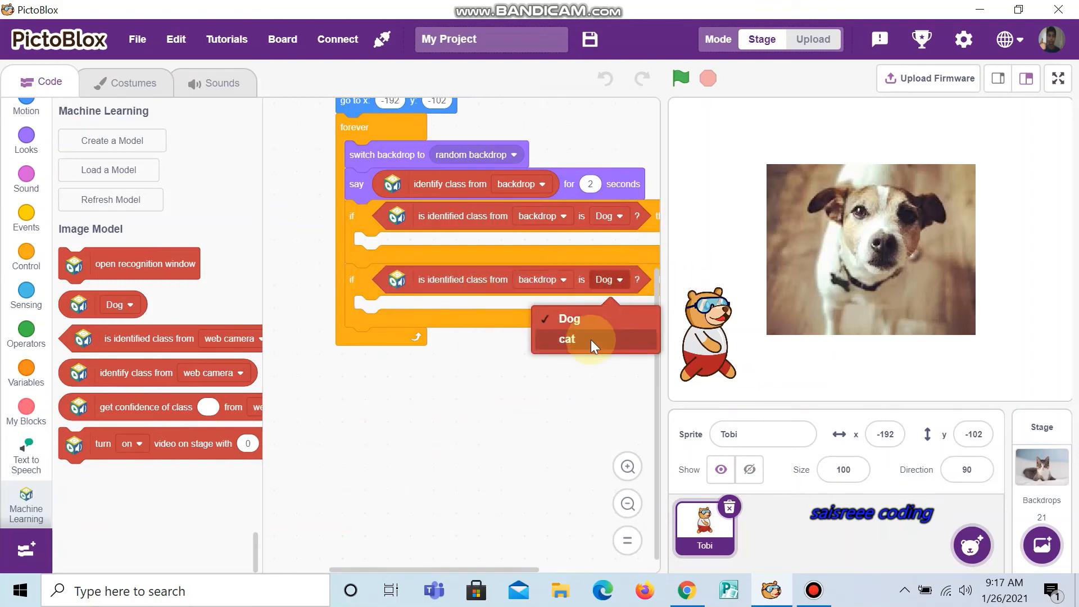
pyautogui.click(567, 339)
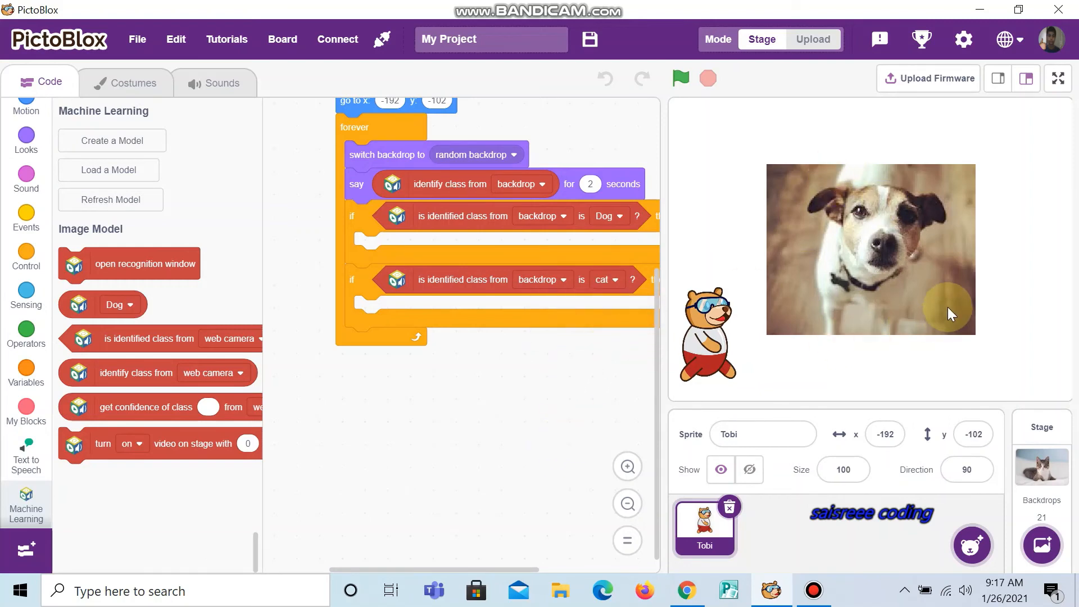
pyautogui.moveTo(791, 277)
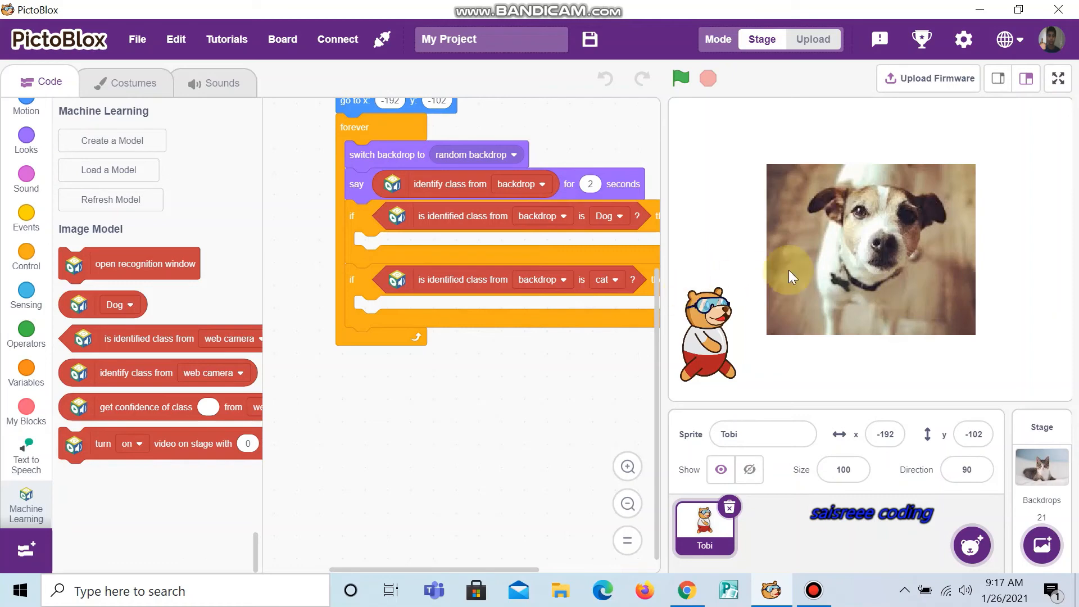
pyautogui.moveTo(967, 304)
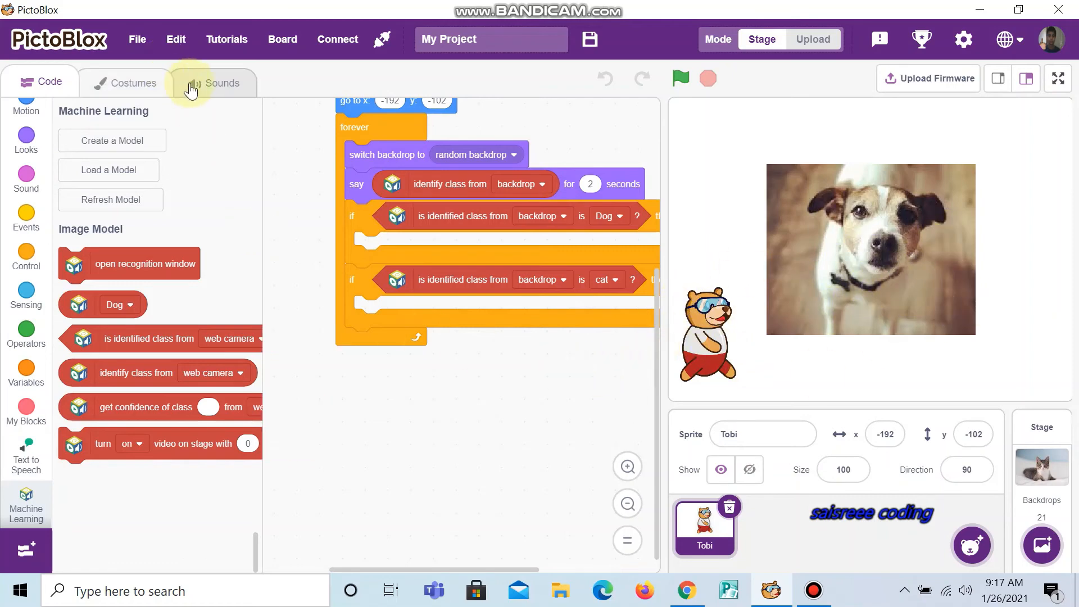
# Add the Dog1 and Meow sounds from the Animals library to Tobi
pyautogui.click(215, 83)
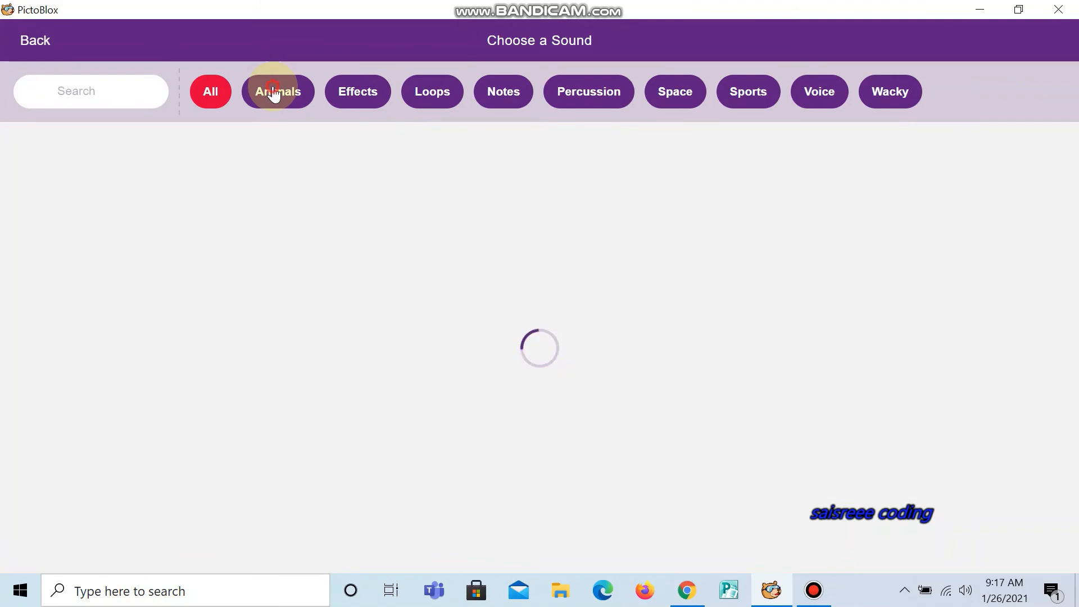
pyautogui.click(278, 92)
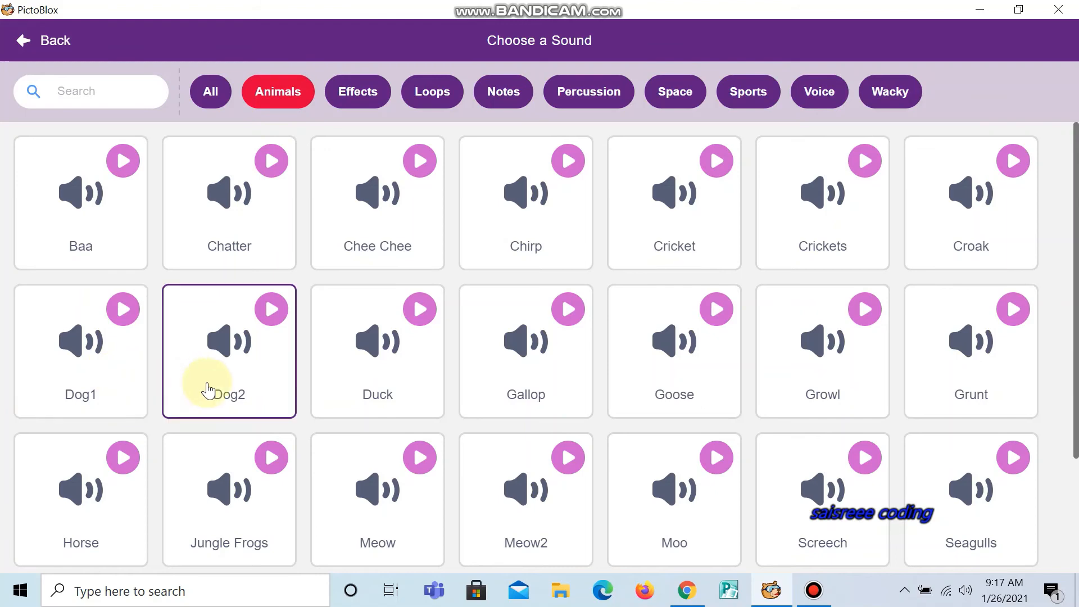
pyautogui.moveTo(155, 344)
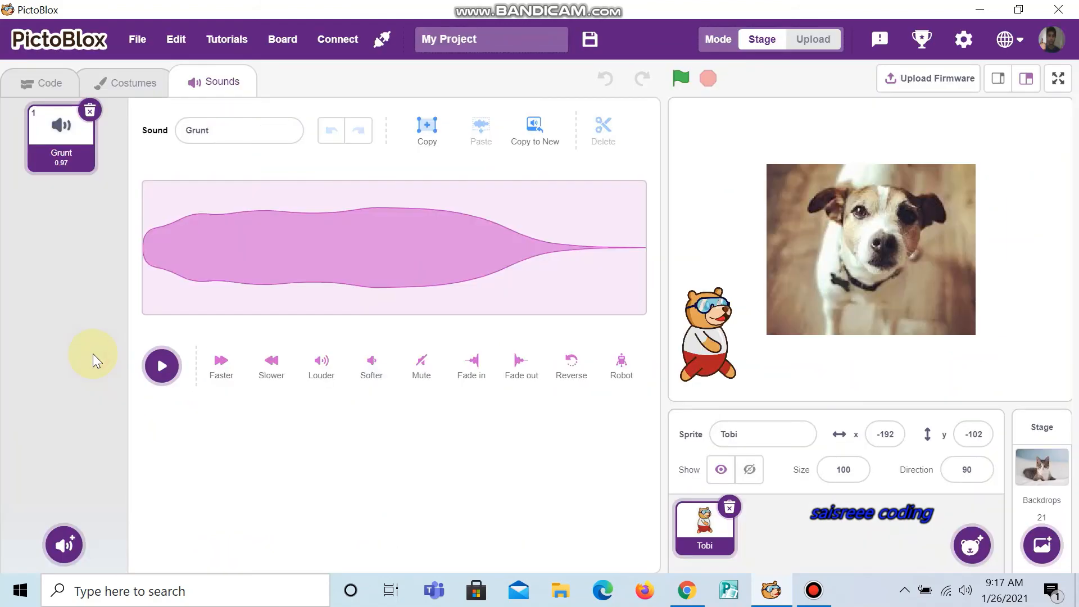
pyautogui.click(63, 545)
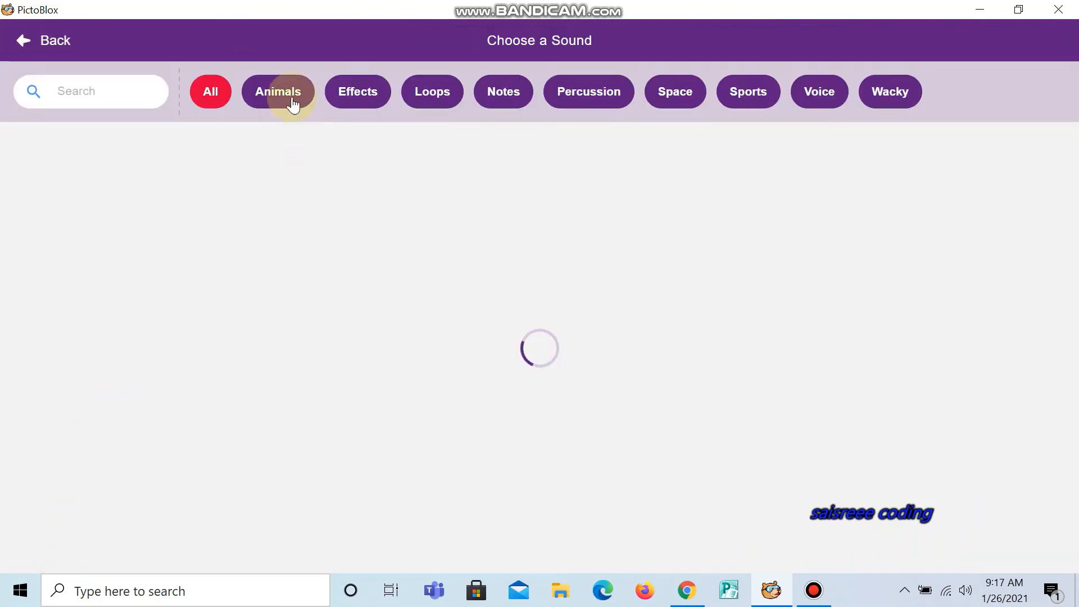
pyautogui.click(279, 91)
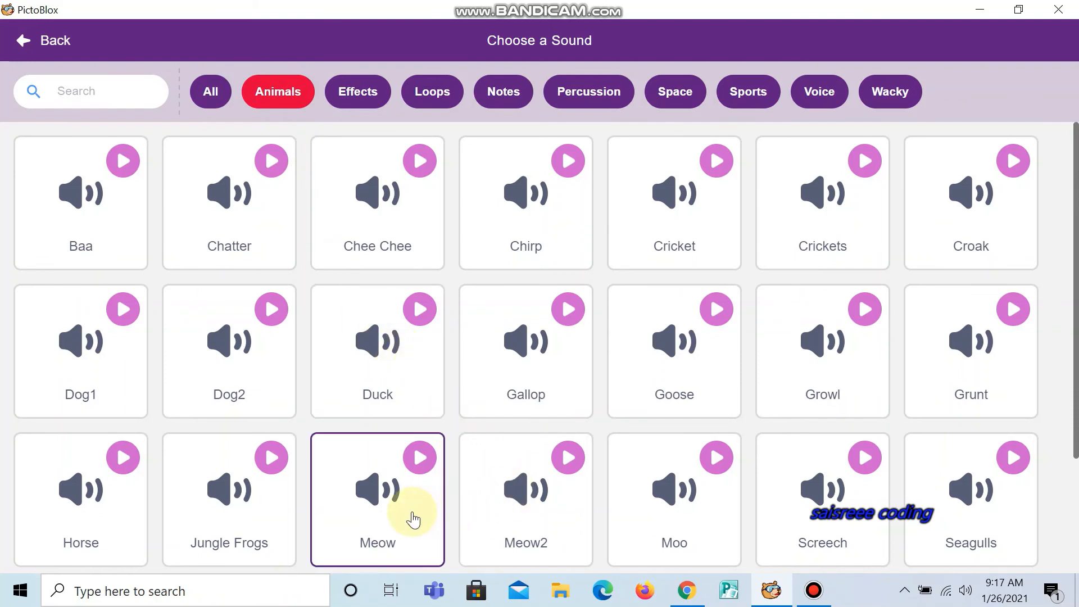
pyautogui.click(377, 499)
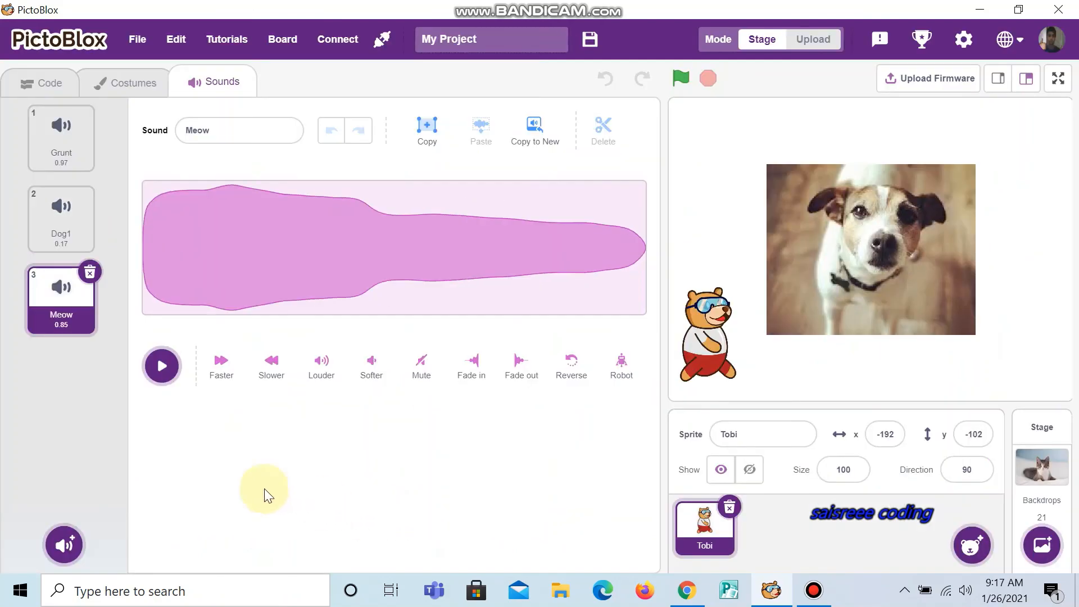
pyautogui.click(40, 83)
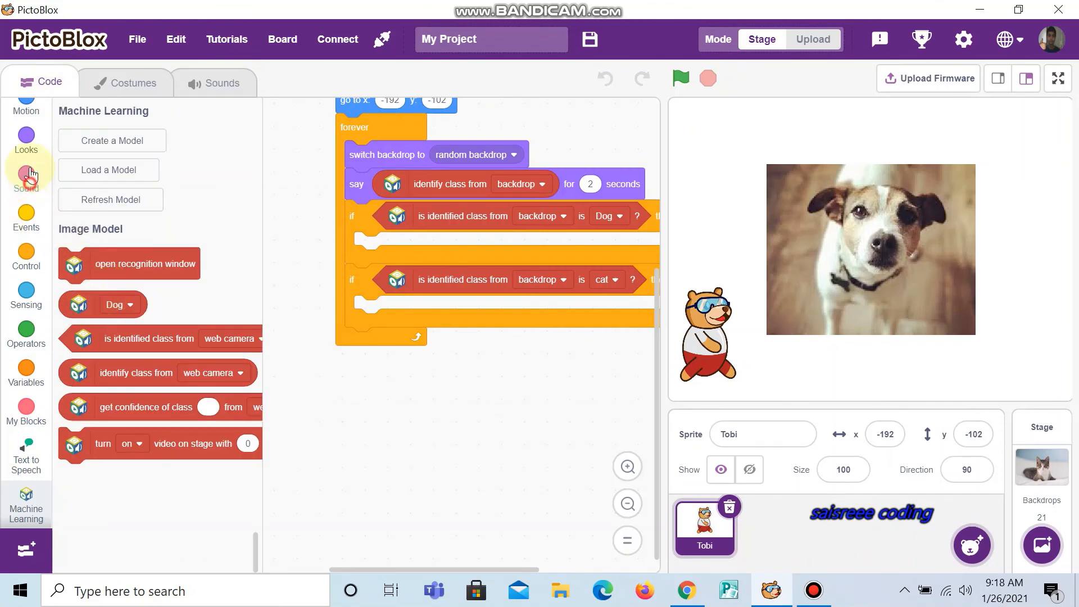
# Put a play sound until done block in the Dog branch set to Dog1, with Meow for cat
pyautogui.click(26, 179)
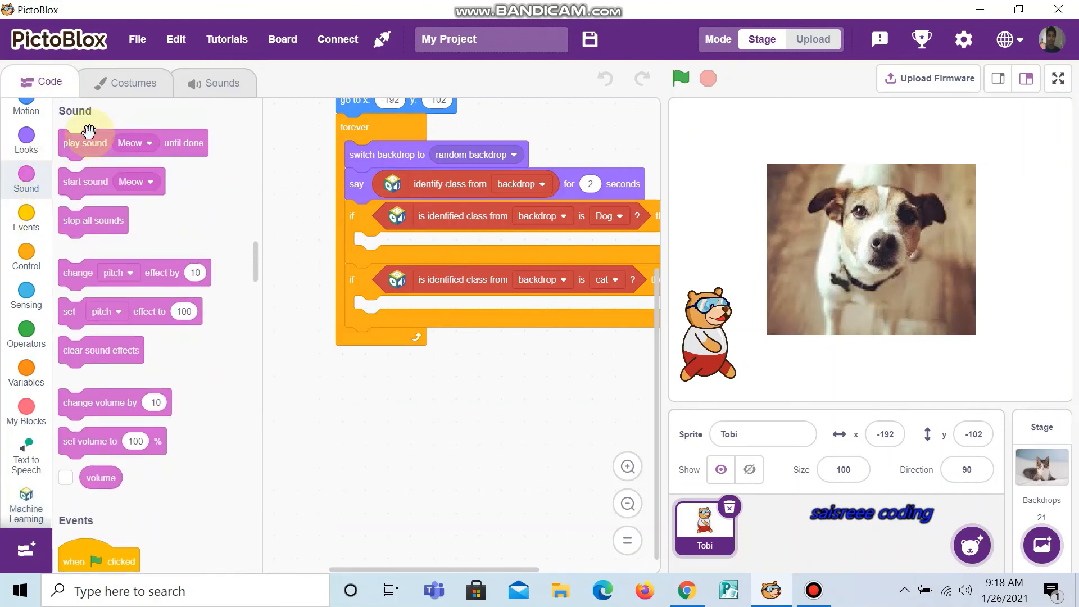
pyautogui.moveTo(85, 142); pyautogui.dragTo(401, 254)
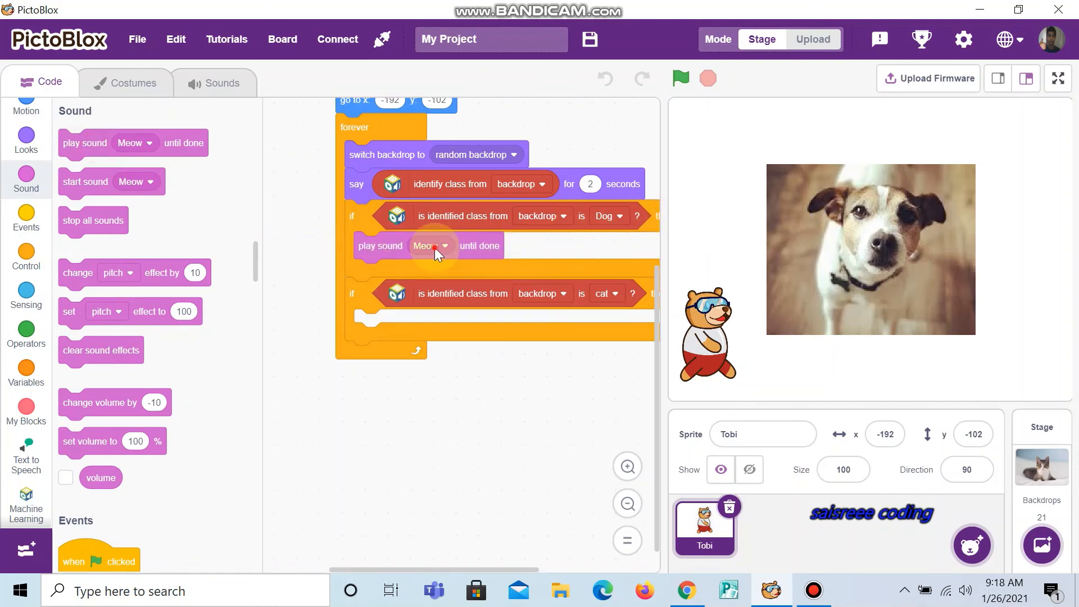
pyautogui.click(430, 245)
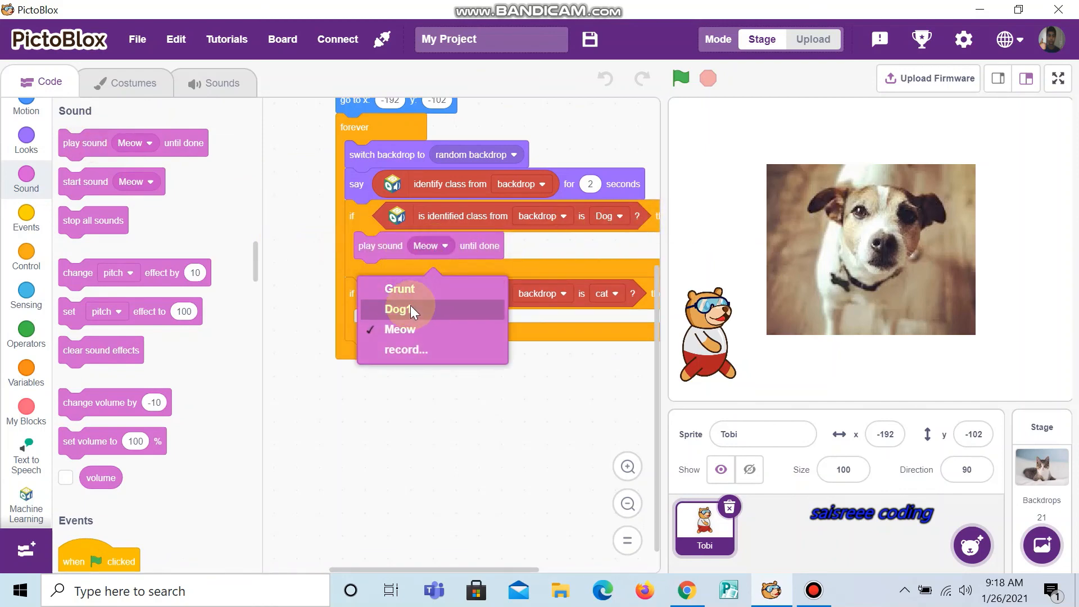
pyautogui.click(397, 308)
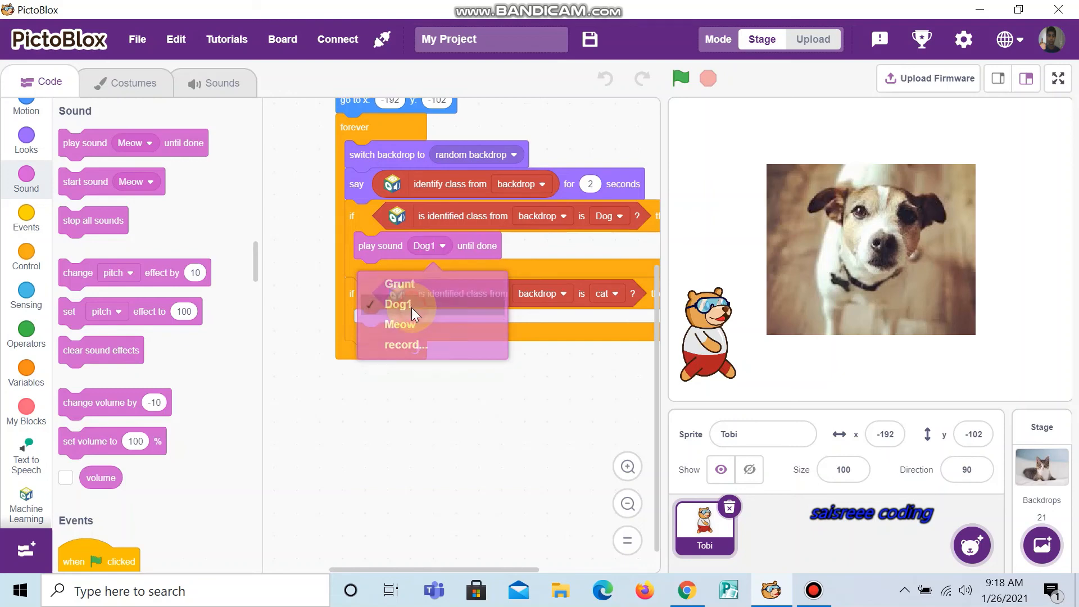
pyautogui.click(400, 325)
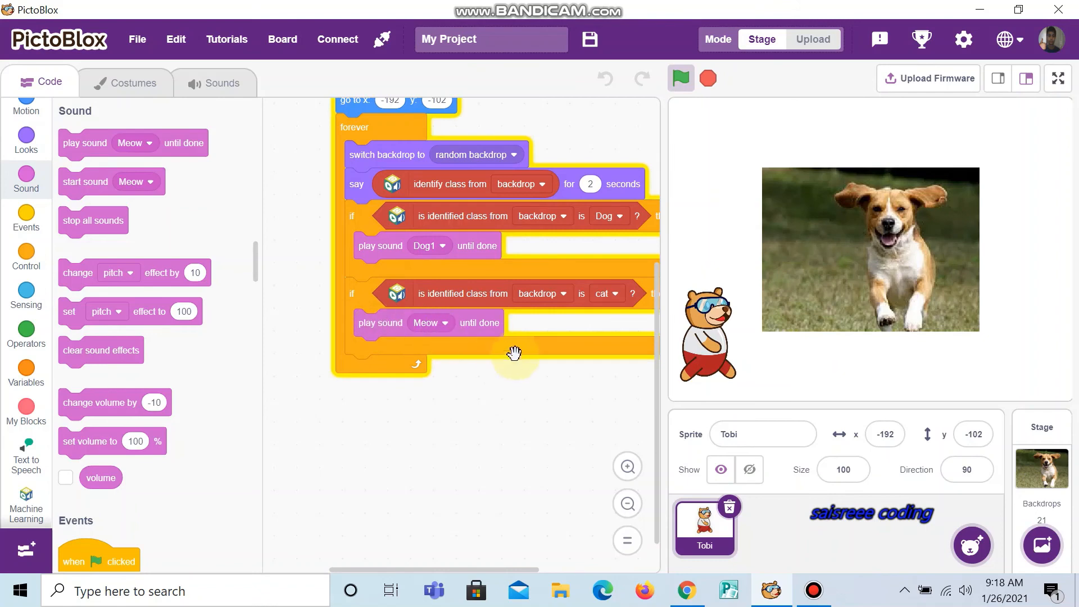
pyautogui.moveTo(509, 377)
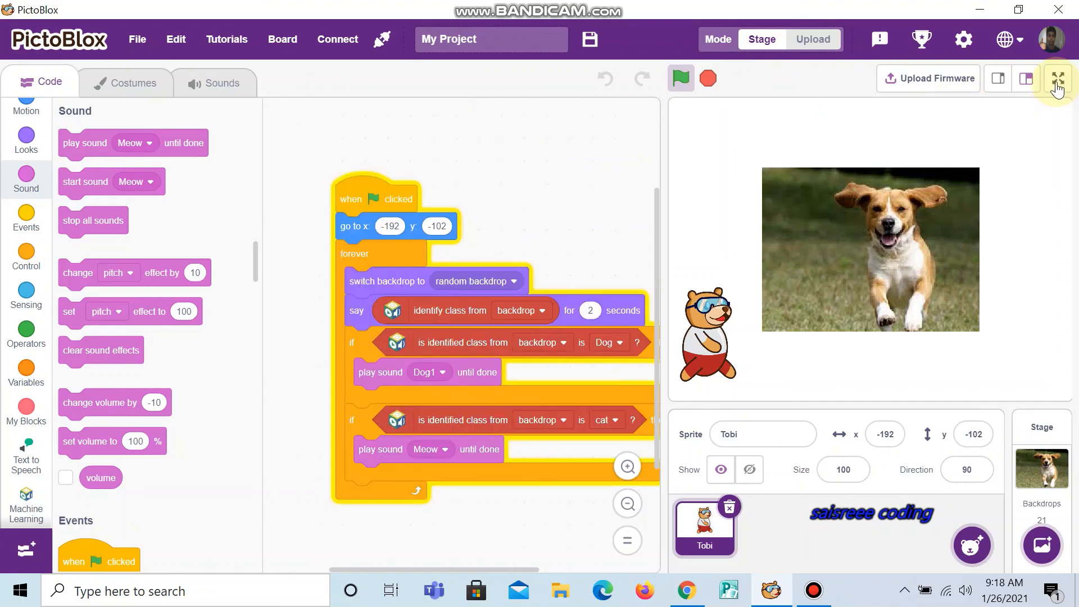
# Run the project on the full-screen stage and watch Tobi say Dog for dog backdrops
pyautogui.click(680, 77)
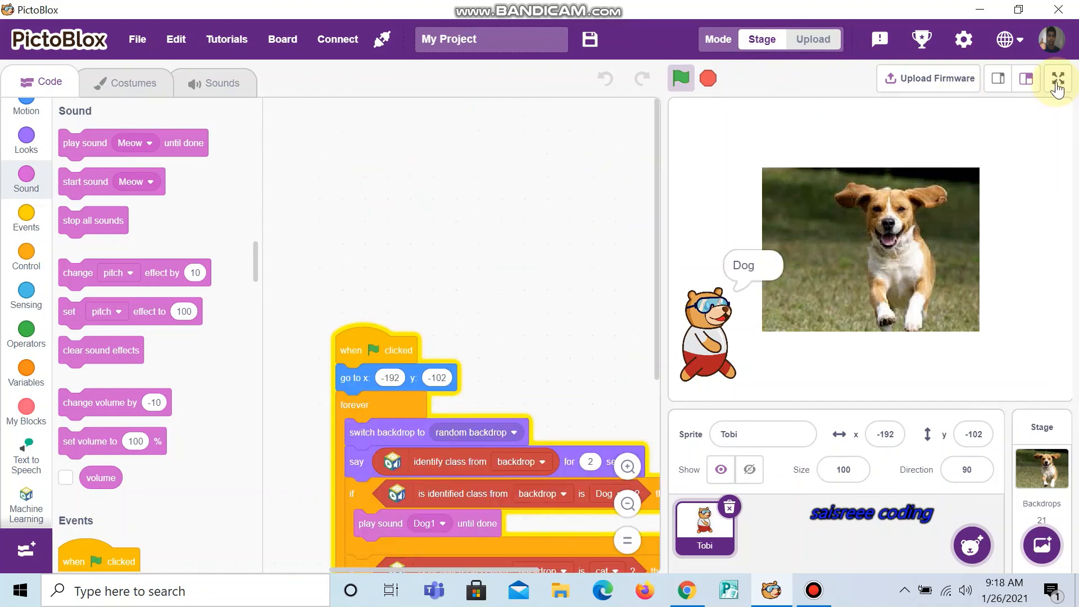
pyautogui.click(1057, 77)
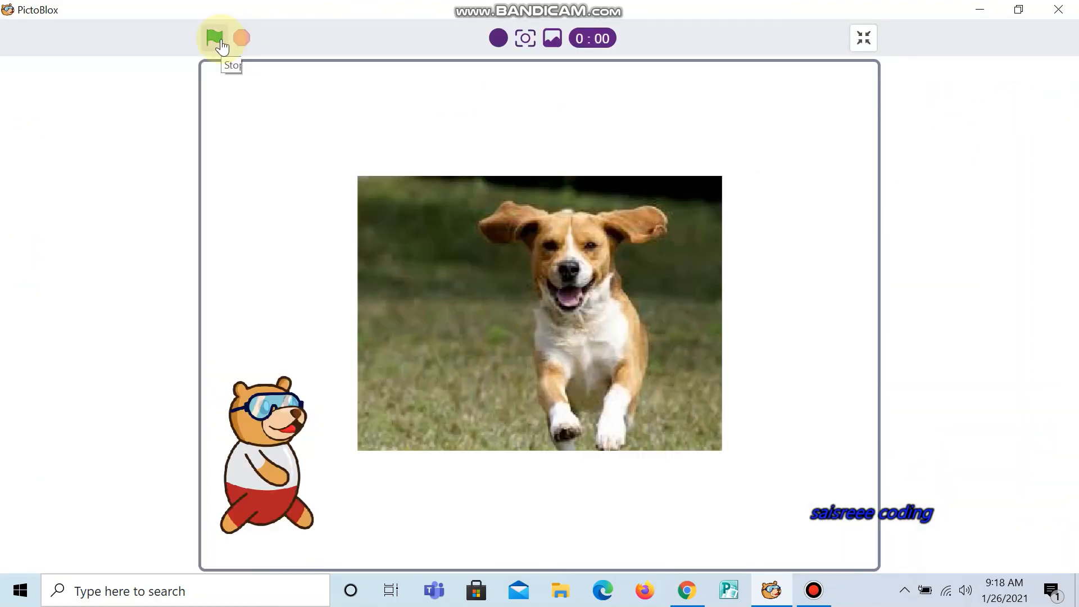
pyautogui.click(215, 38)
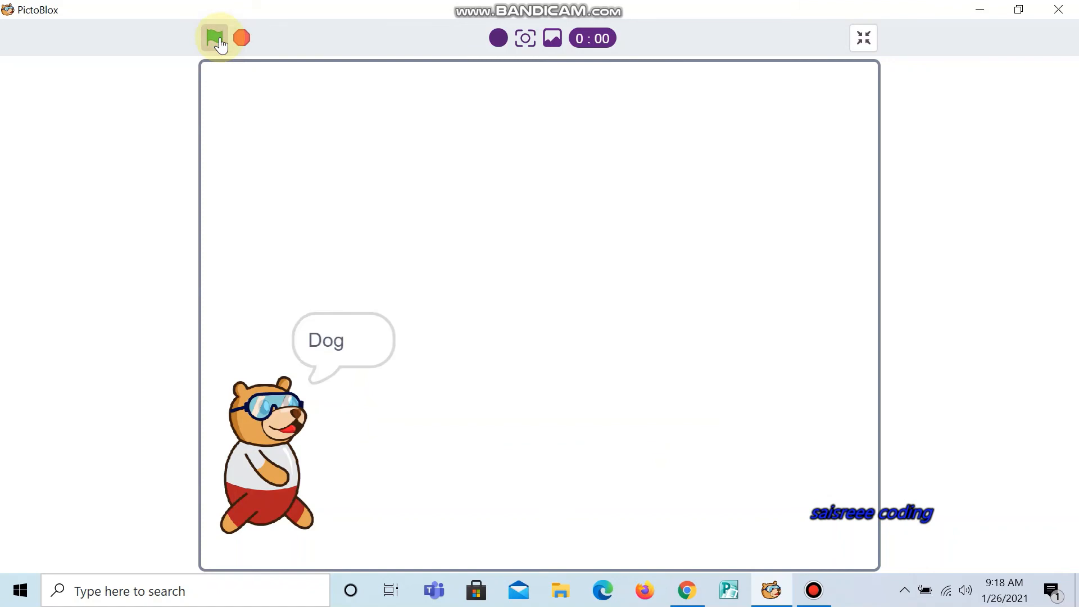
pyautogui.click(214, 38)
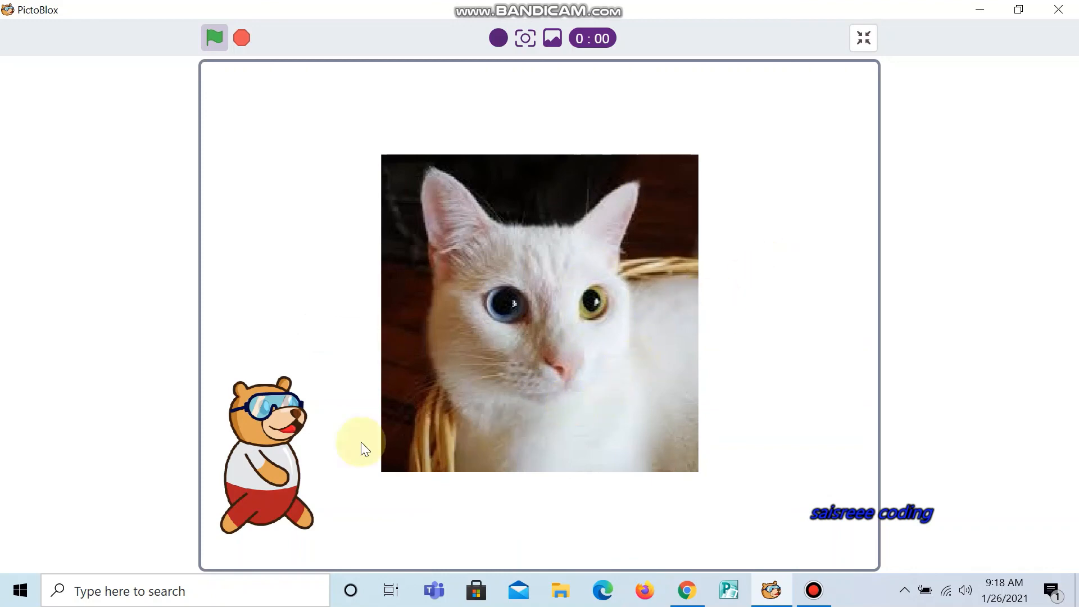
pyautogui.click(215, 38)
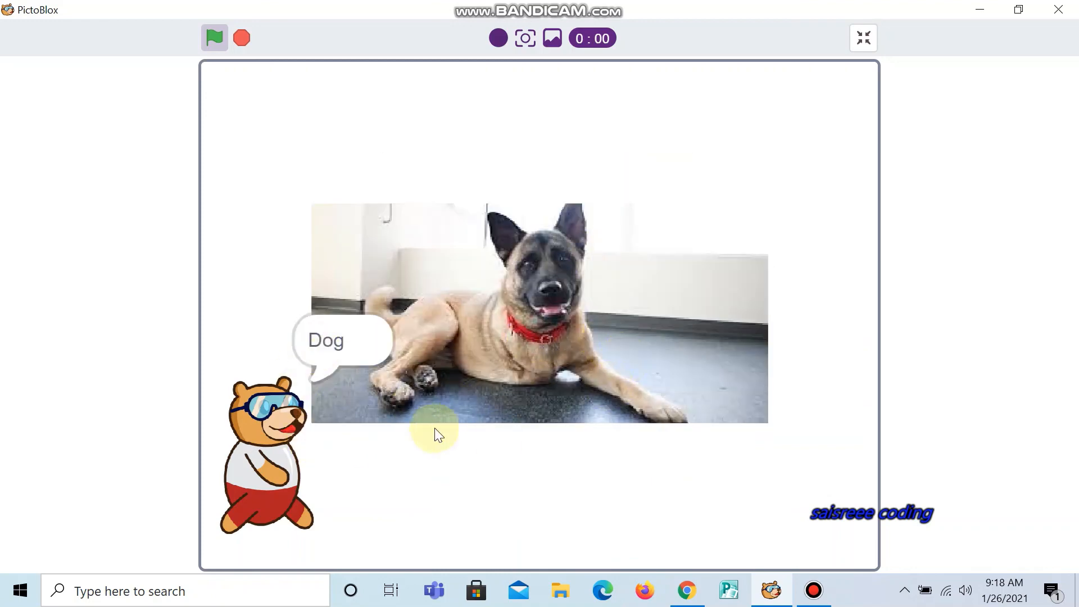